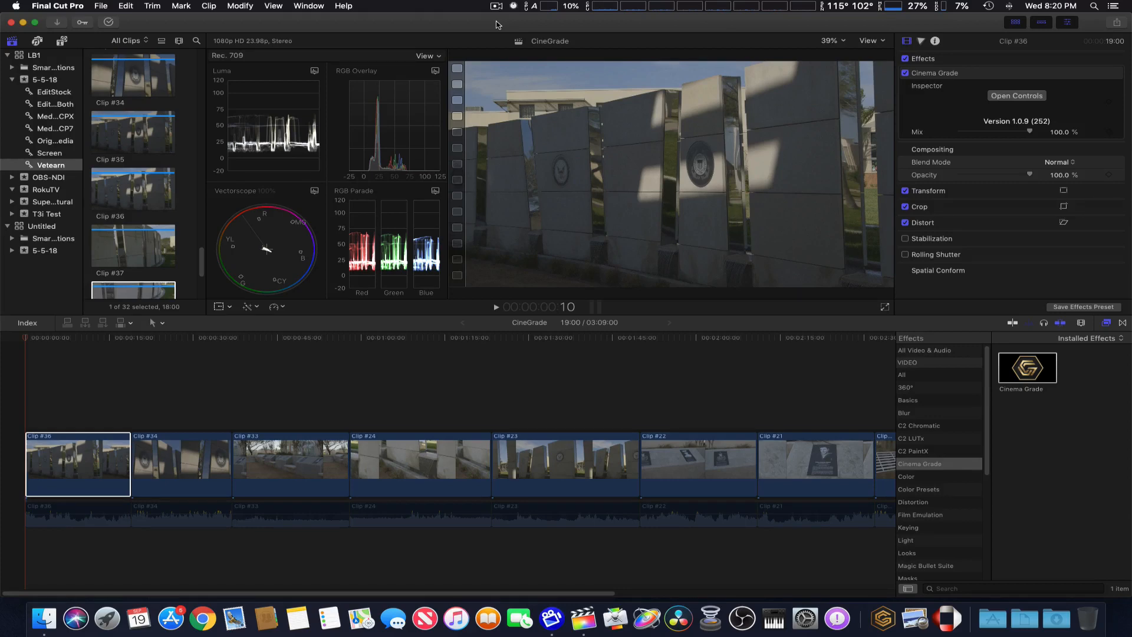
mouse_move(567, 48)
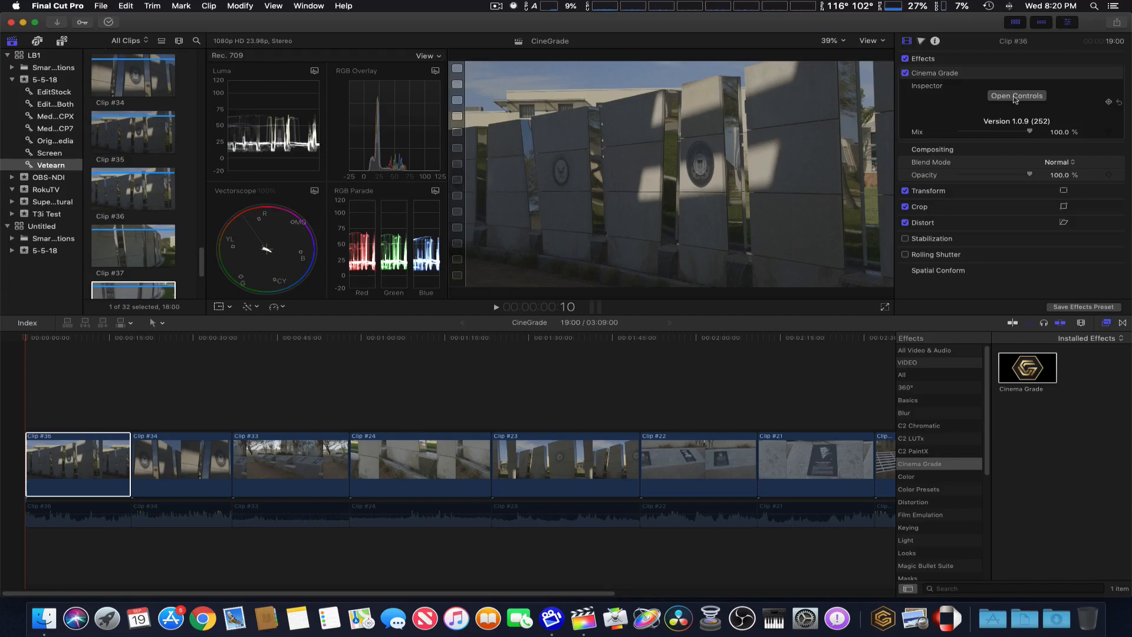
Open Cinema Grade's grading controls for Clip #36 from the Video Inspector
click(1016, 96)
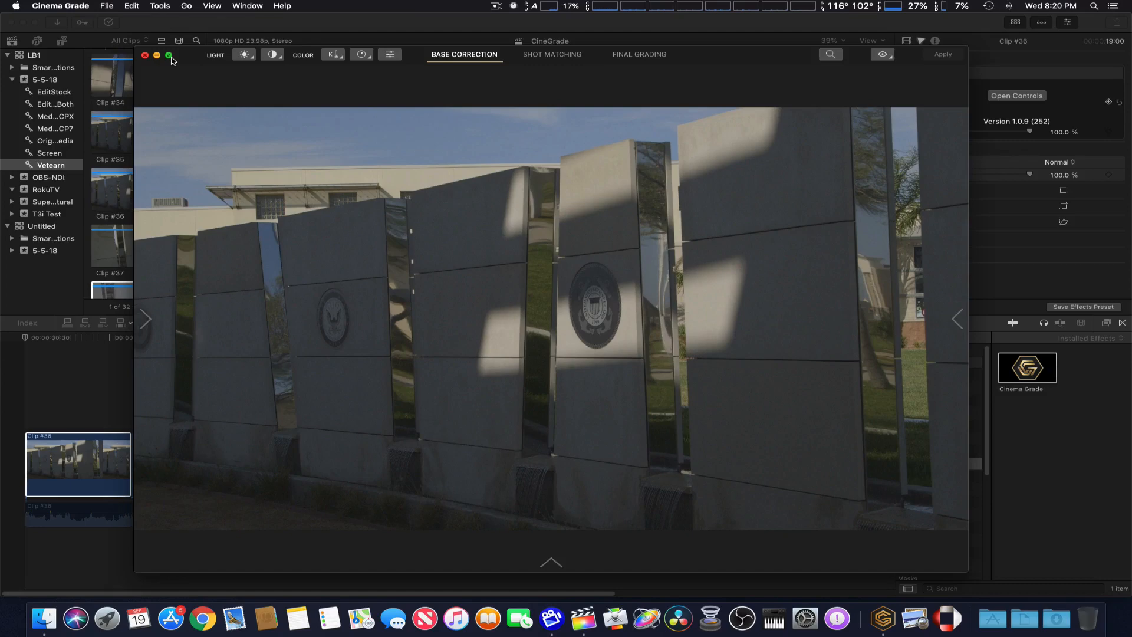
Go full screen and preview Shot Matching and Final Grading before returning to Base Correction
click(172, 55)
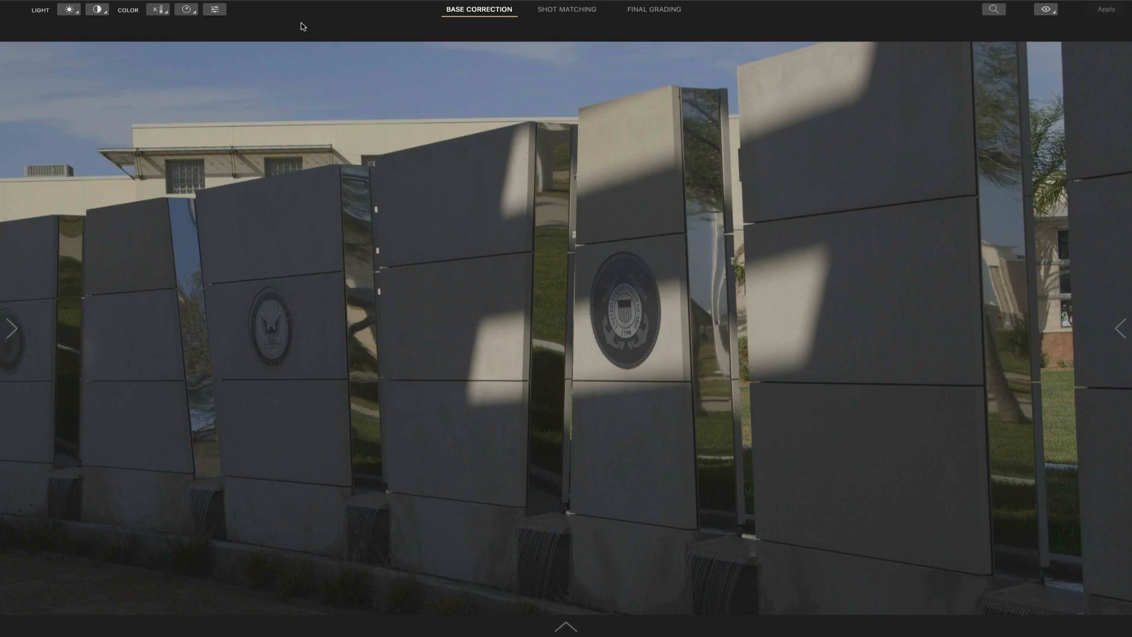
mouse_move(287, 32)
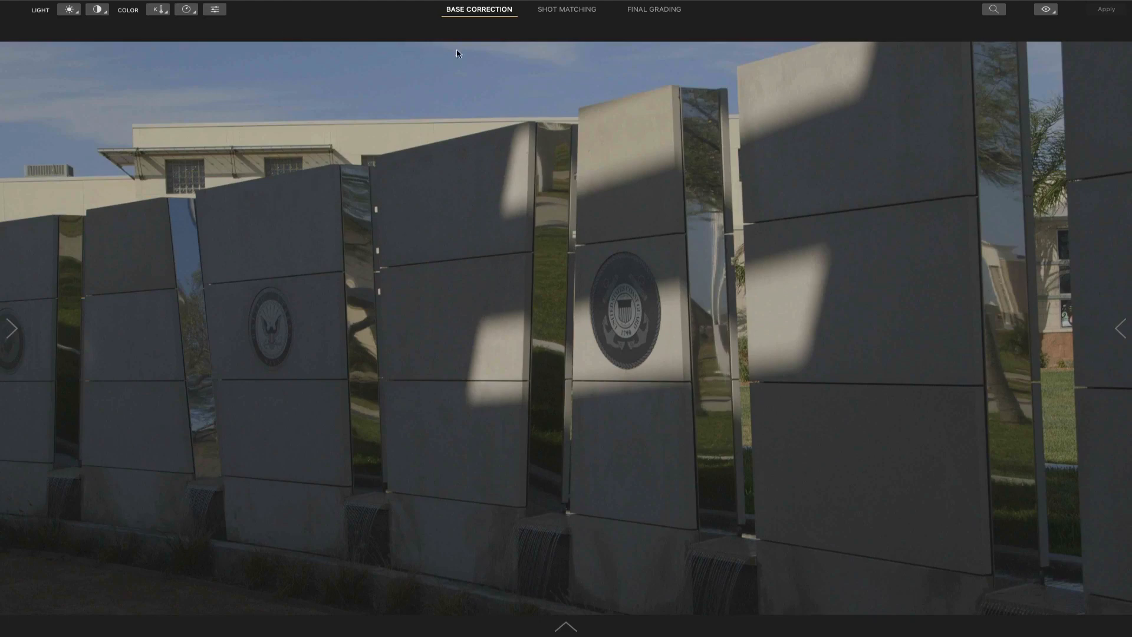
mouse_move(590, 23)
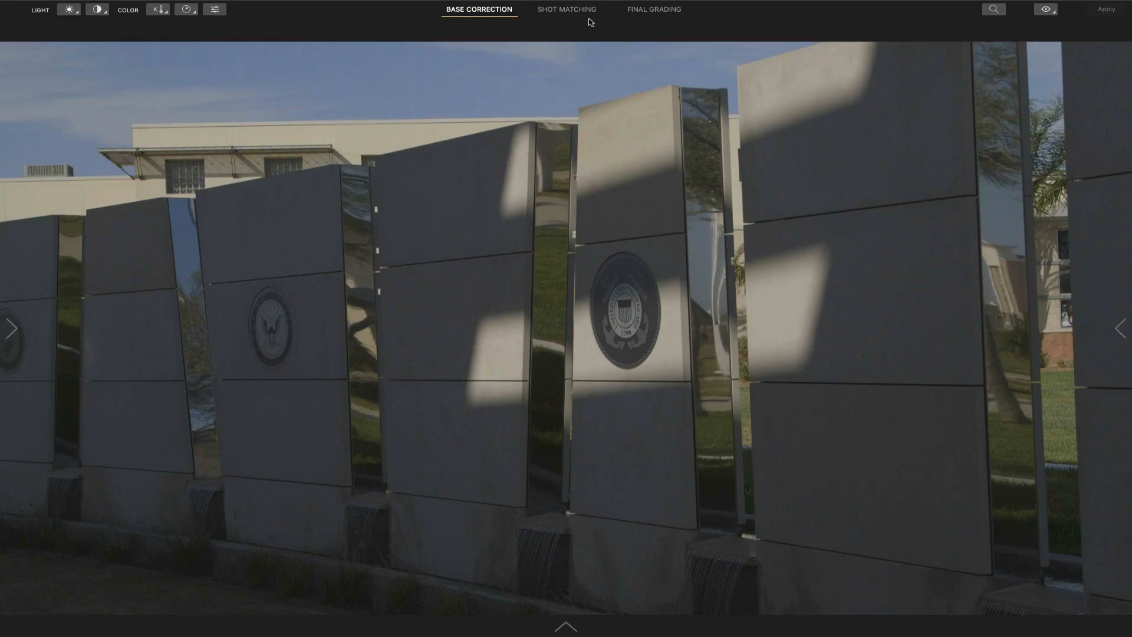
click(567, 9)
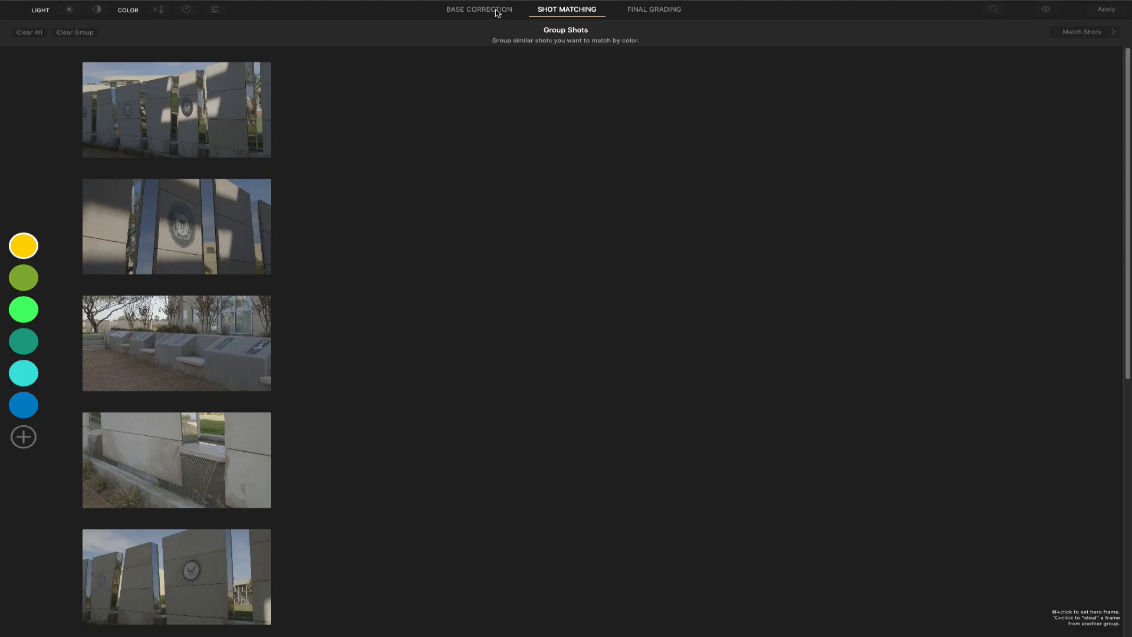
mouse_move(644, 13)
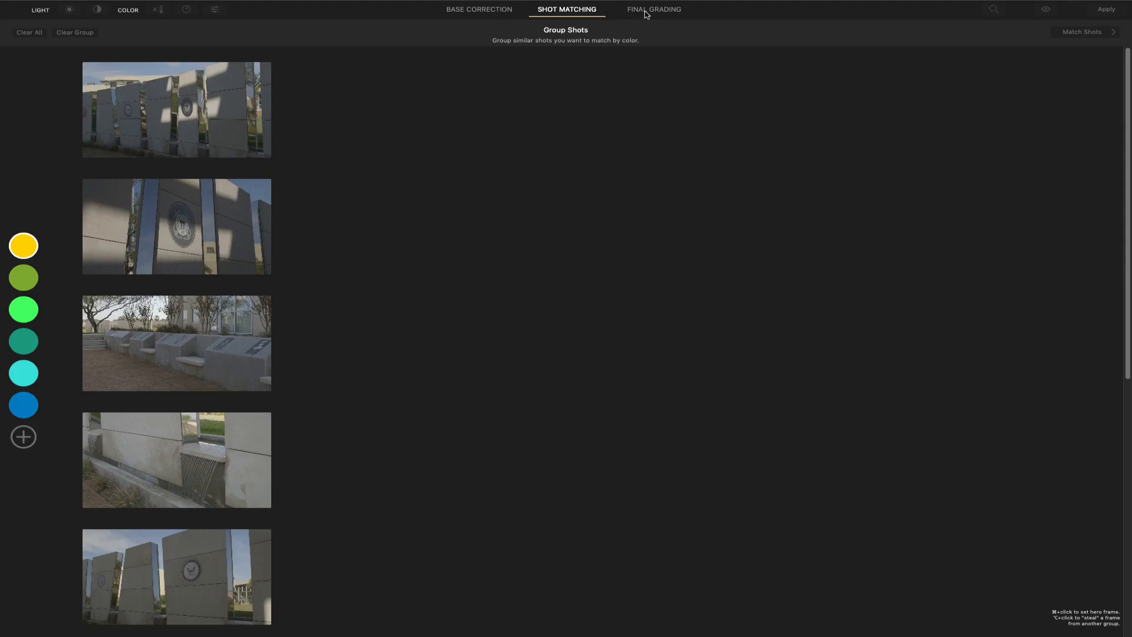
click(653, 10)
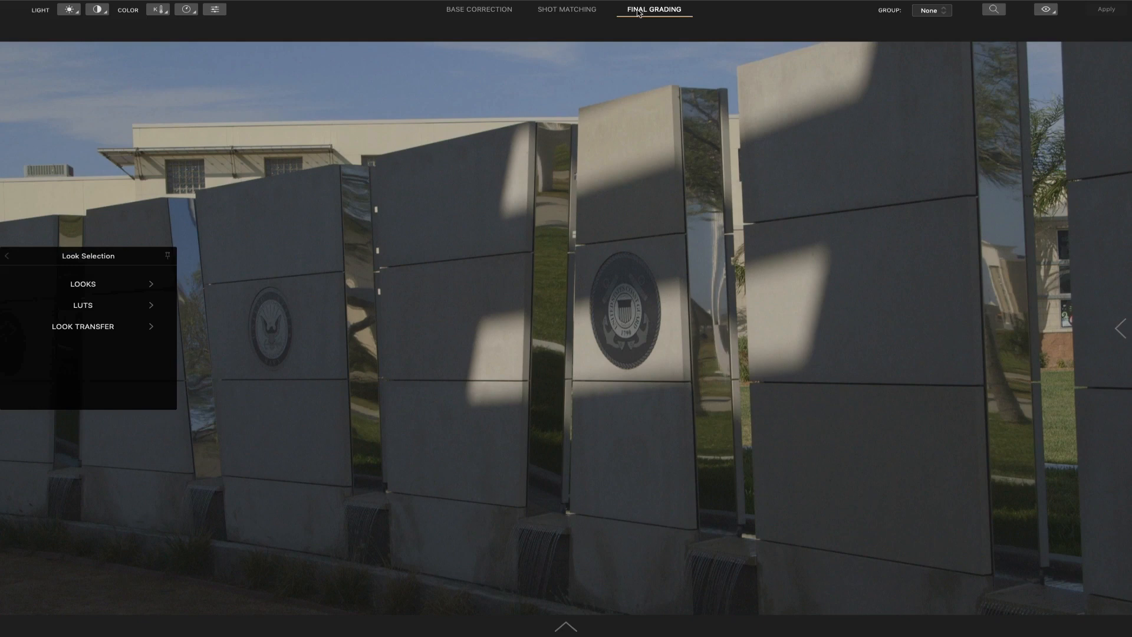
click(479, 9)
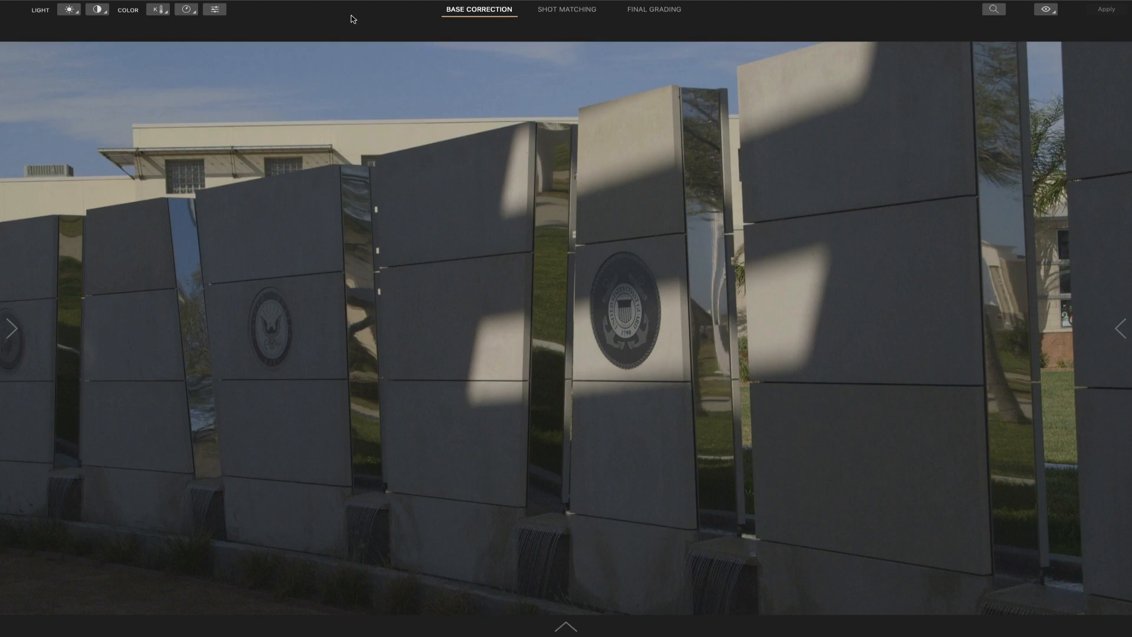
mouse_move(72, 320)
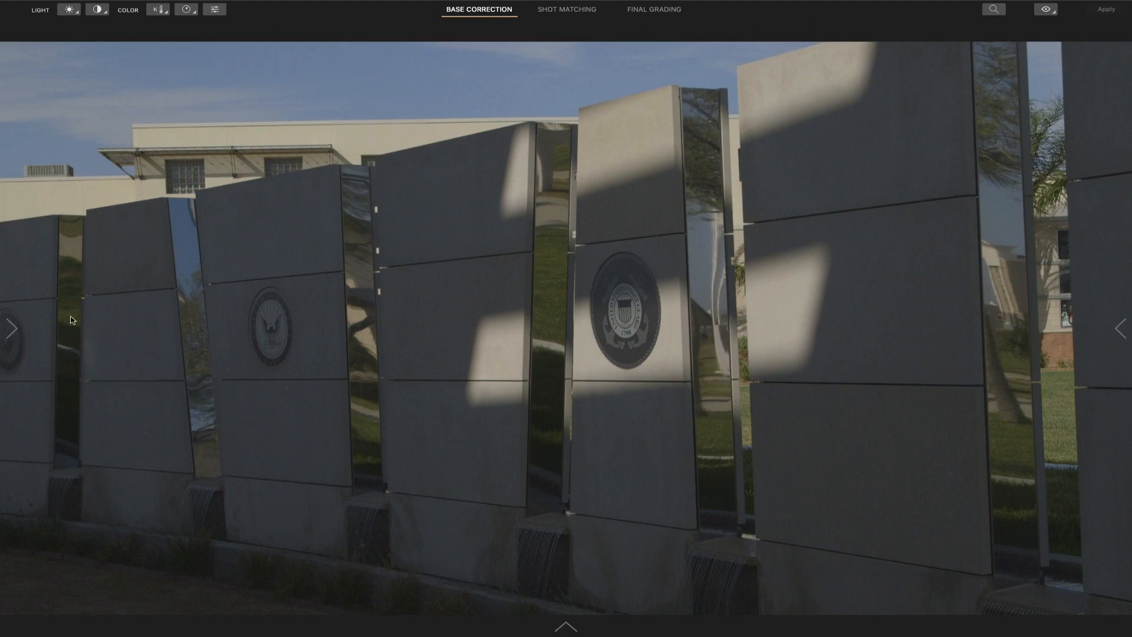
click(566, 626)
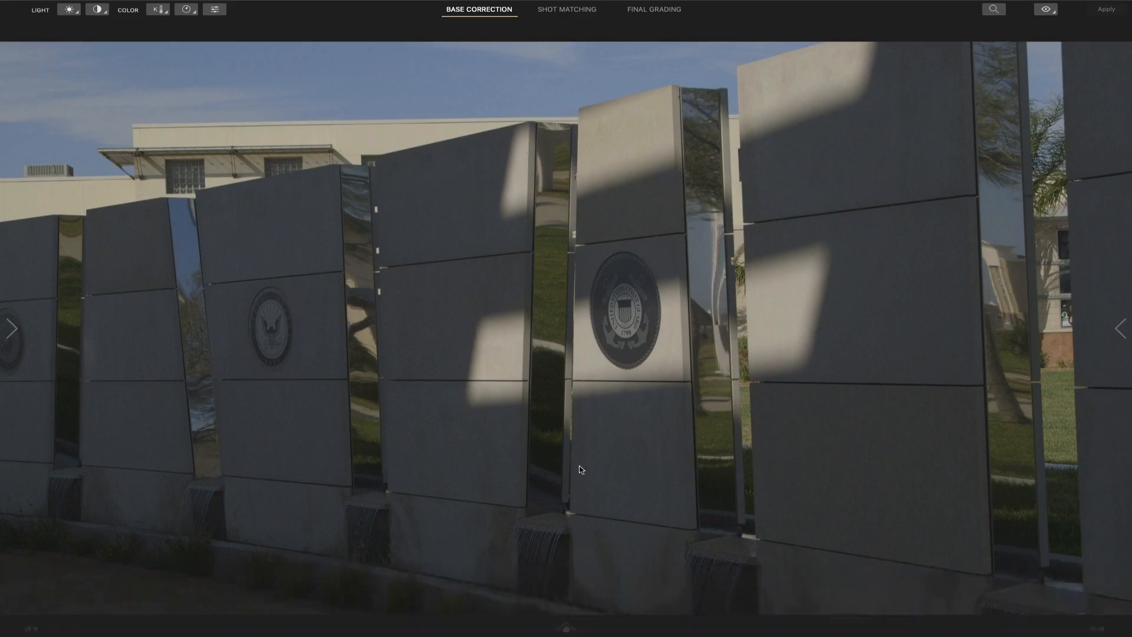
Set Display to Computer Screen (sRGB Daylight), leaving the Camera profile at None
click(127, 9)
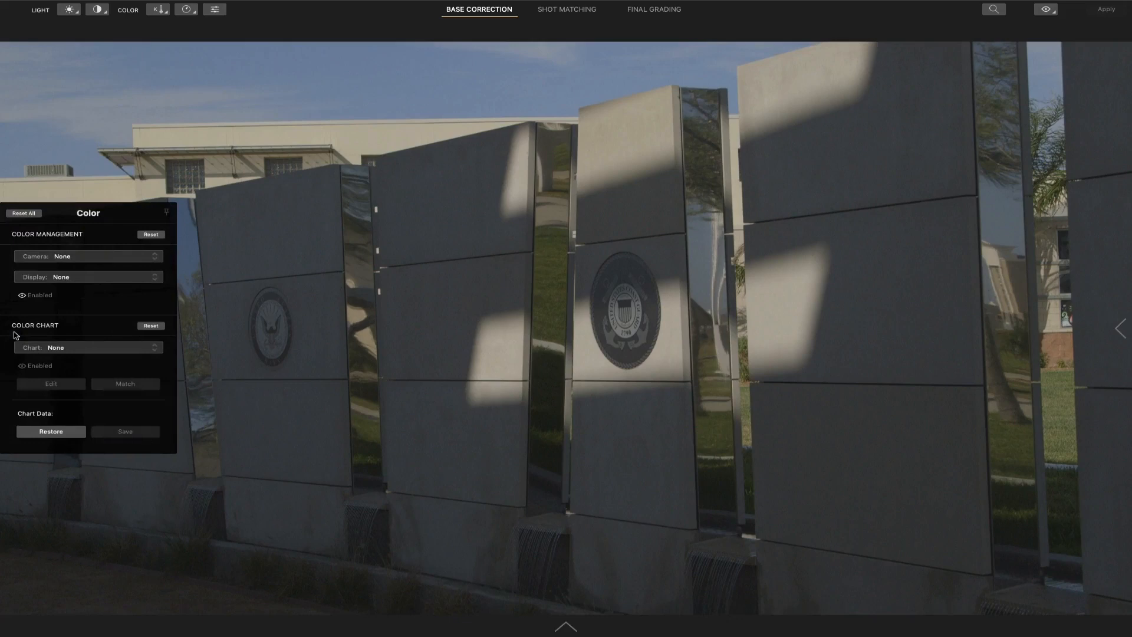
mouse_move(88, 238)
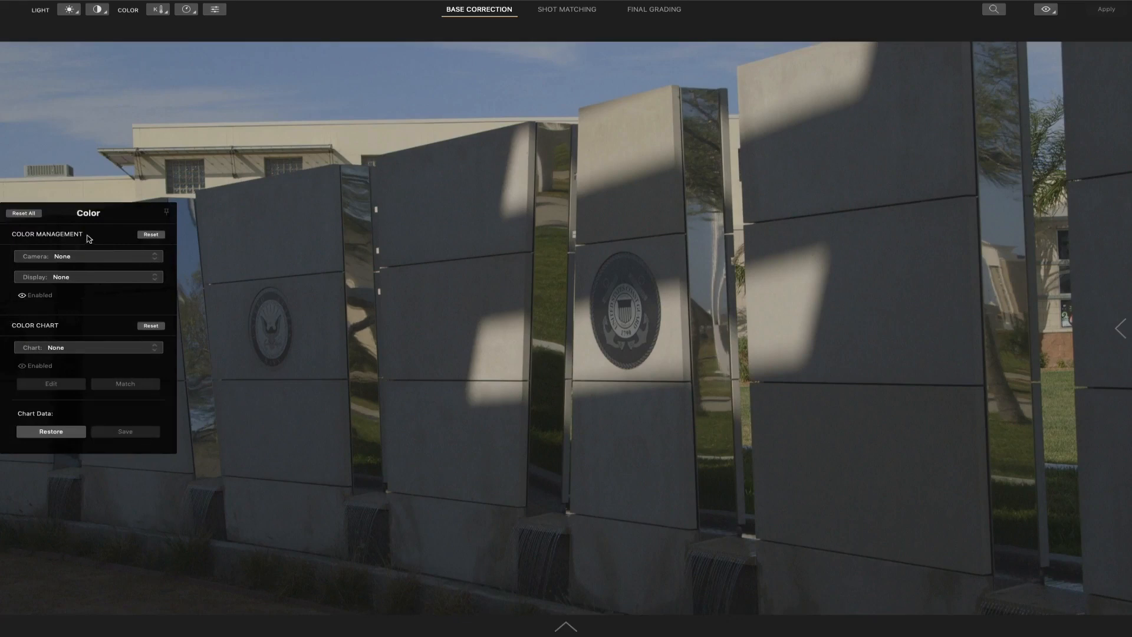
mouse_move(99, 259)
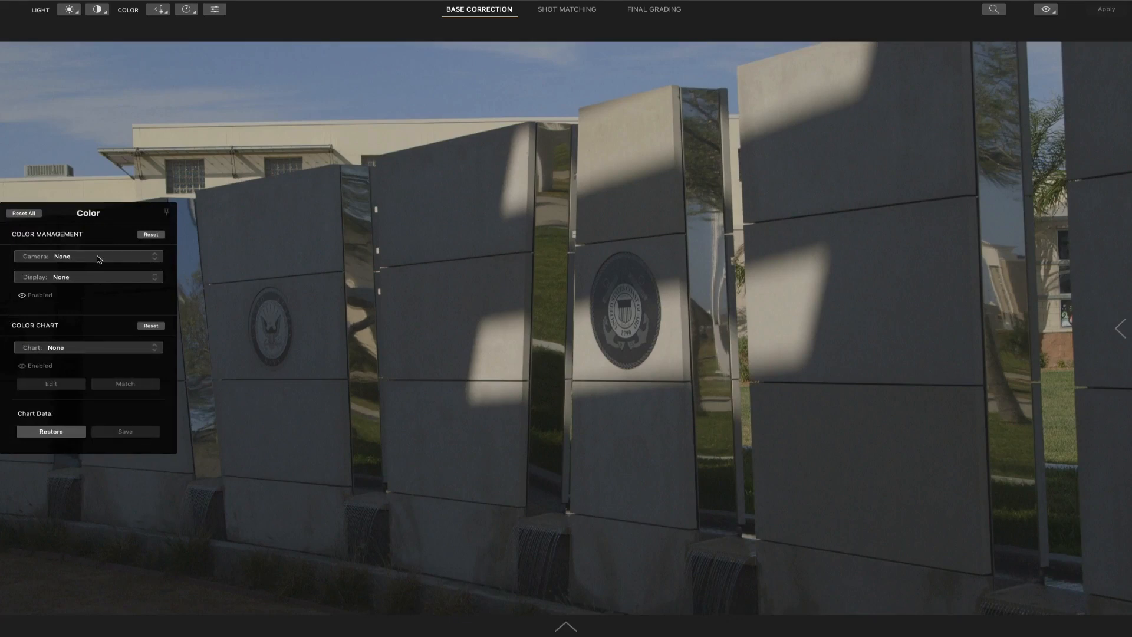
click(87, 256)
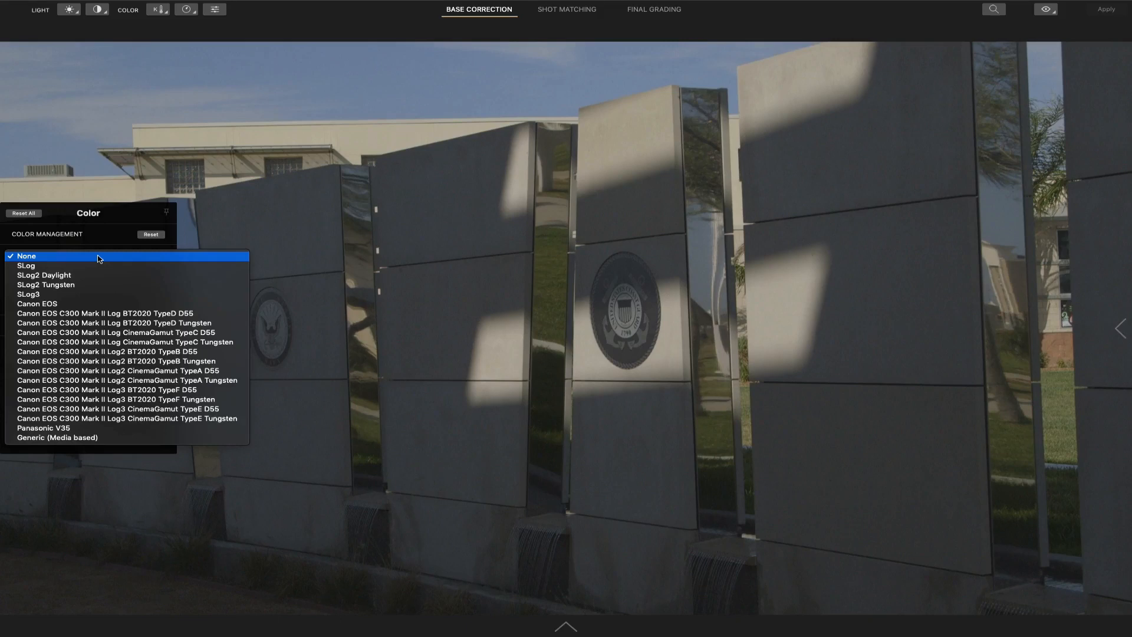
mouse_move(101, 266)
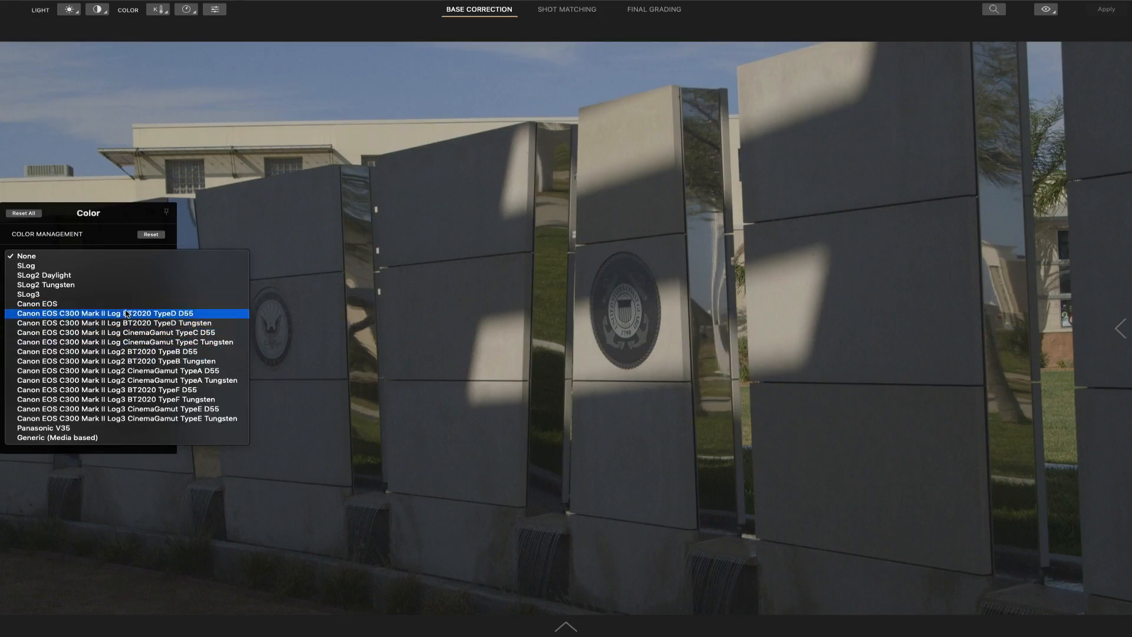
mouse_move(107, 239)
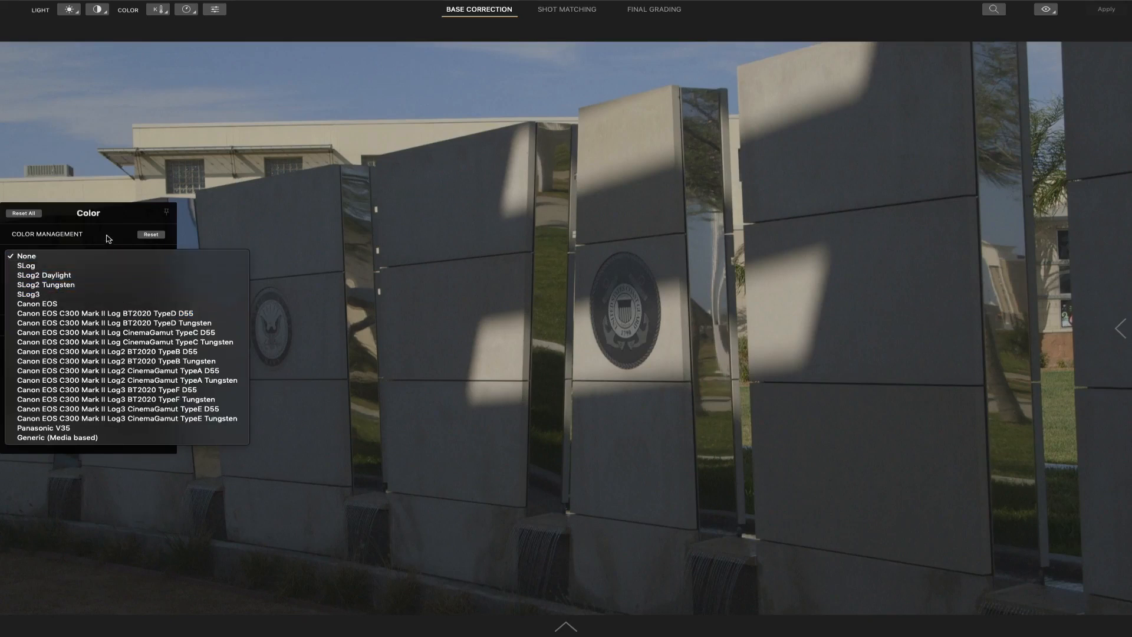
click(26, 256)
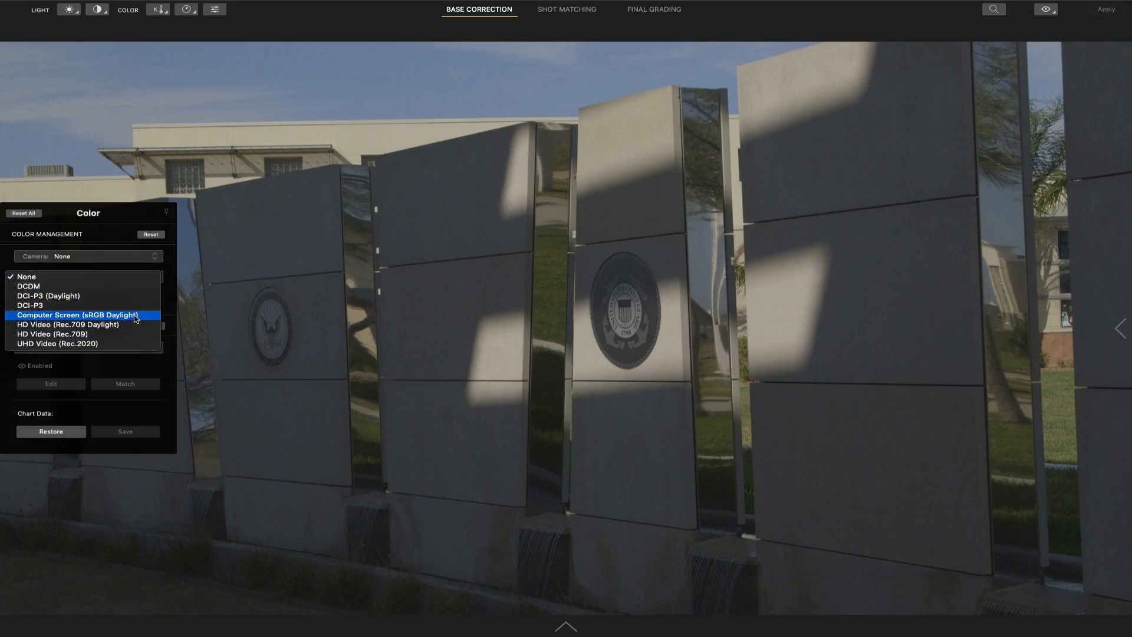
click(78, 315)
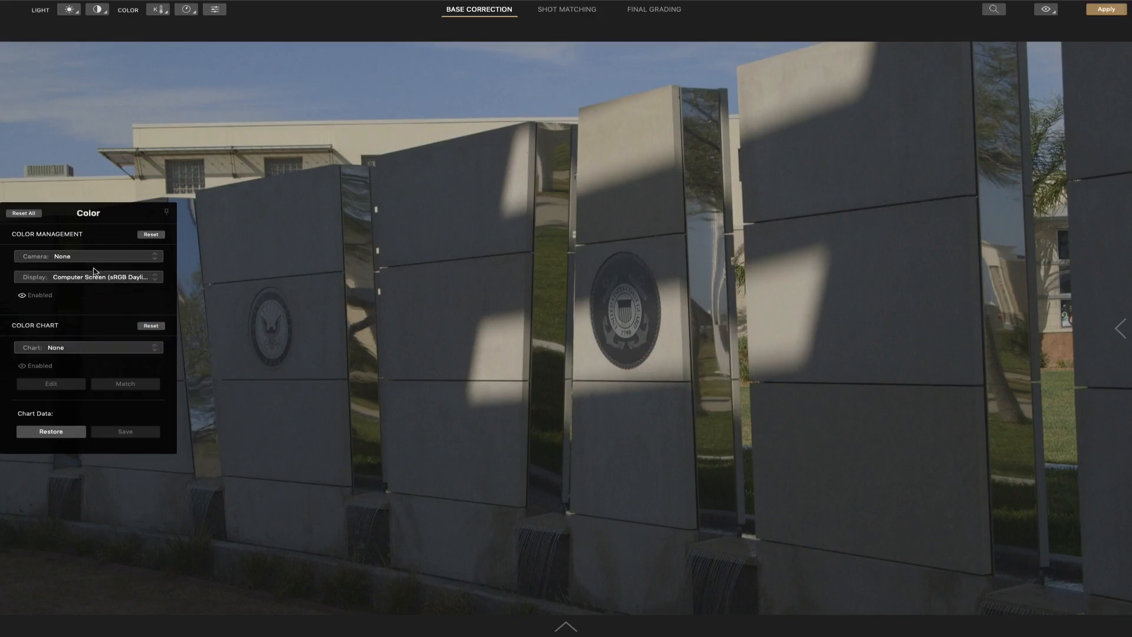
click(101, 255)
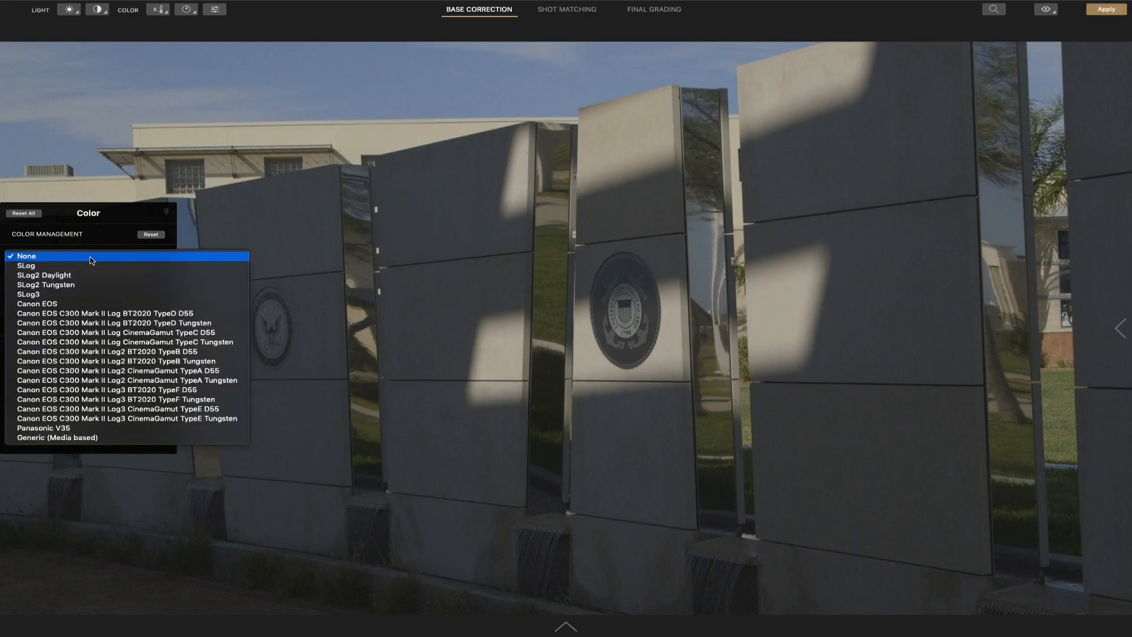
Select the Xrite Color Checker Passport Video chart under Color Chart
click(25, 255)
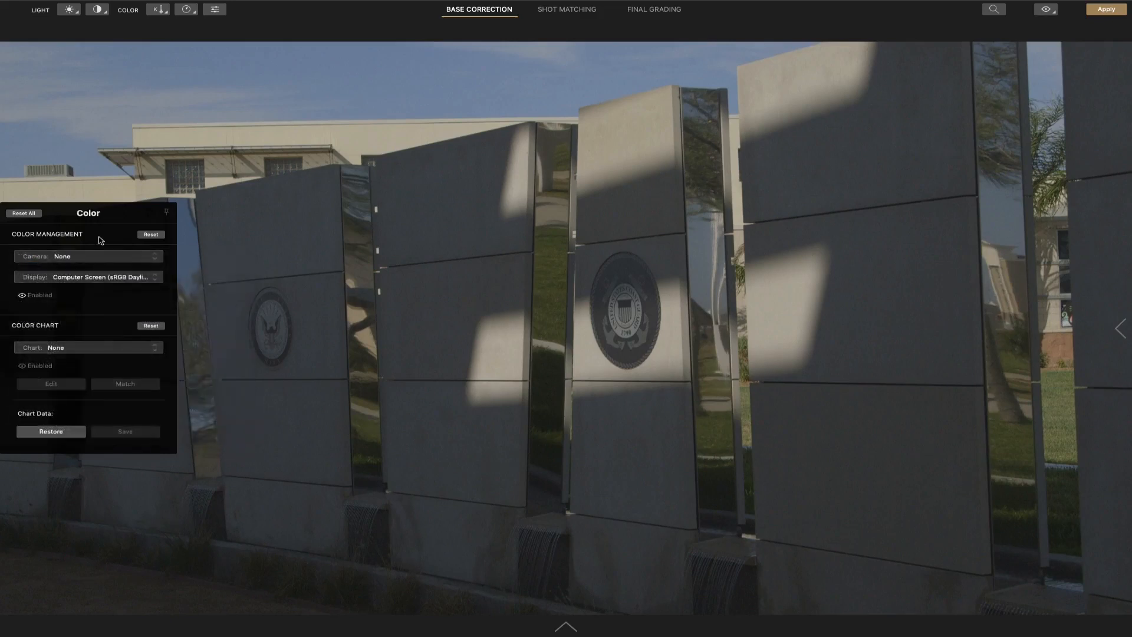
mouse_move(106, 350)
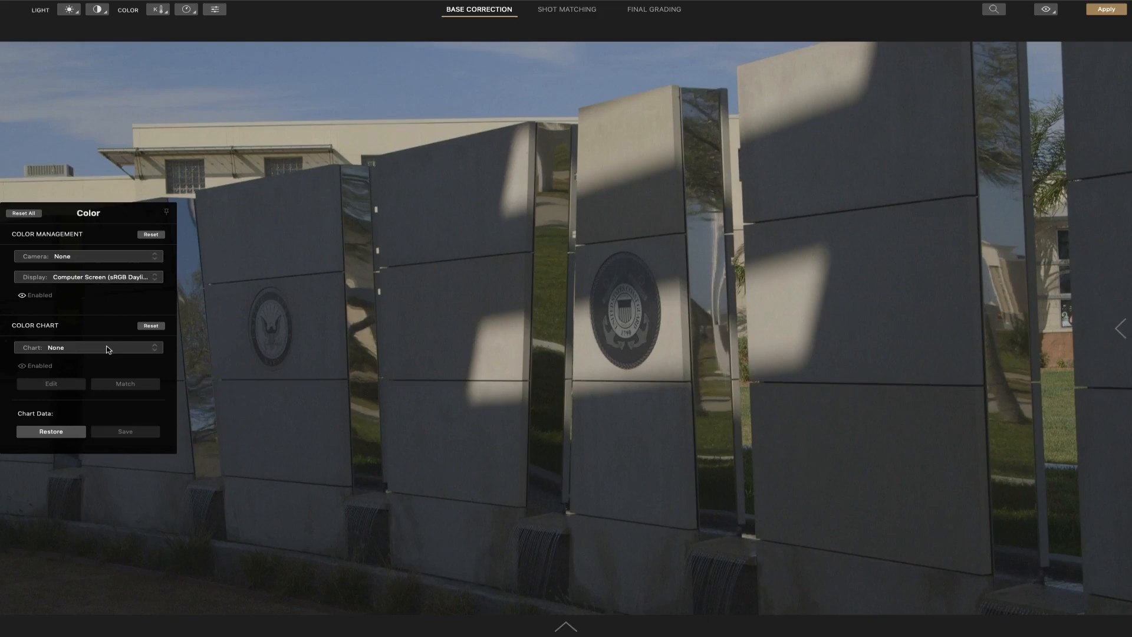
click(87, 348)
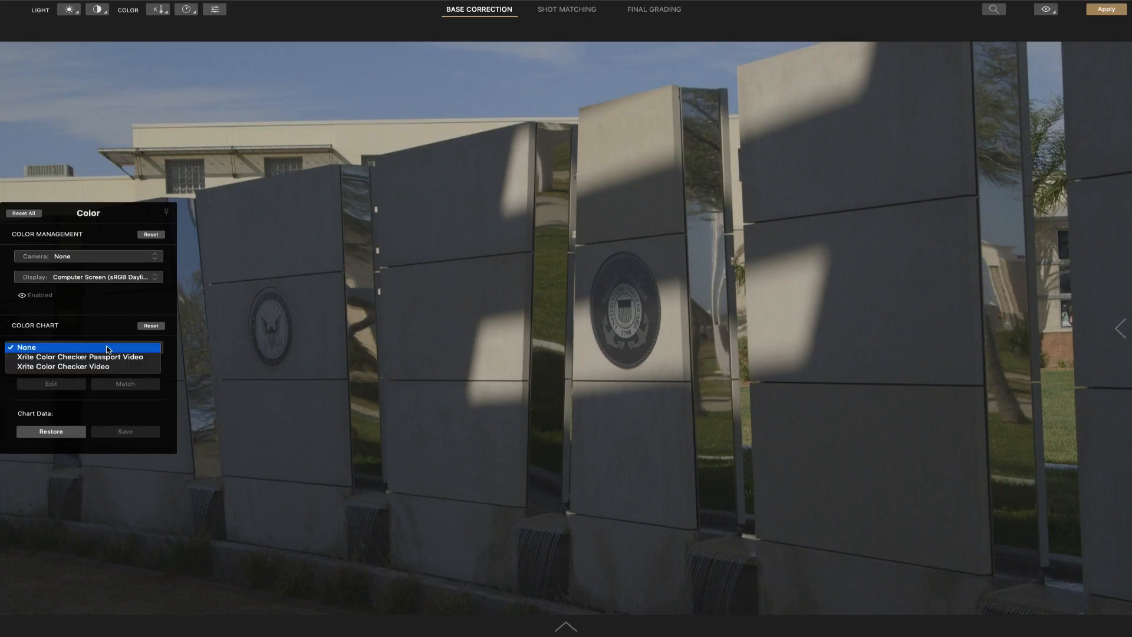
mouse_move(80, 357)
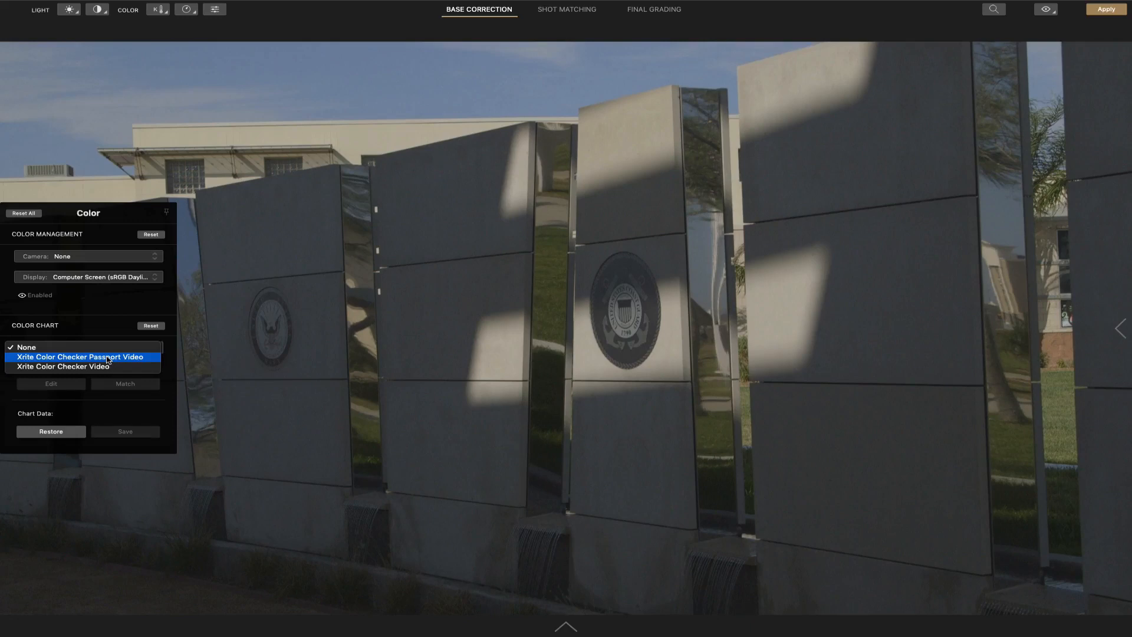
click(81, 356)
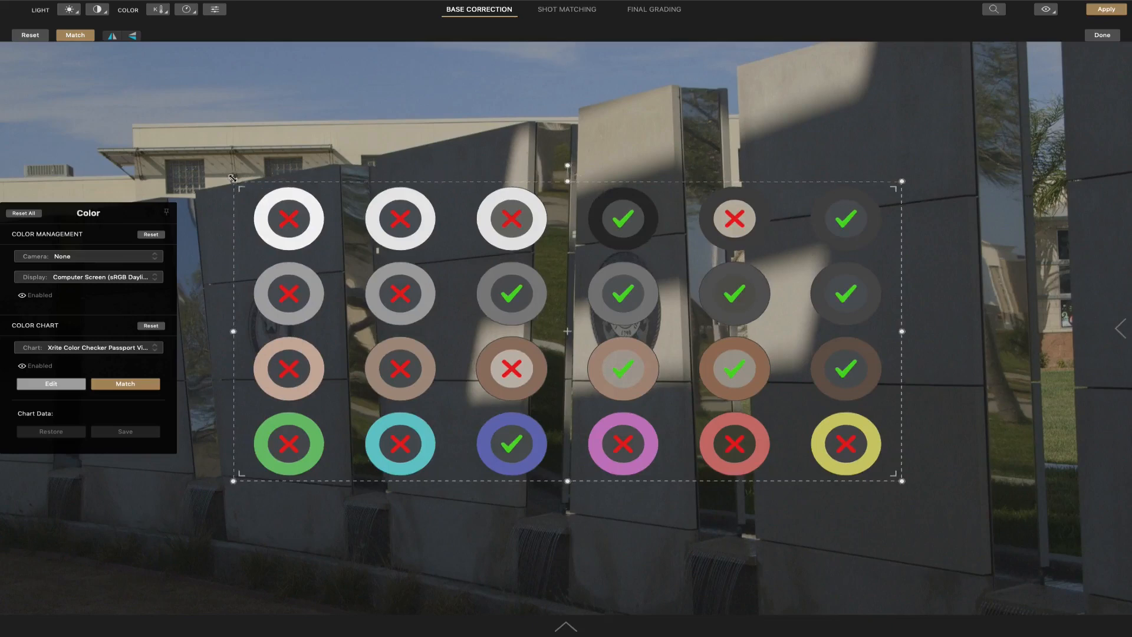
click(87, 348)
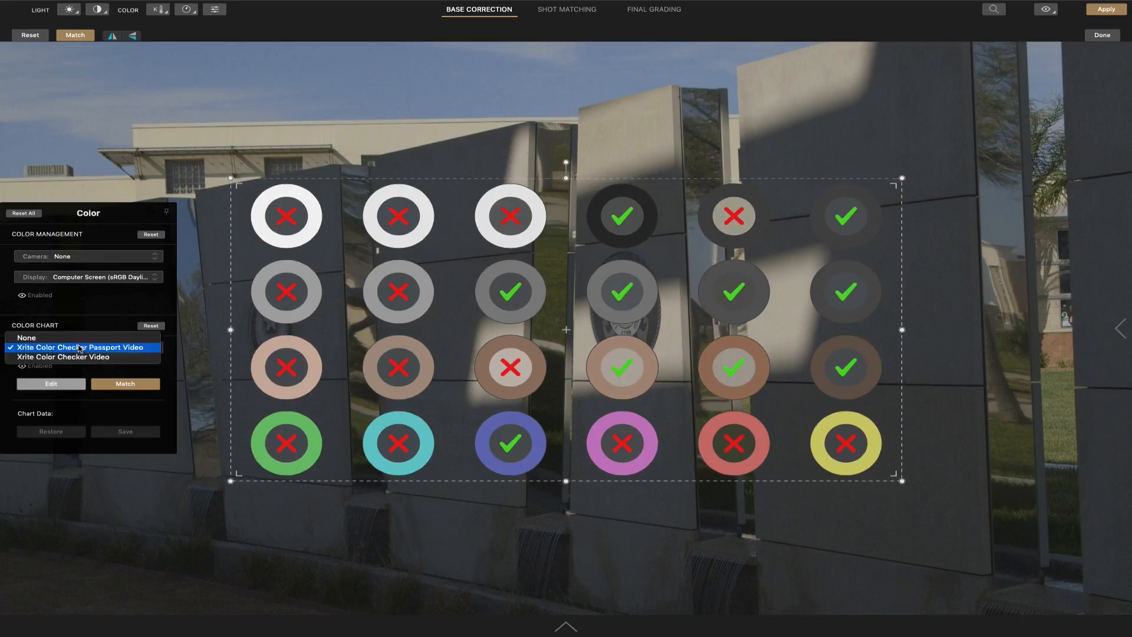
click(26, 337)
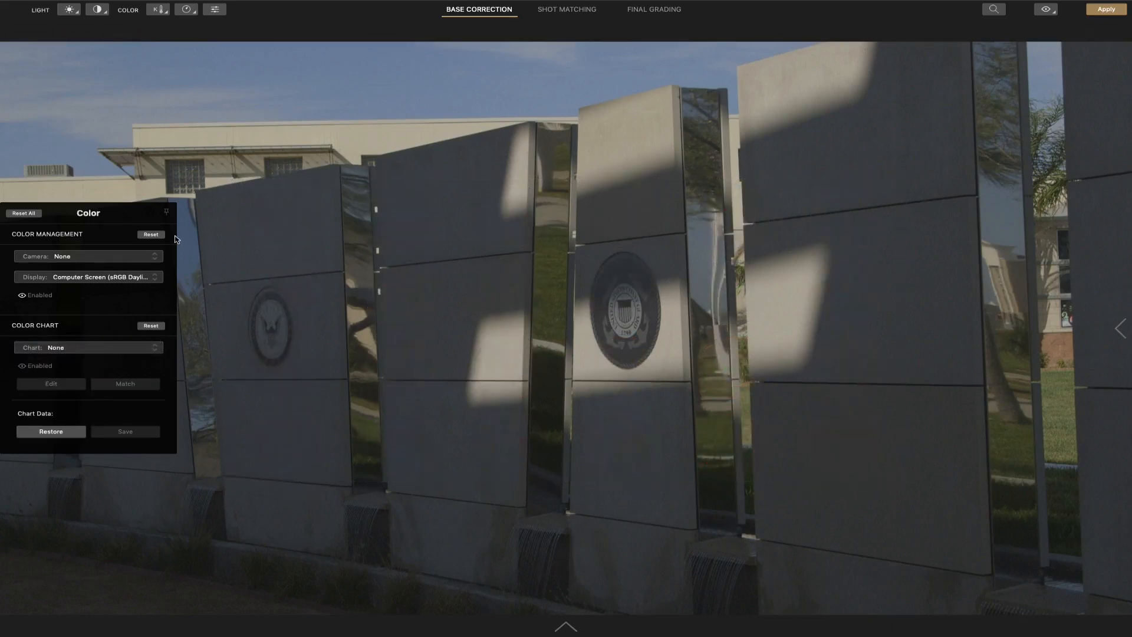
mouse_move(164, 212)
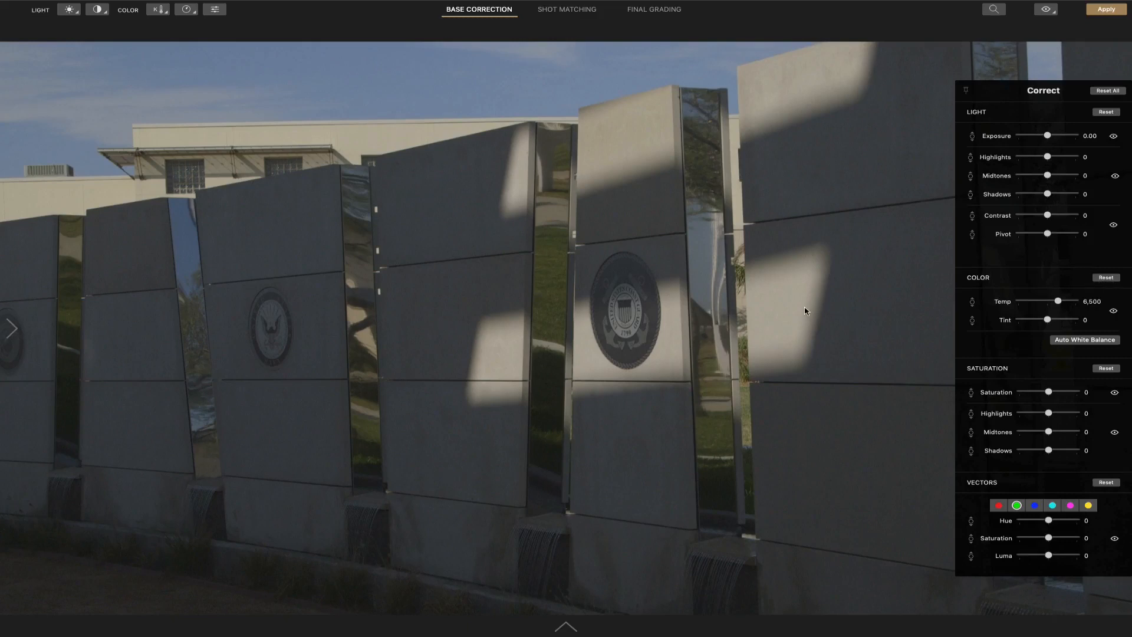
mouse_move(968, 93)
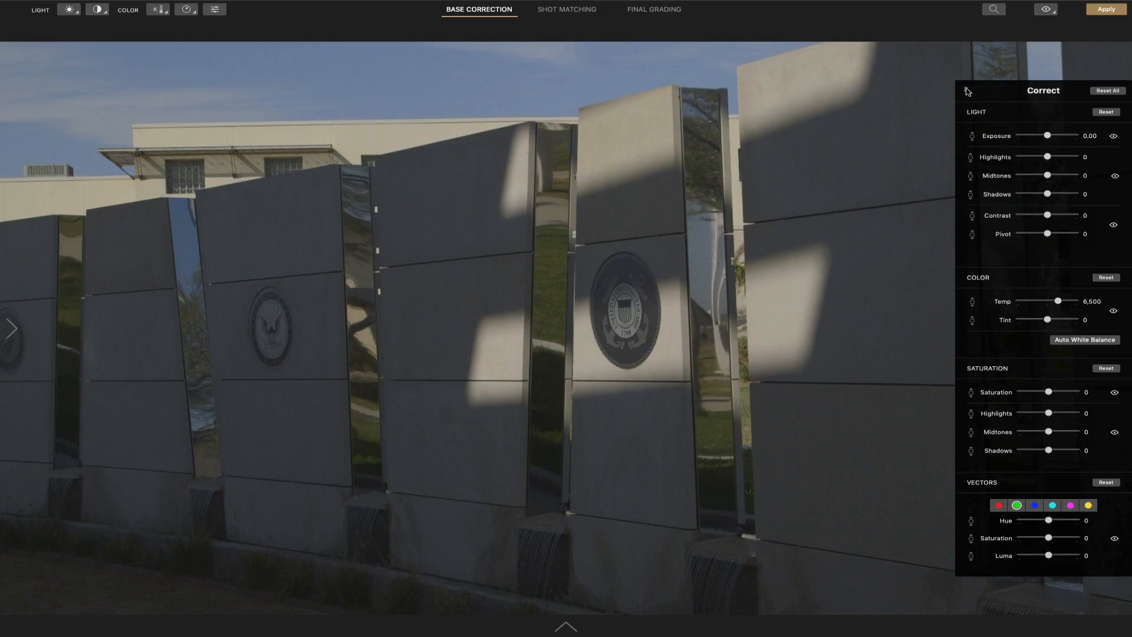
mouse_move(512, 234)
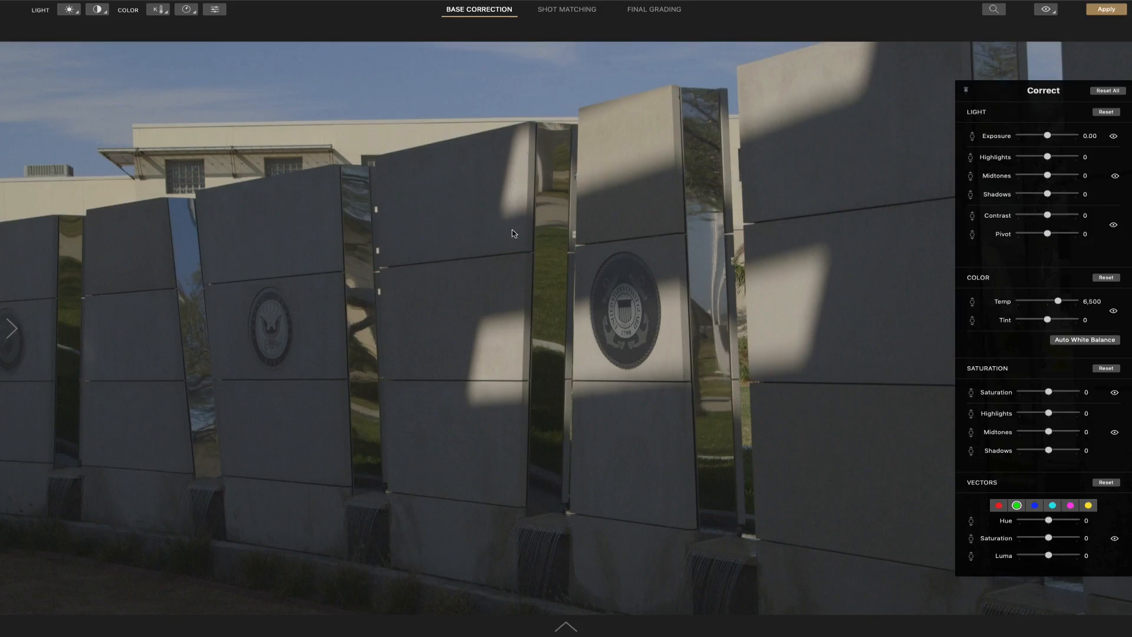
mouse_move(518, 493)
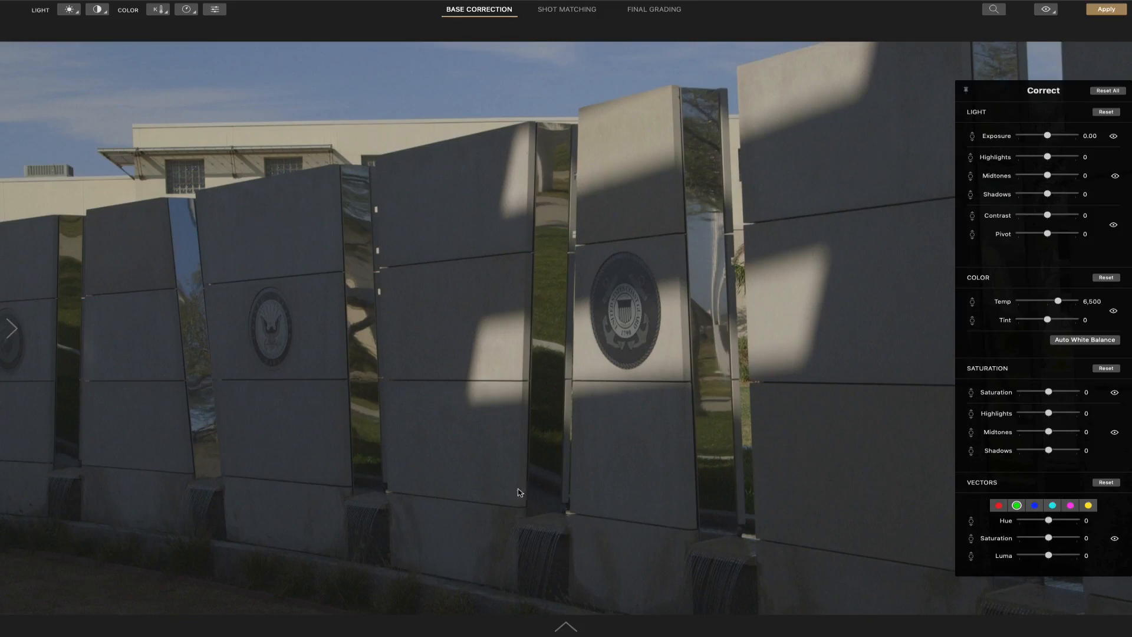
mouse_move(282, 29)
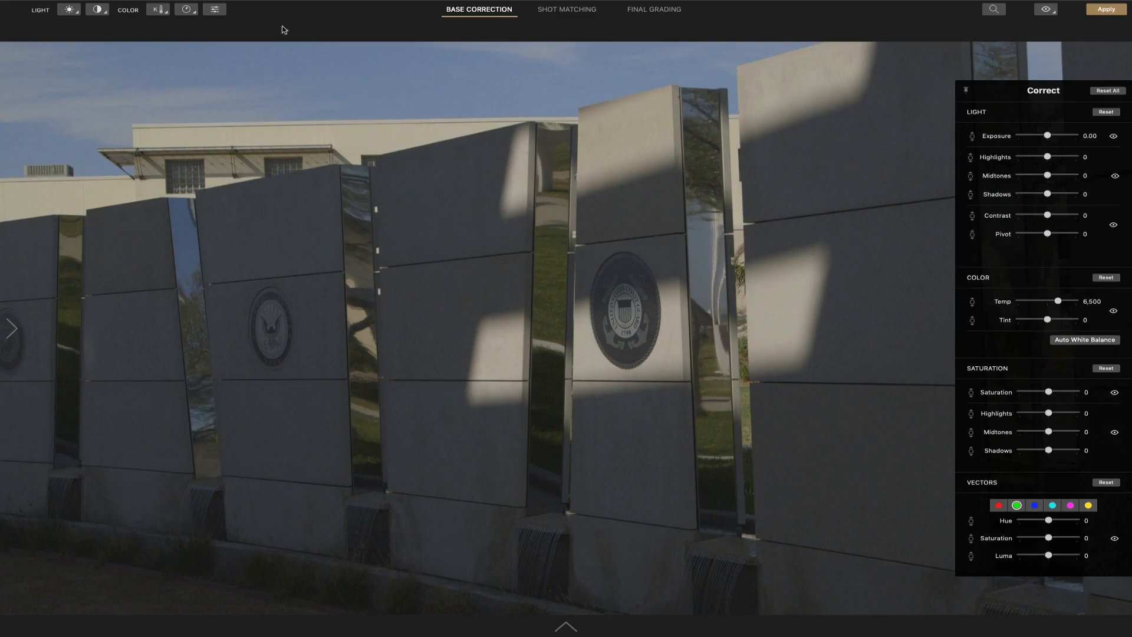
mouse_move(67, 31)
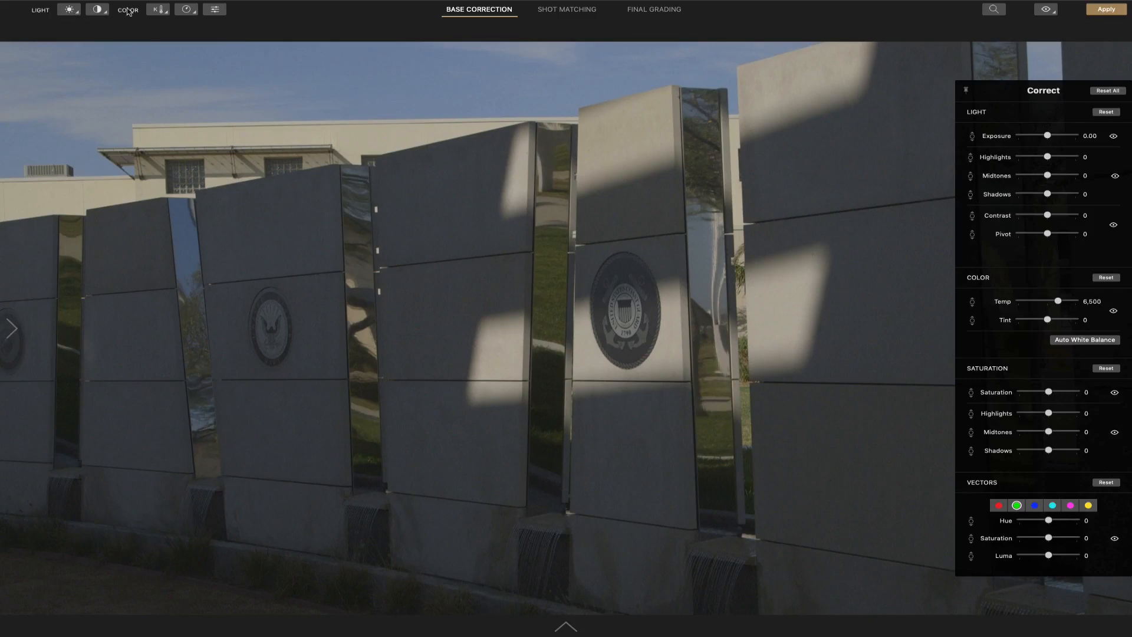
mouse_move(232, 14)
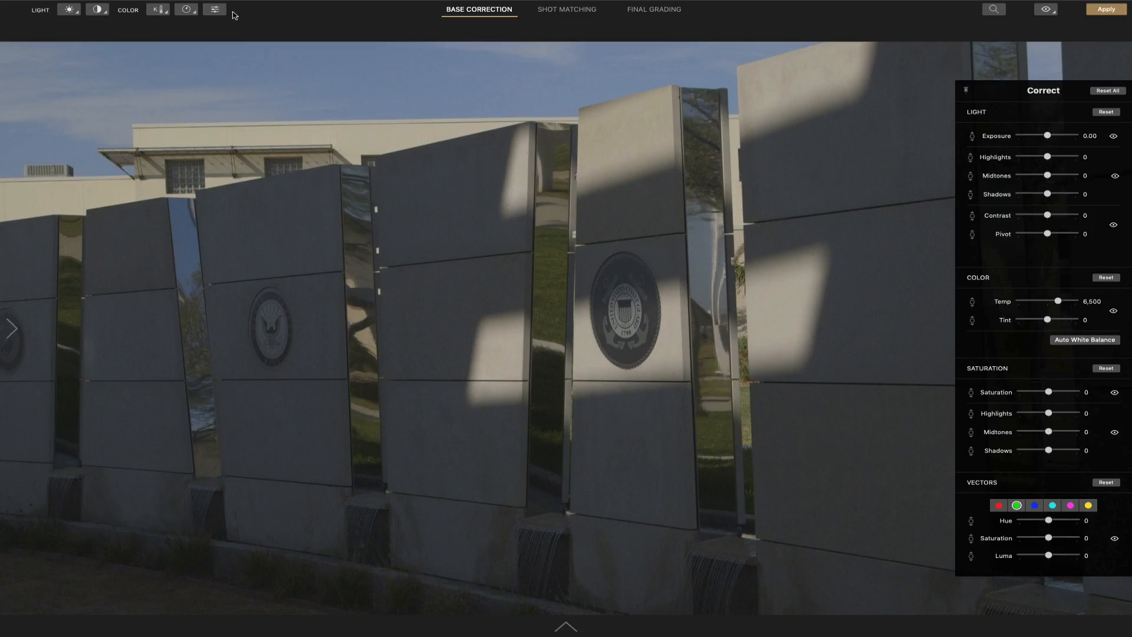
mouse_move(123, 71)
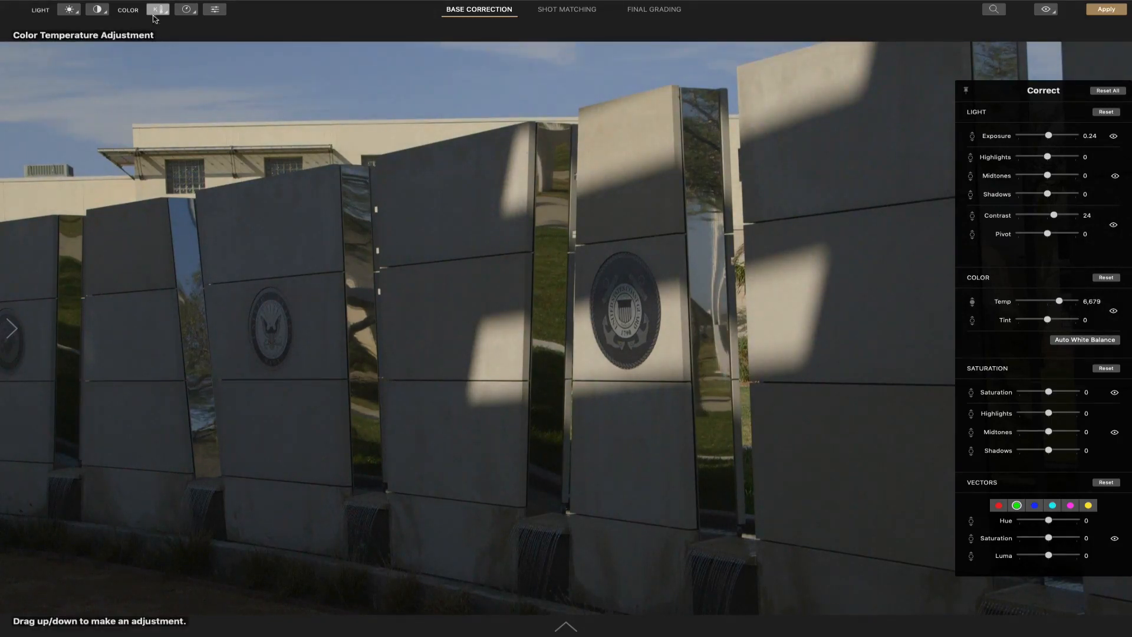
Keep Temp at 6,679, lower Saturation to -3, and reset Light to zero
click(186, 9)
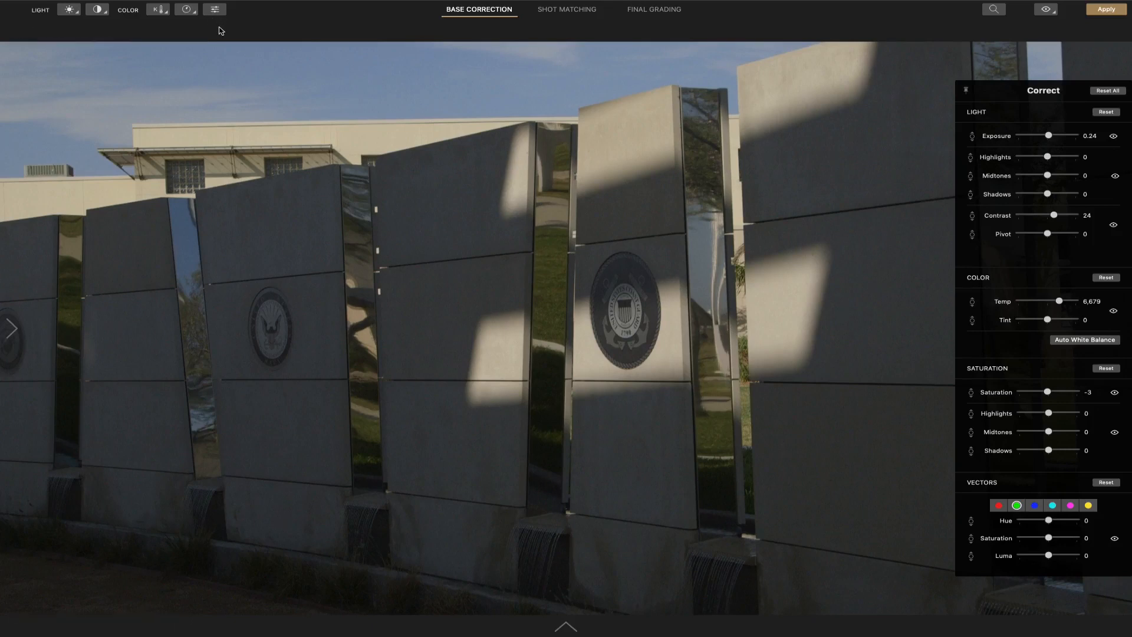
click(213, 9)
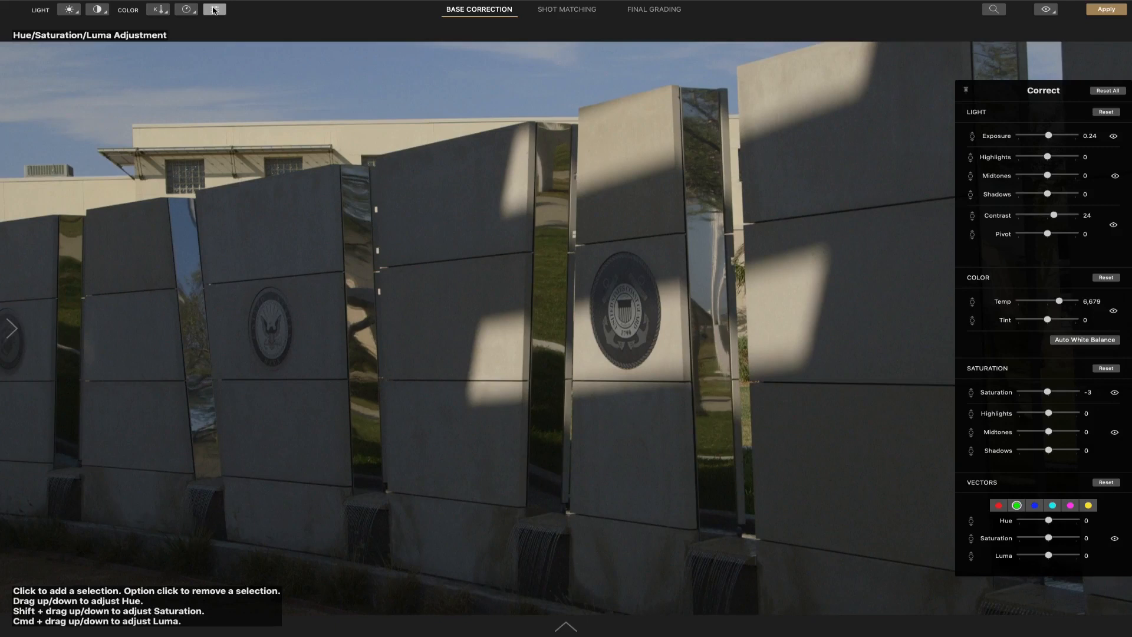
click(213, 9)
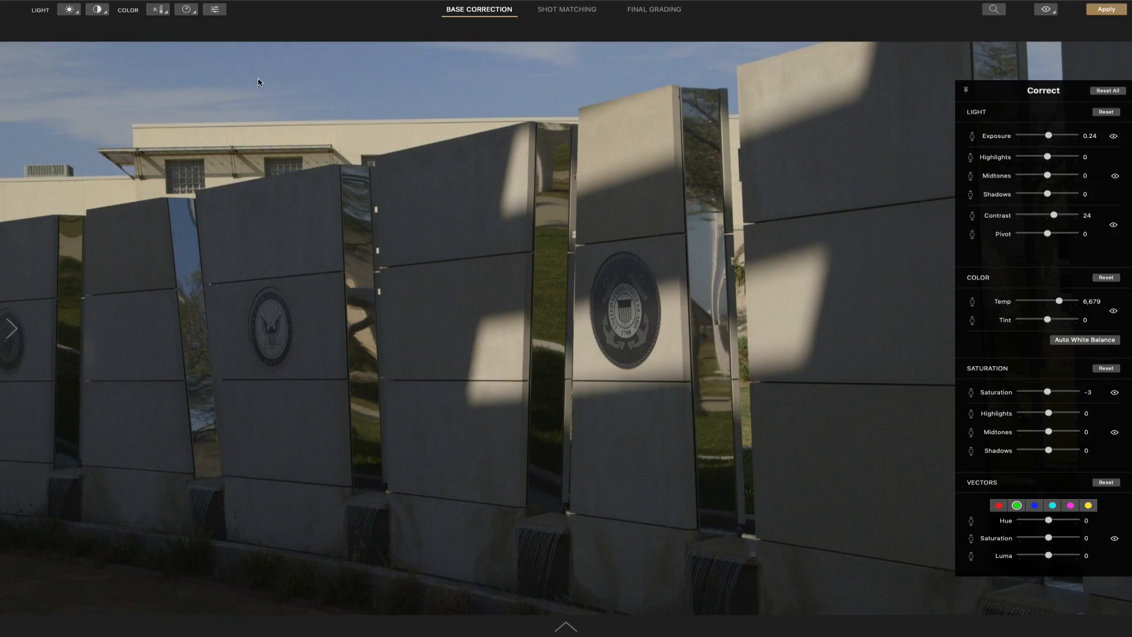
mouse_move(943, 103)
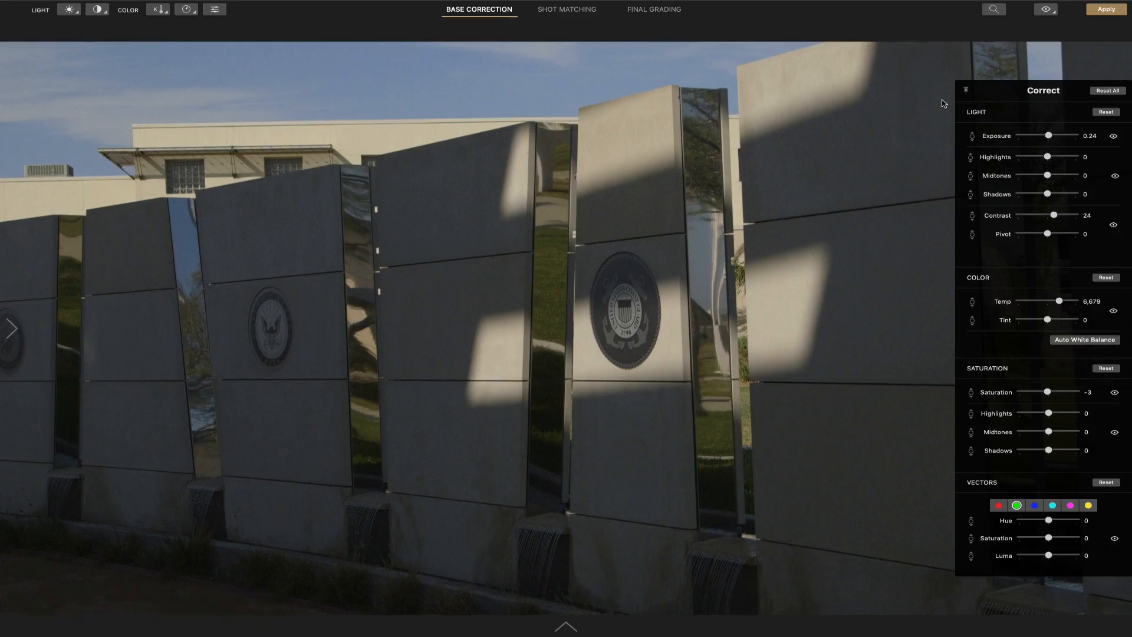
click(1106, 112)
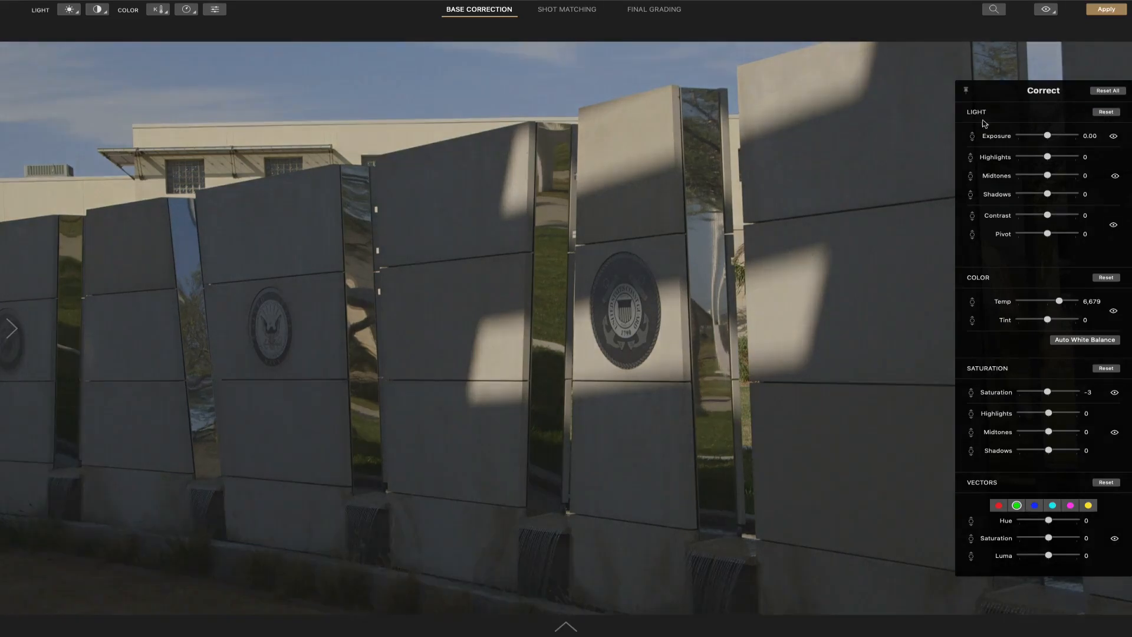
mouse_move(966, 91)
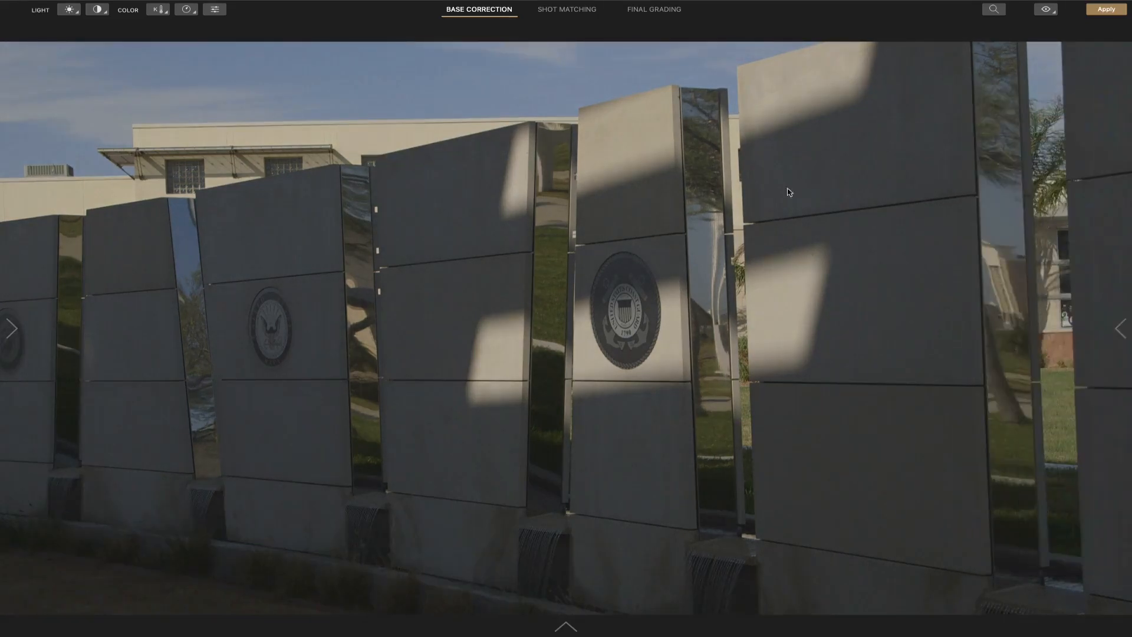
Show the clip filmstrip to pick the Coast Guard seal shot
click(566, 627)
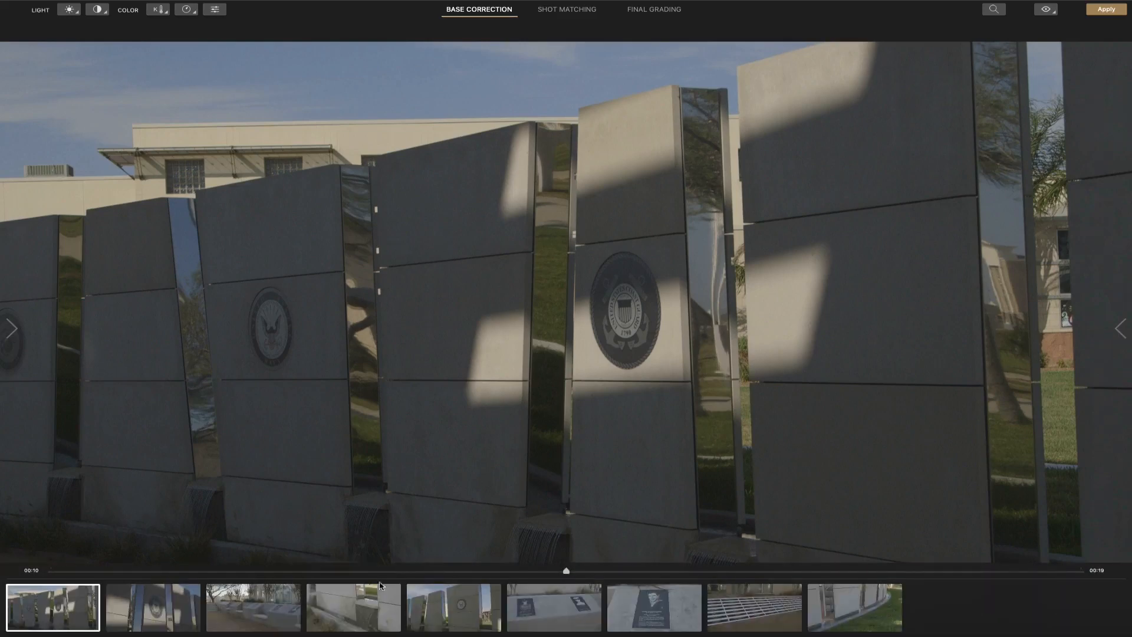
mouse_move(161, 615)
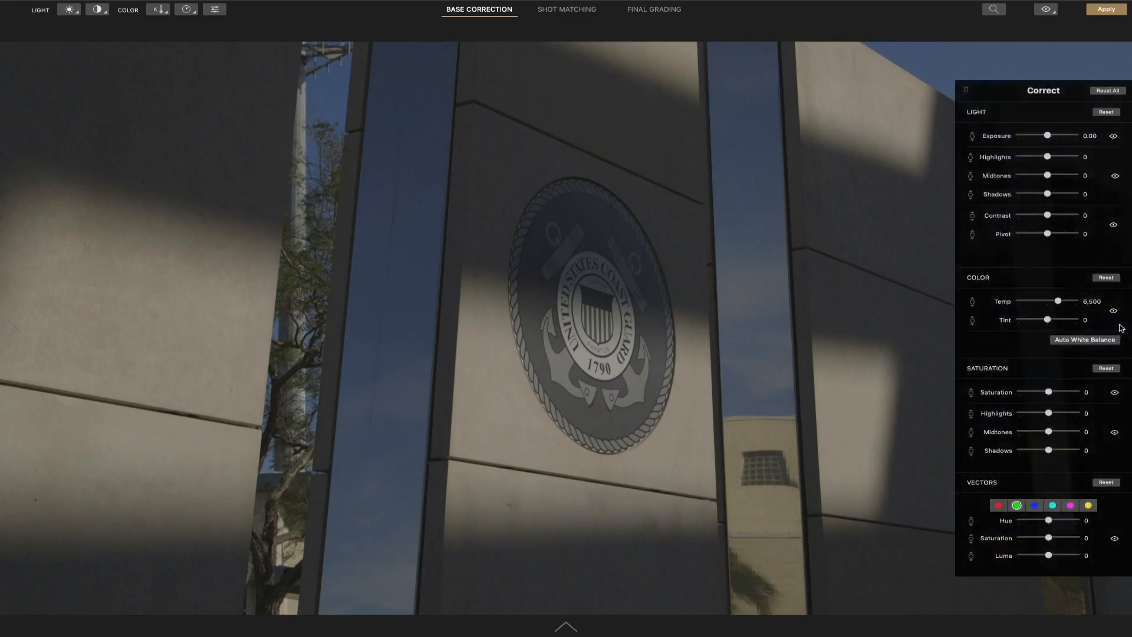
mouse_move(1083, 336)
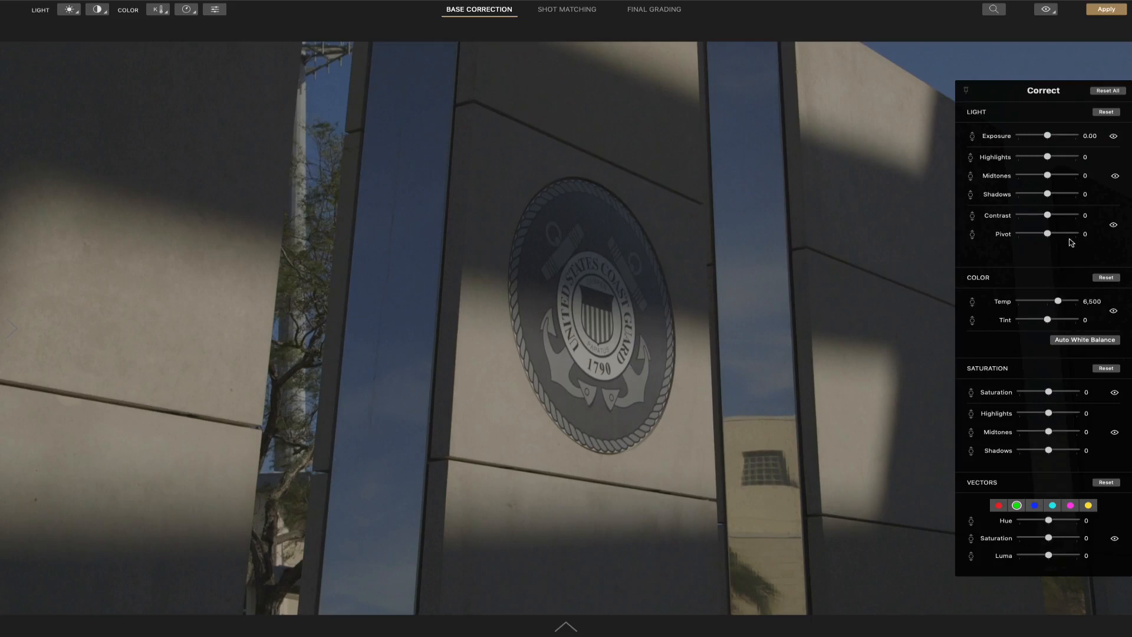
mouse_move(1072, 222)
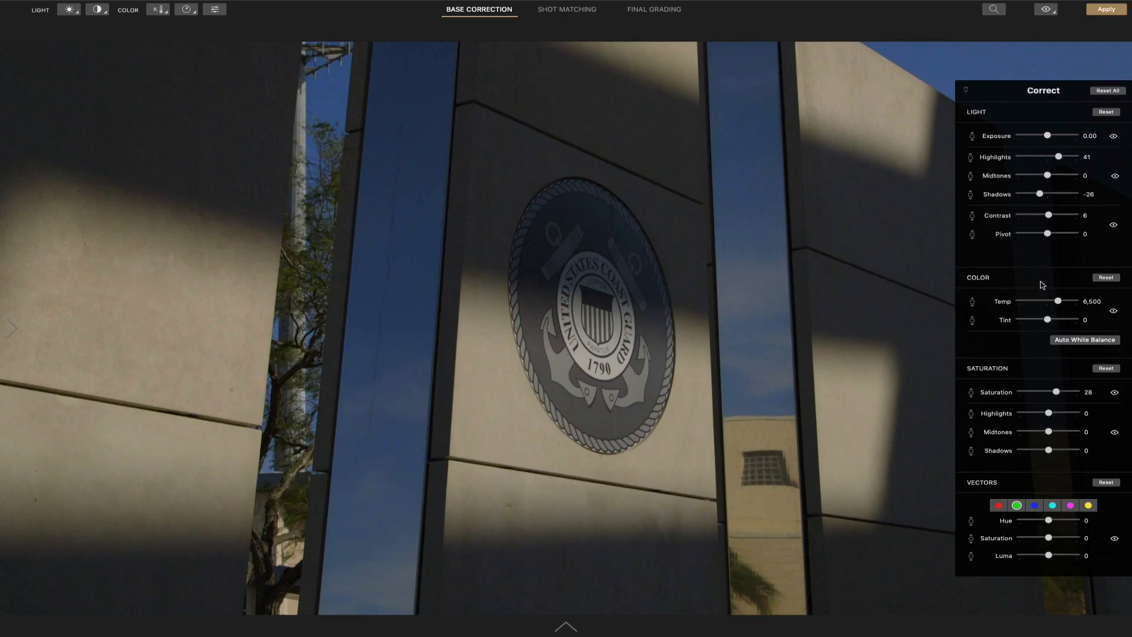
mouse_move(893, 282)
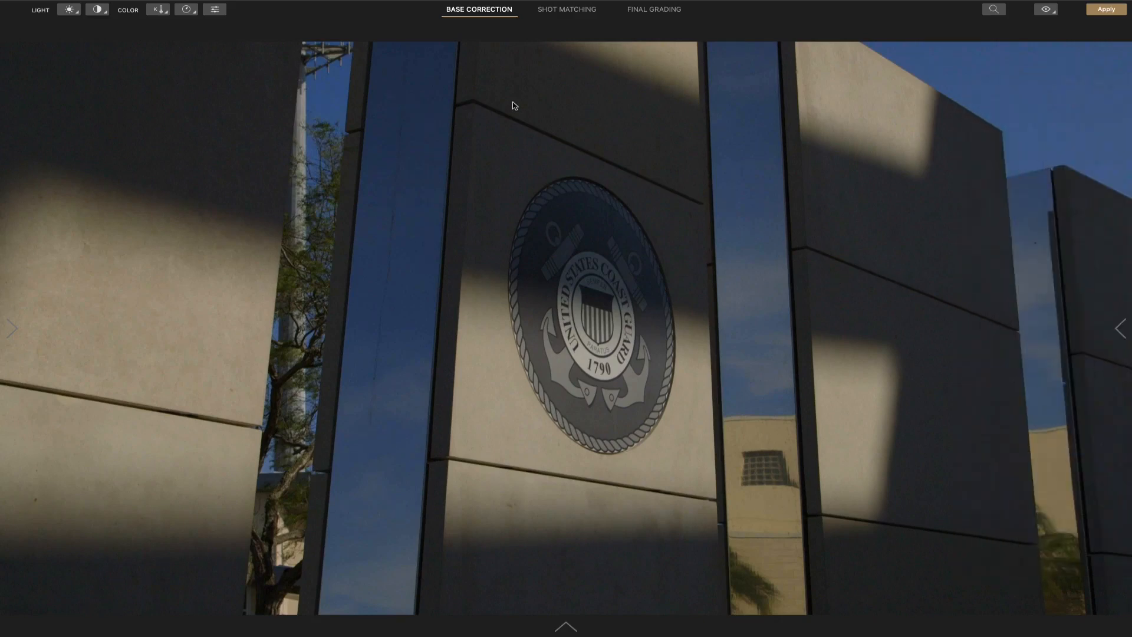
mouse_move(567, 14)
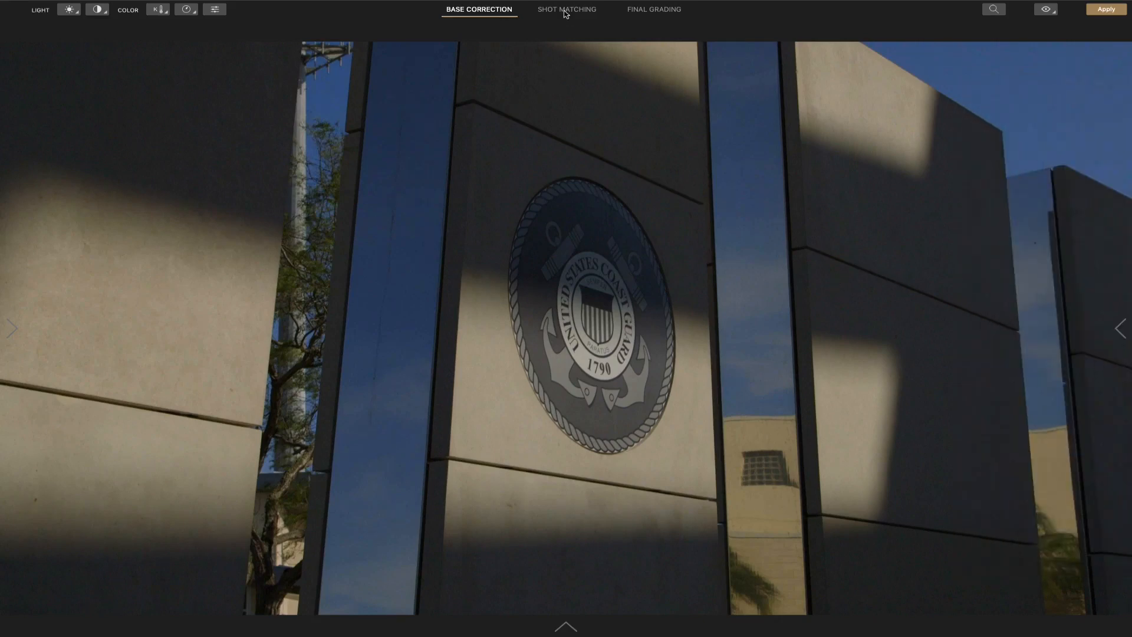
In Shot Matching, make the Coast Guard seal shot hero and group the fountain shot
click(566, 9)
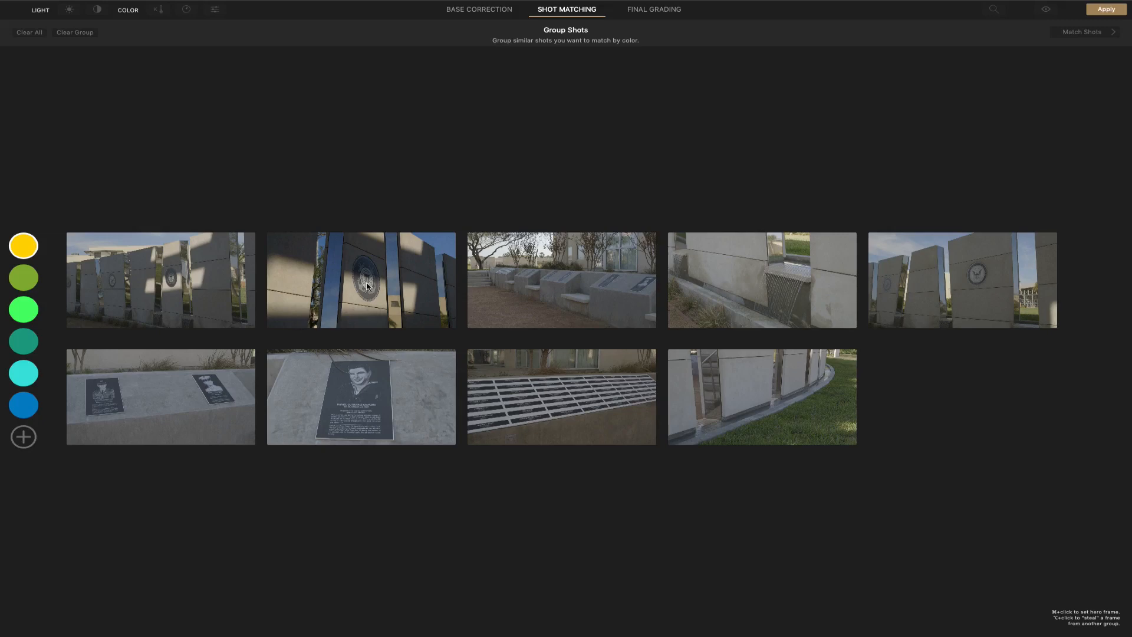
mouse_move(375, 276)
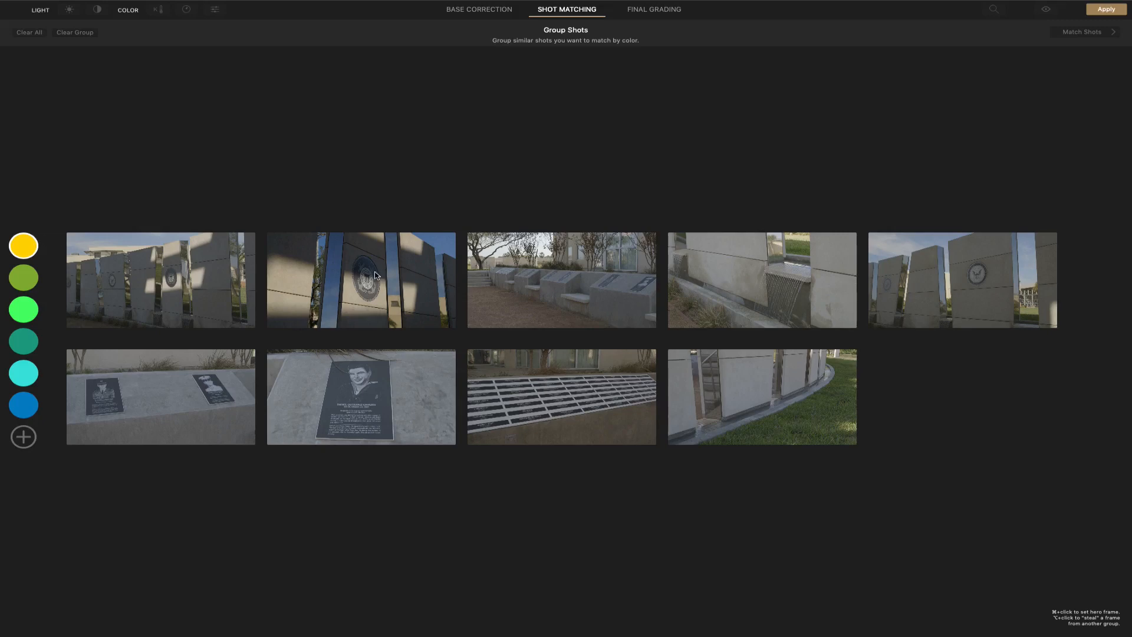
mouse_move(32, 261)
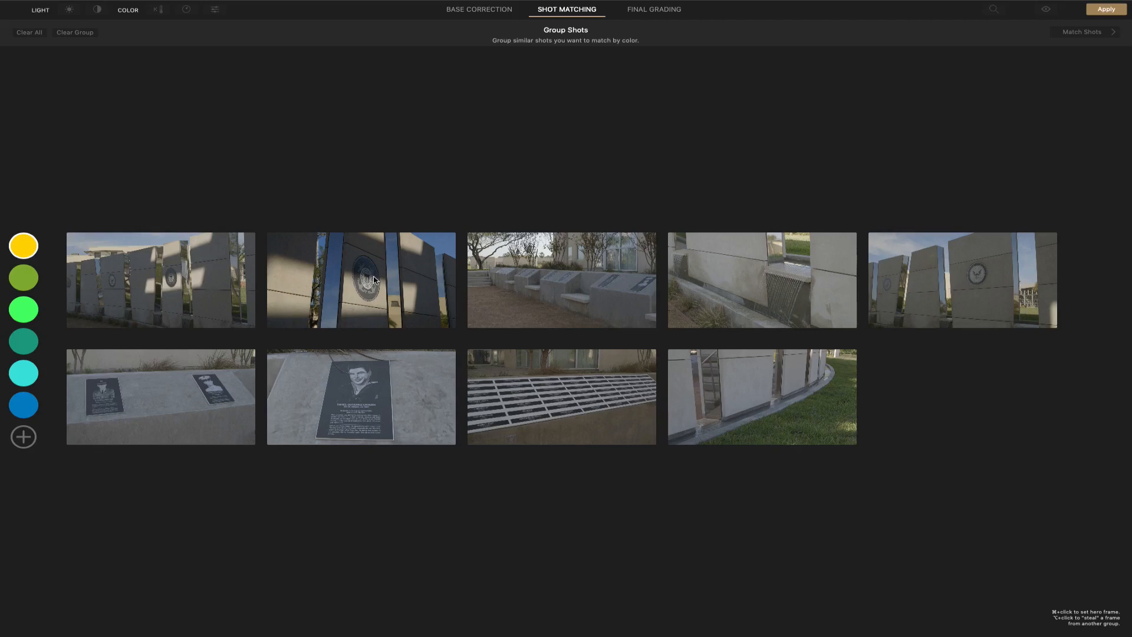
click(361, 280)
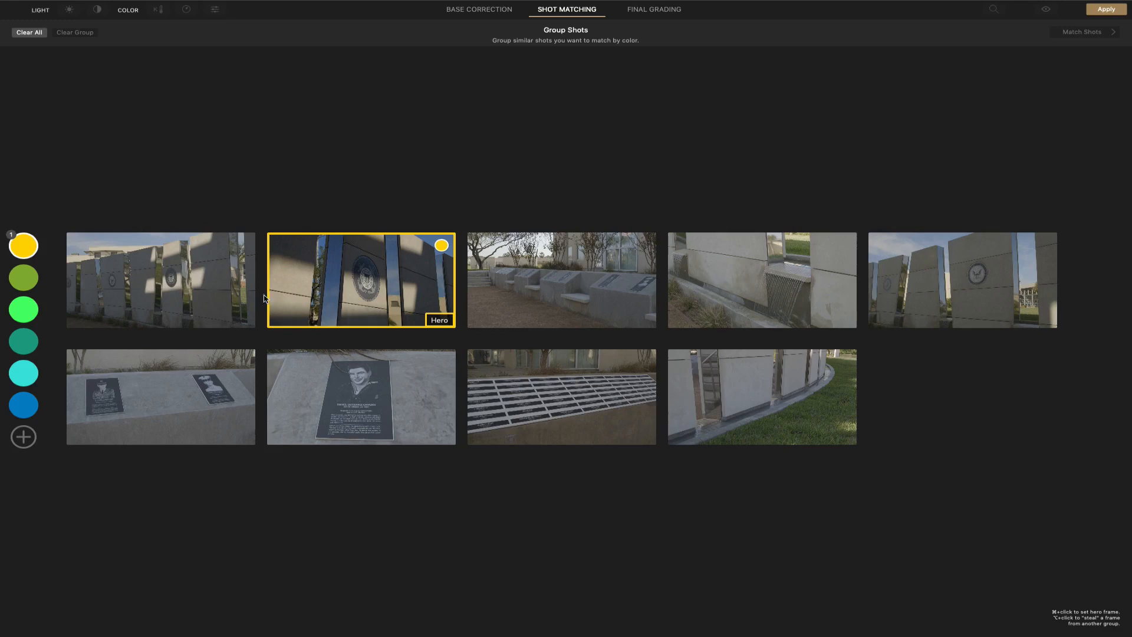
mouse_move(393, 299)
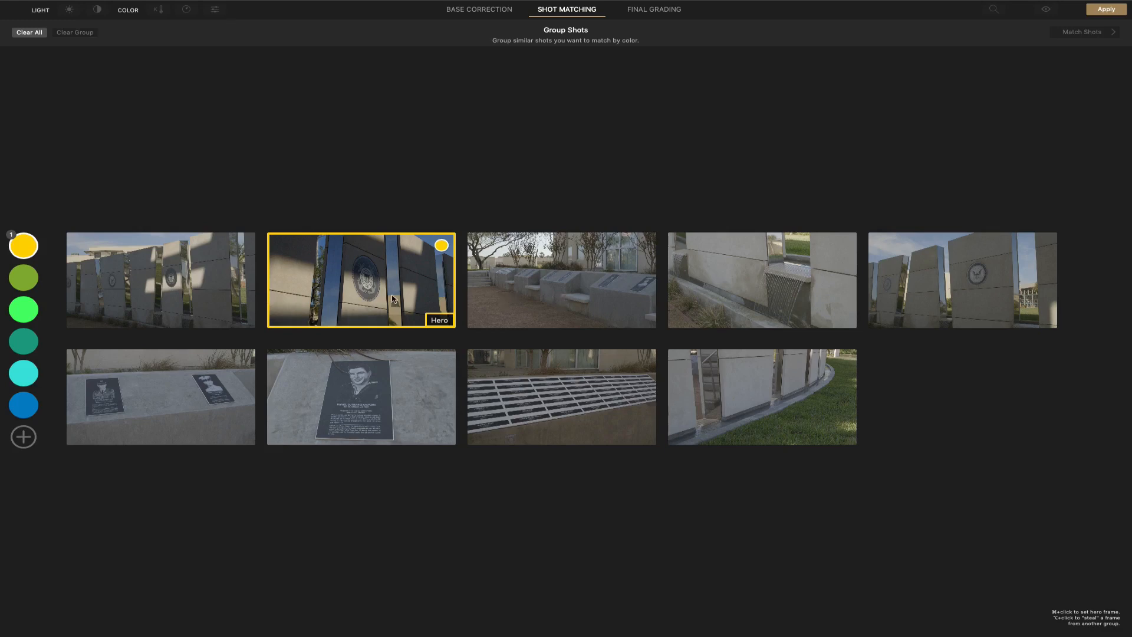
mouse_move(707, 291)
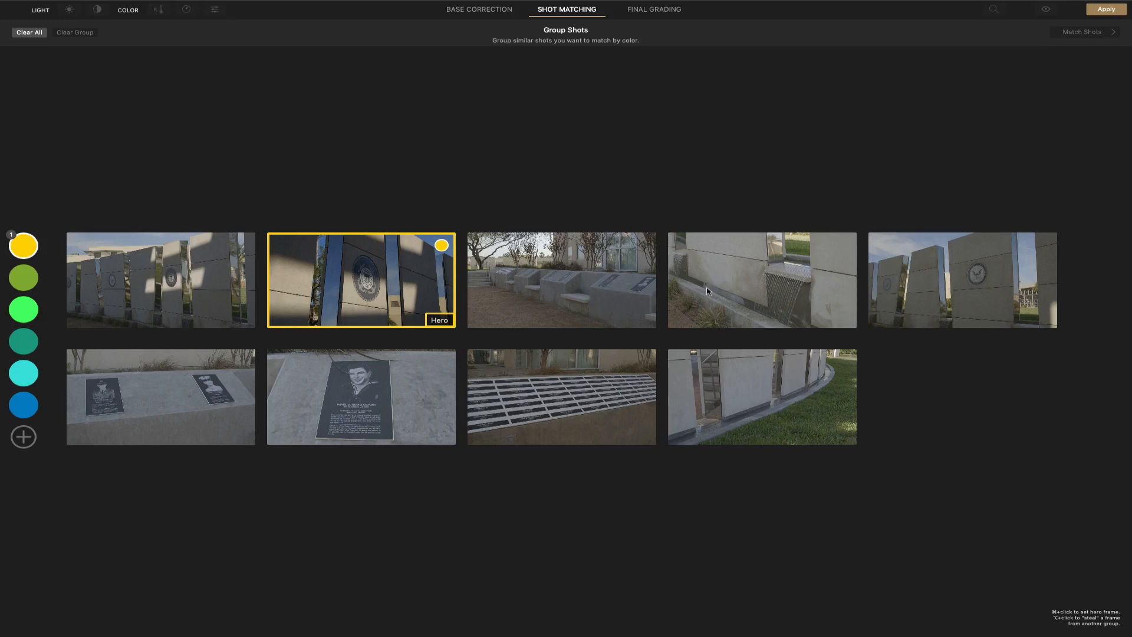
click(761, 280)
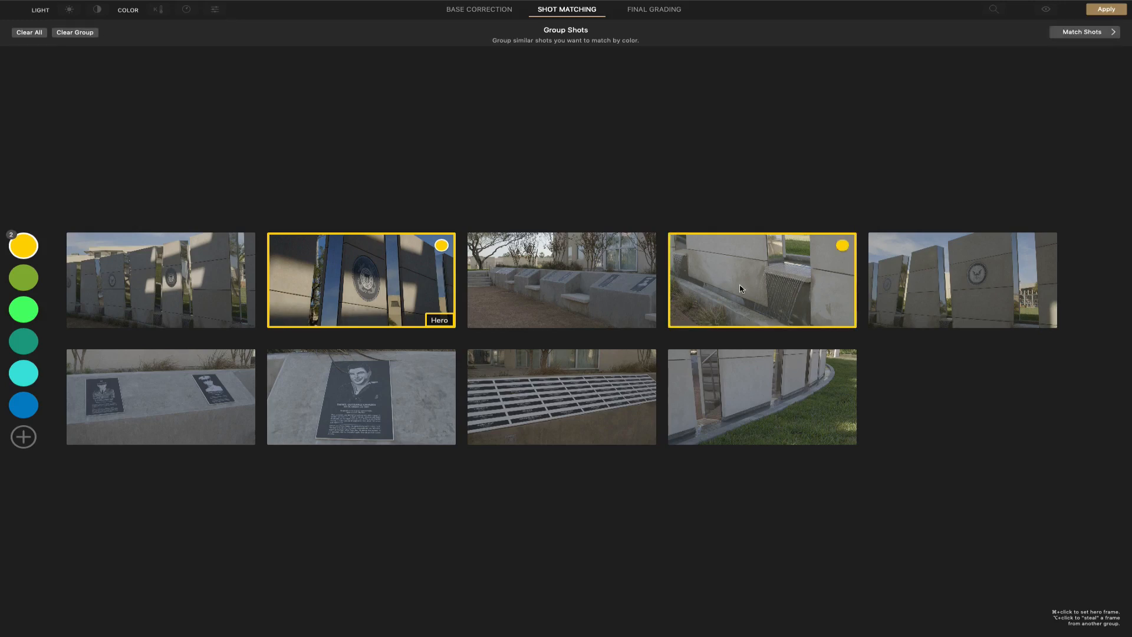
mouse_move(1075, 65)
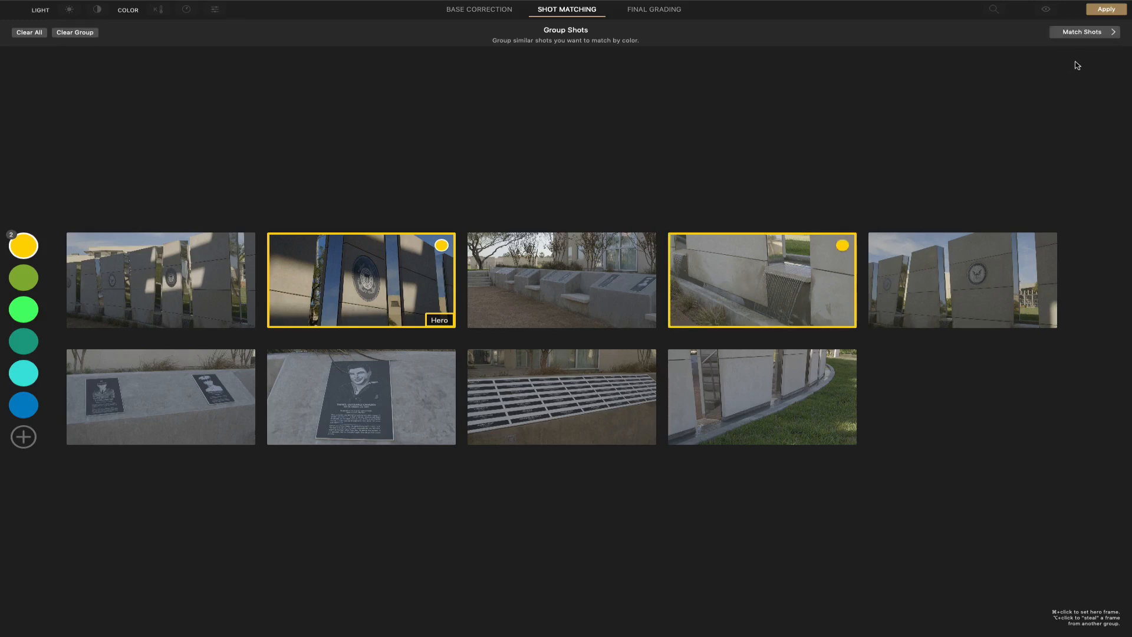
mouse_move(1081, 32)
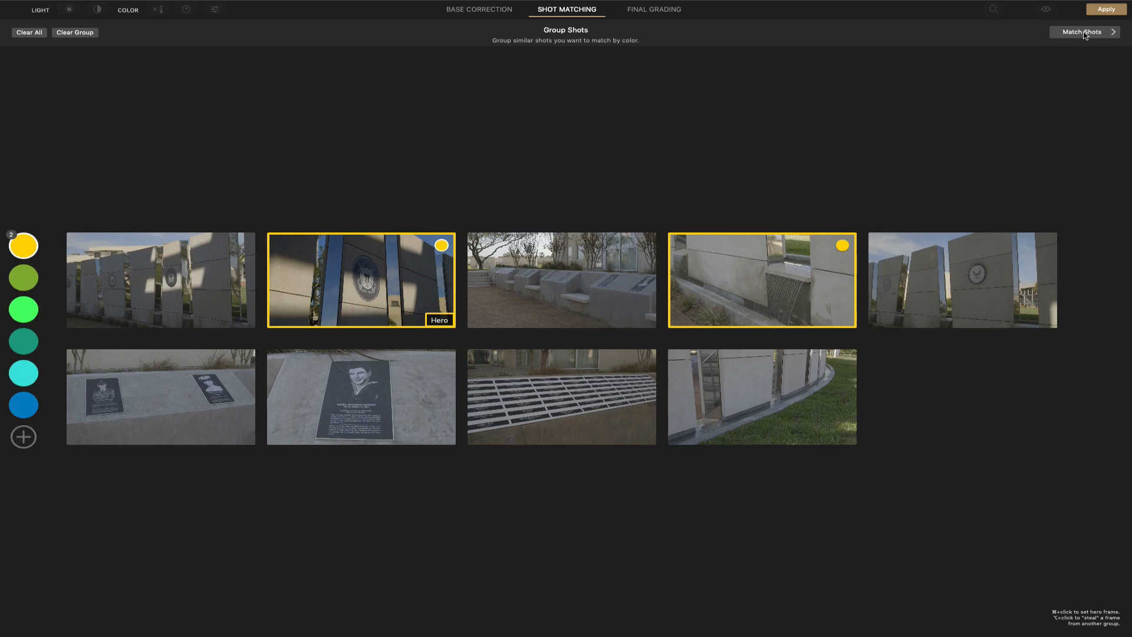
Open Match Shots to view the seal hero beside the fountain shot with scopes
click(1081, 32)
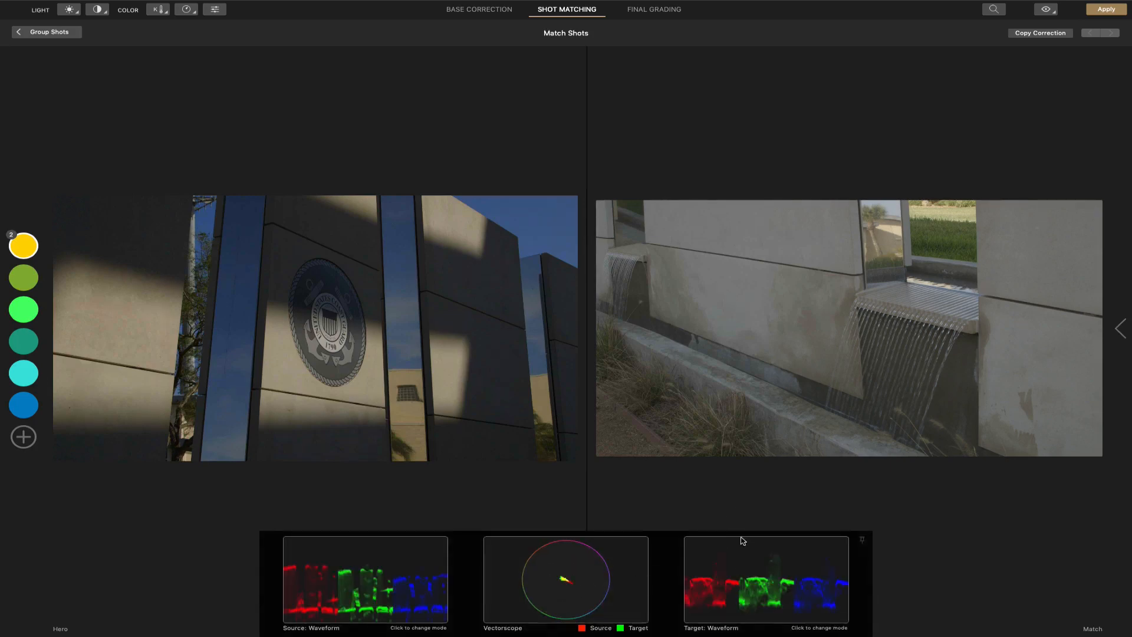
mouse_move(927, 552)
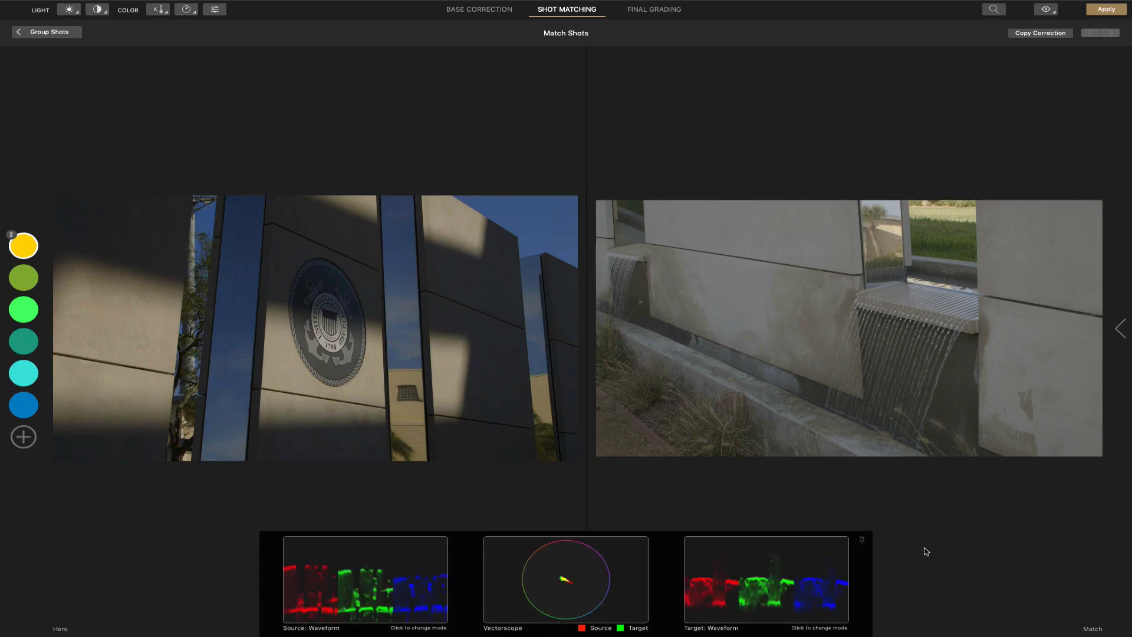
mouse_move(868, 543)
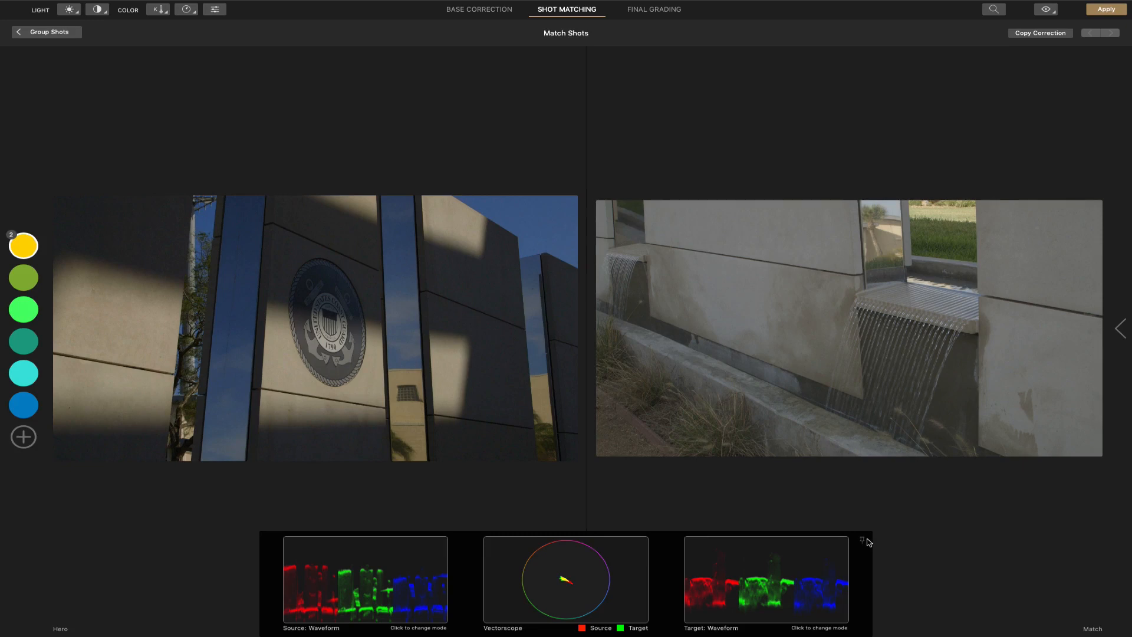
mouse_move(867, 542)
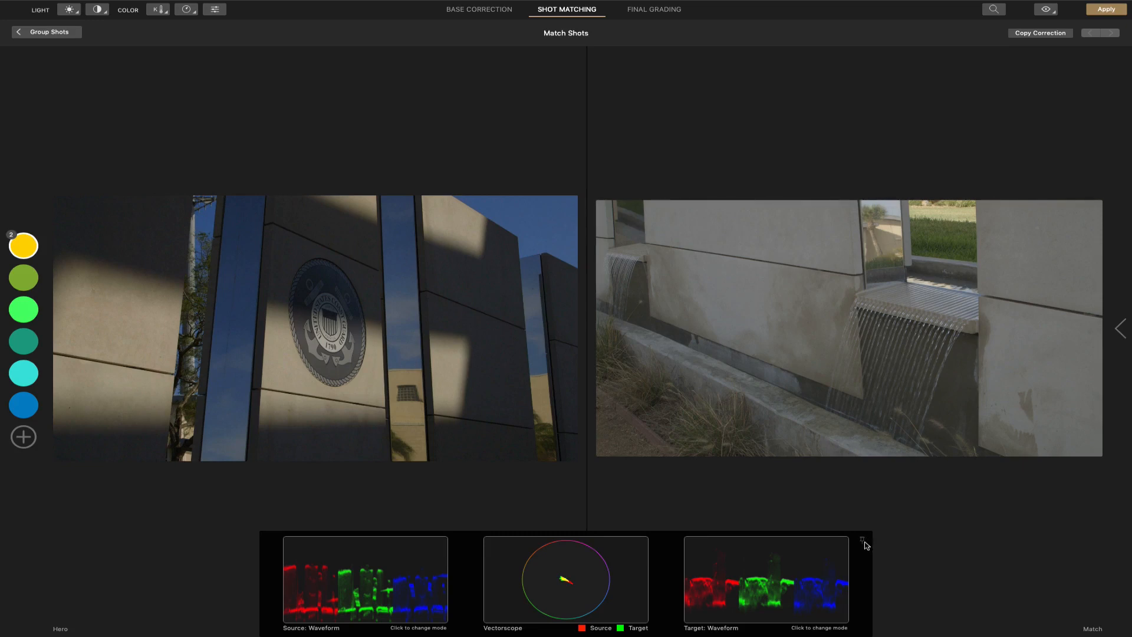
mouse_move(904, 542)
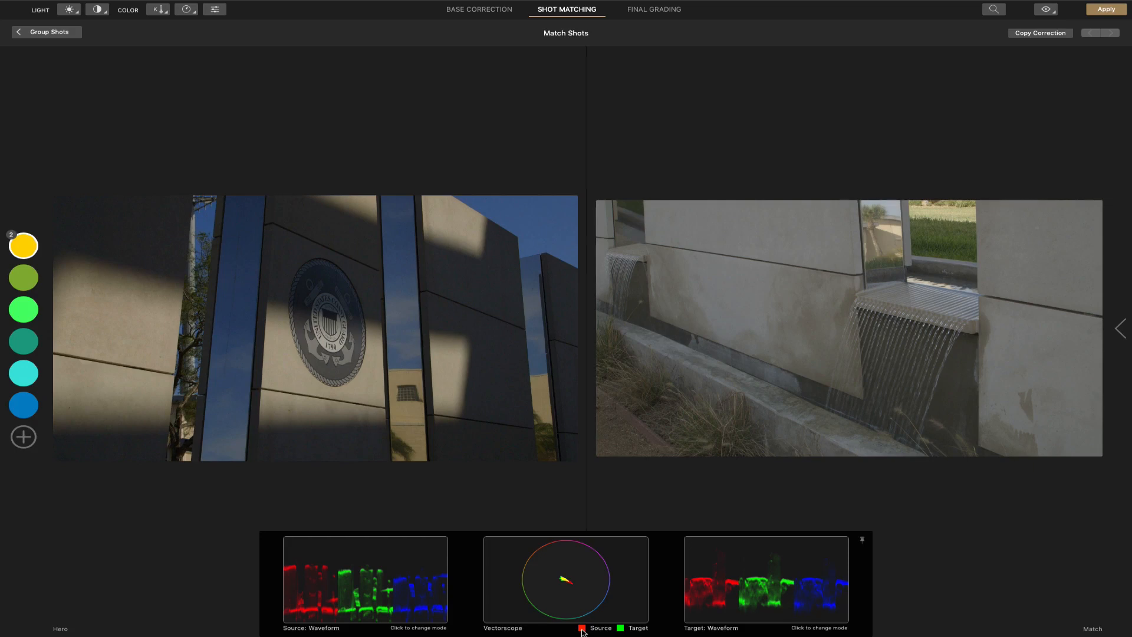
mouse_move(630, 632)
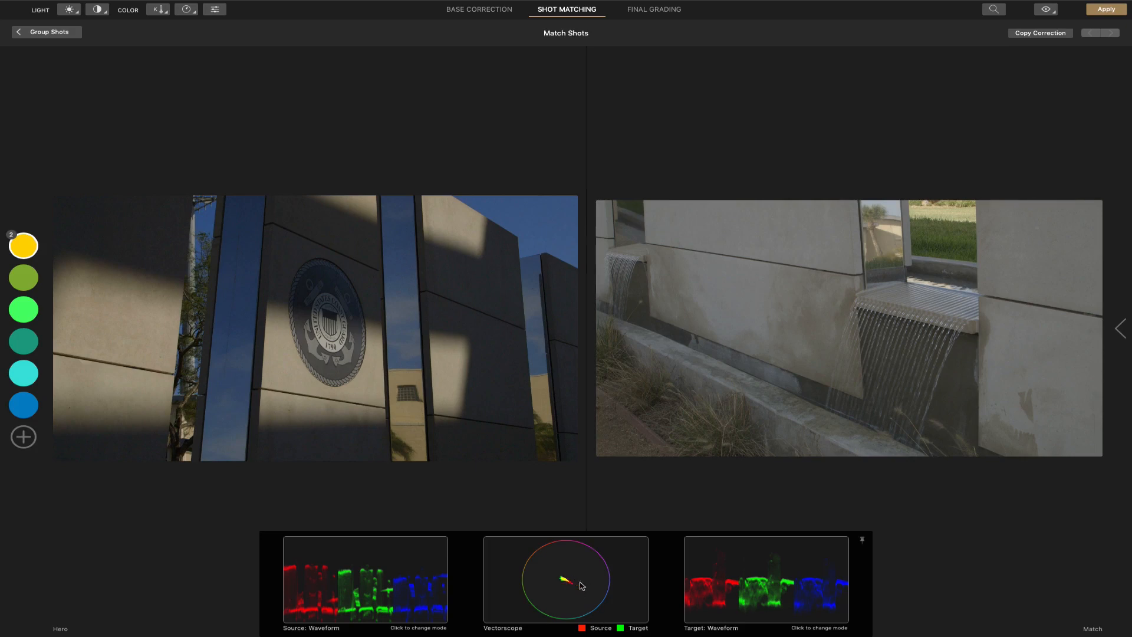
mouse_move(974, 530)
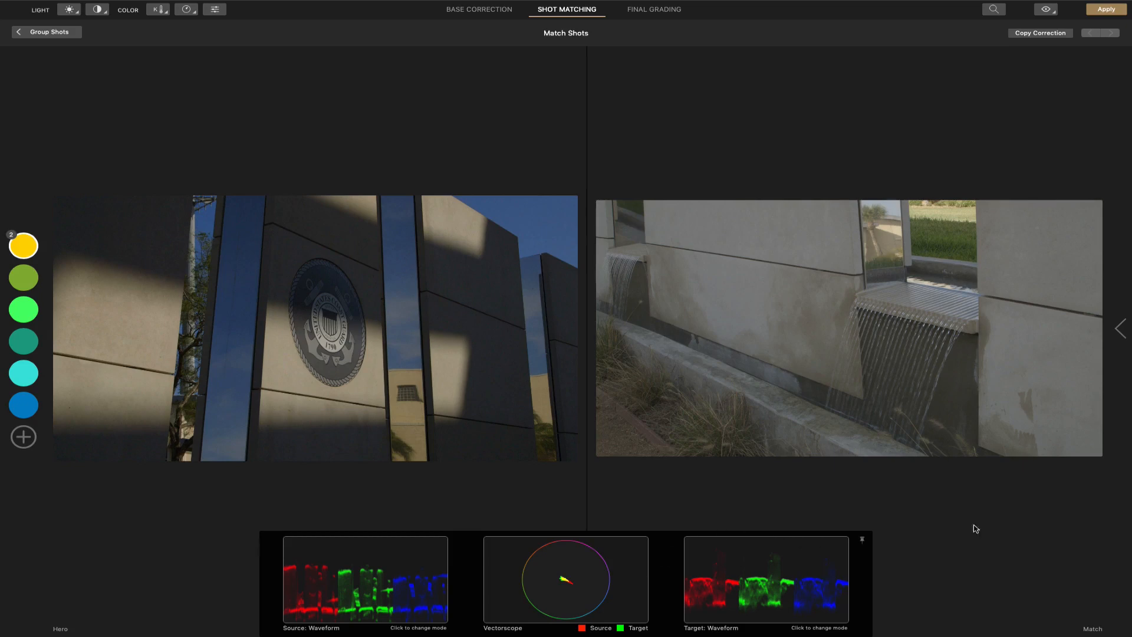
mouse_move(1036, 533)
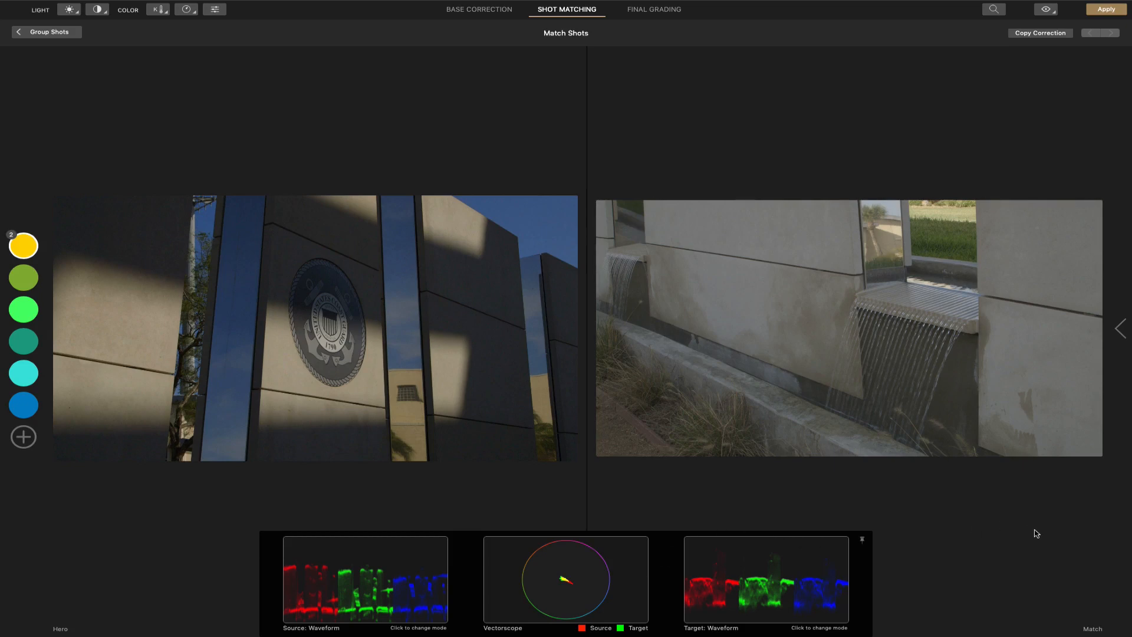
mouse_move(1043, 86)
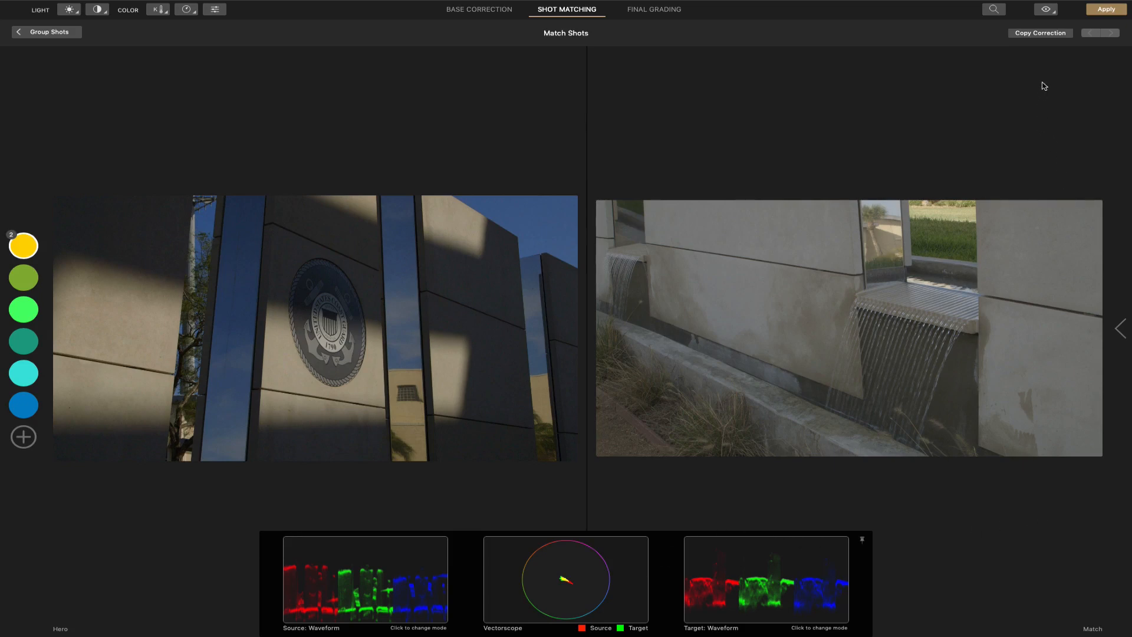
mouse_move(1038, 54)
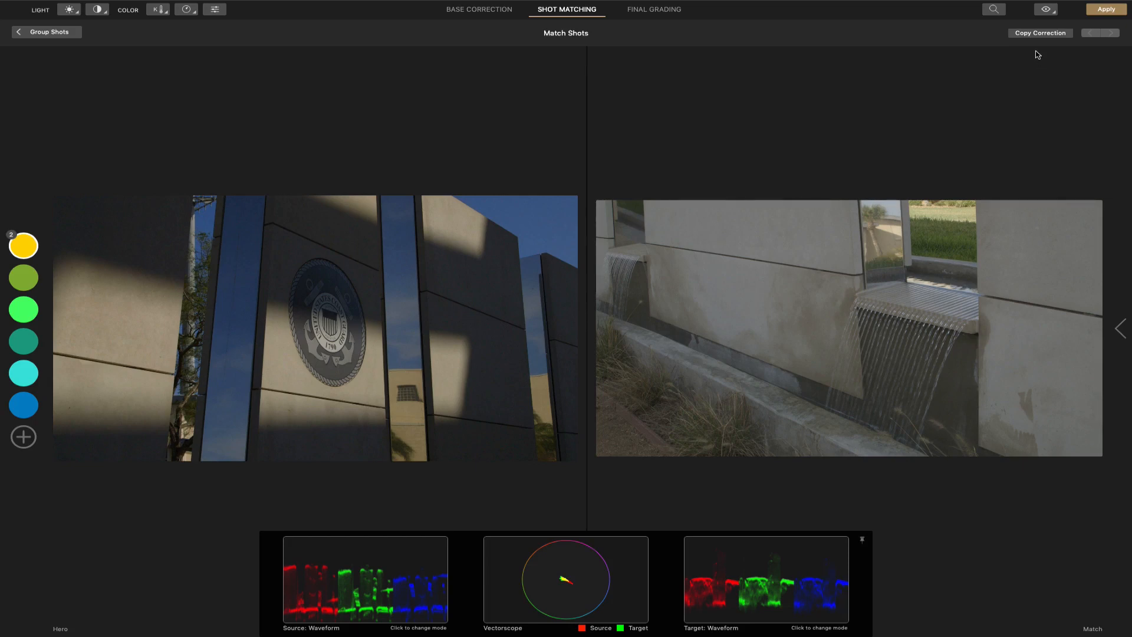
mouse_move(651, 289)
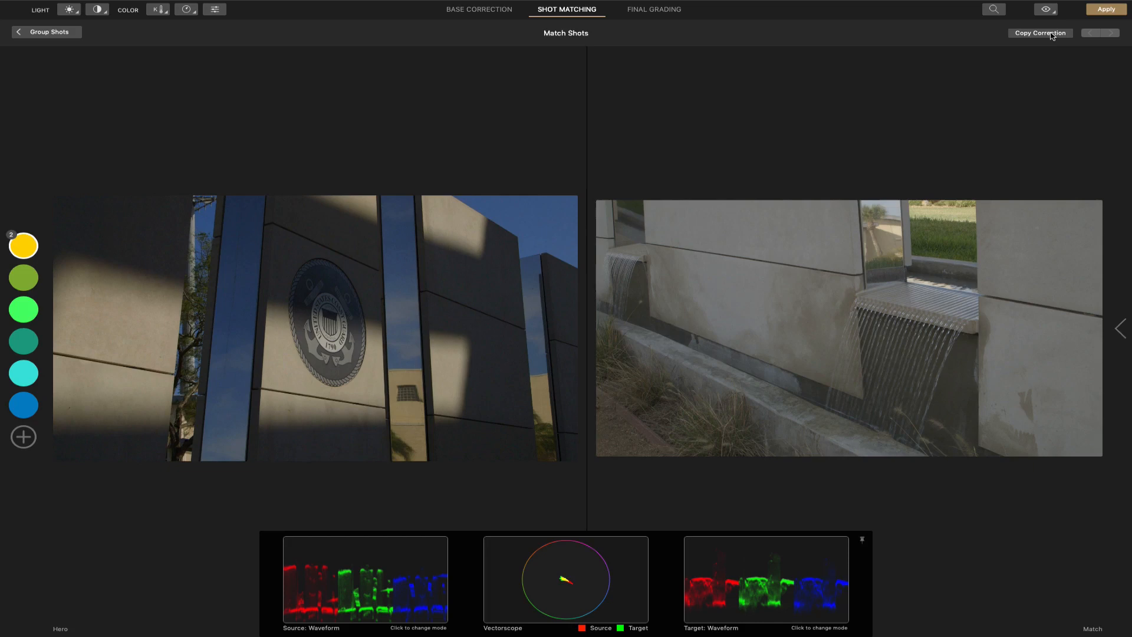
Open Copy Correction with all hero Light and Color items checked
click(1039, 33)
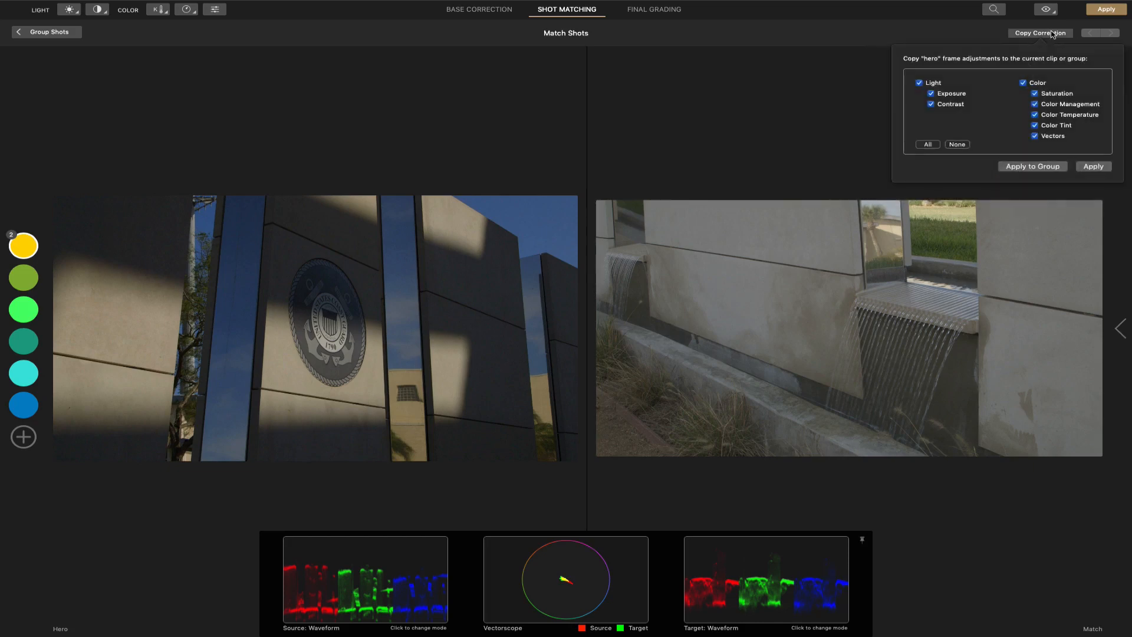
mouse_move(997, 119)
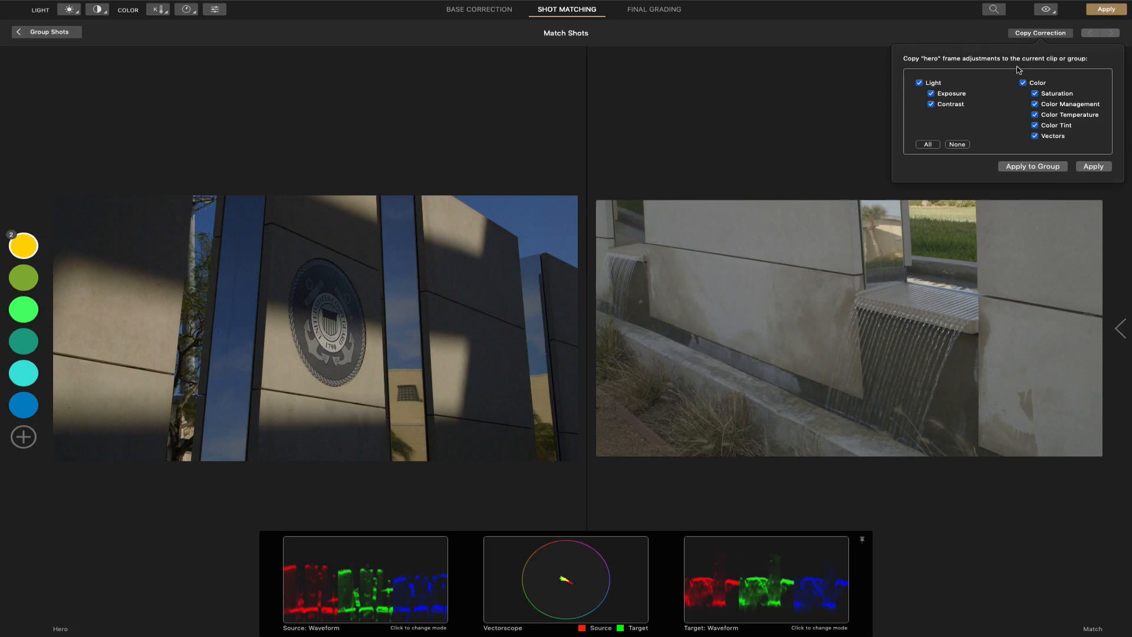
mouse_move(1004, 131)
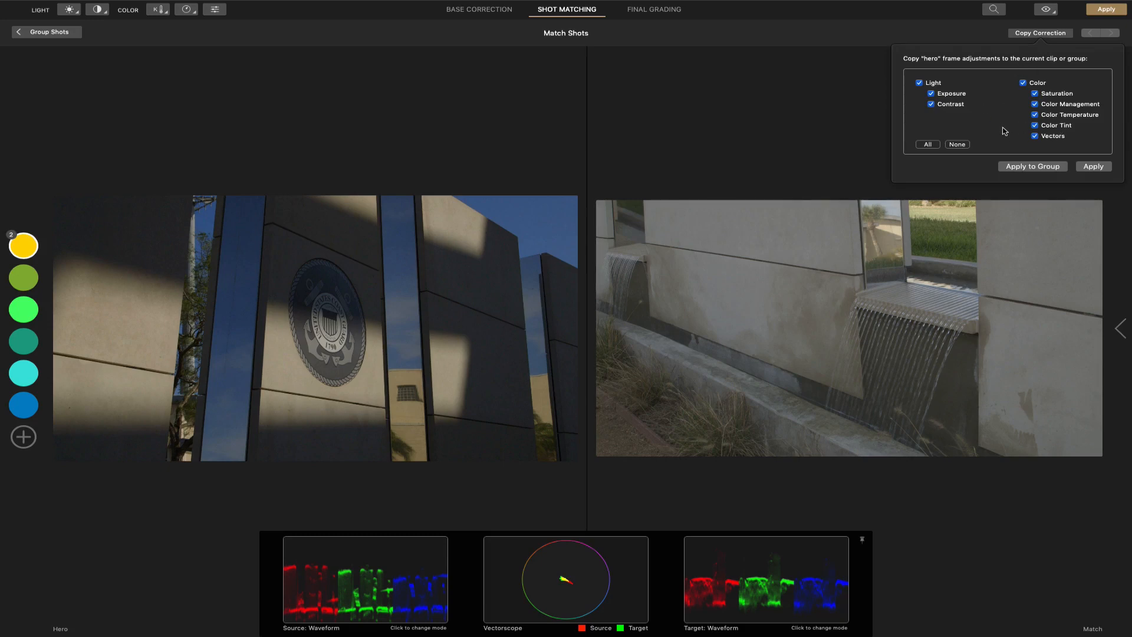
mouse_move(984, 102)
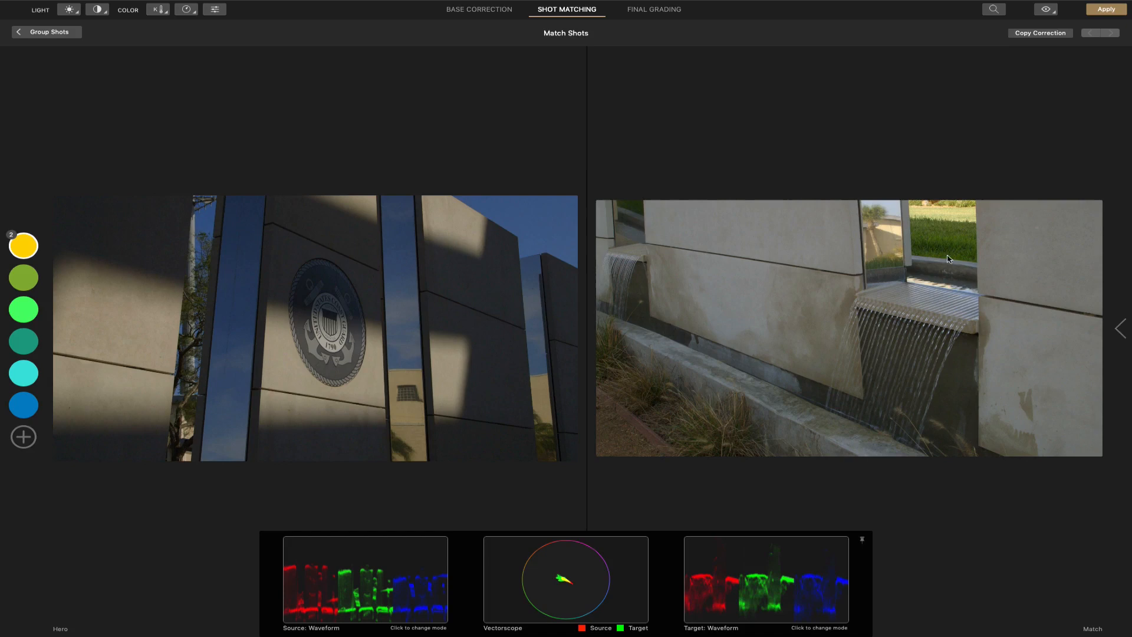
mouse_move(776, 311)
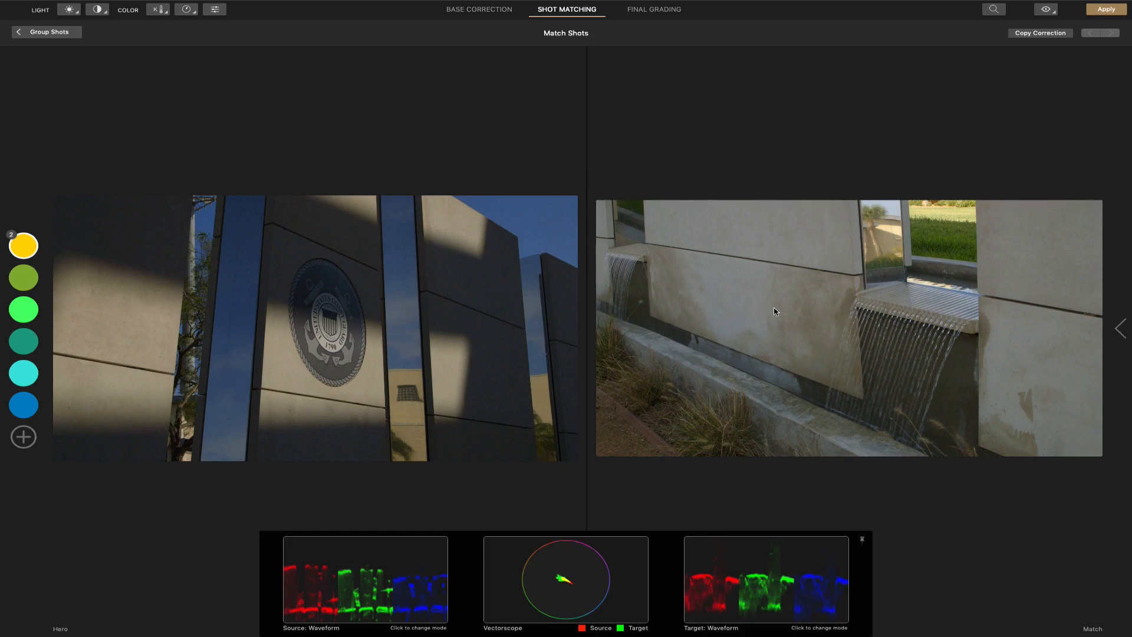
mouse_move(582, 585)
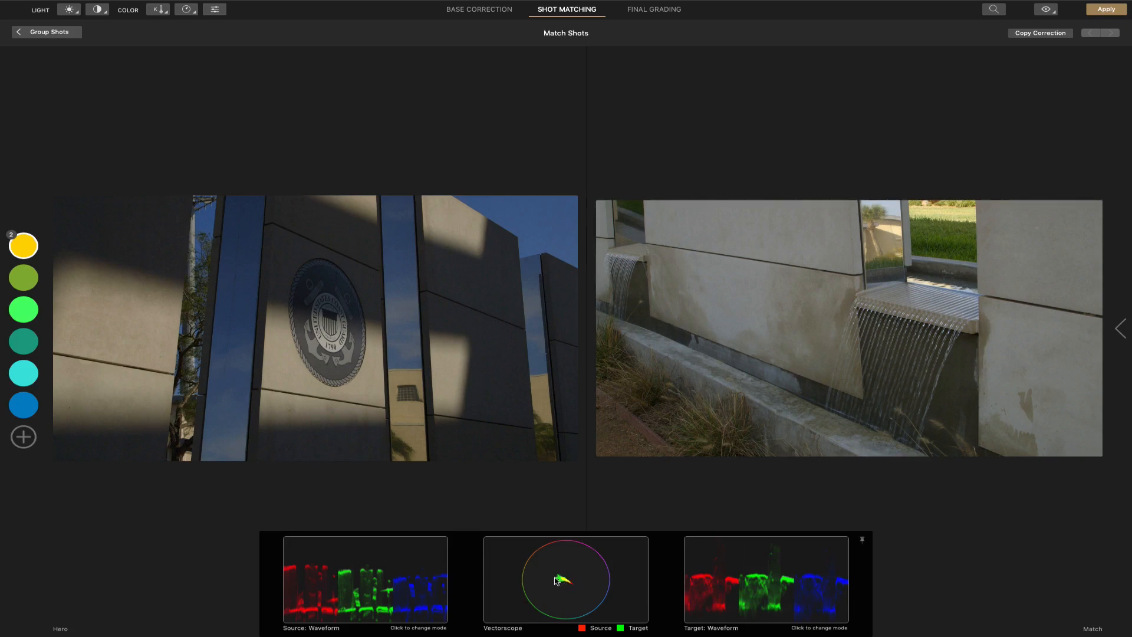
mouse_move(560, 583)
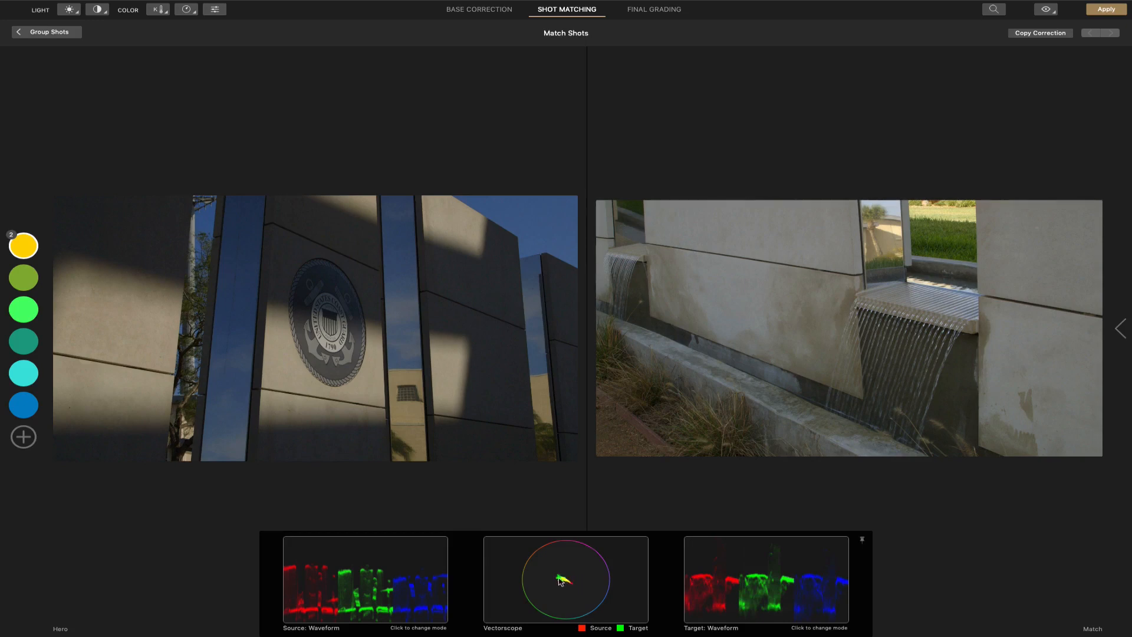
mouse_move(631, 547)
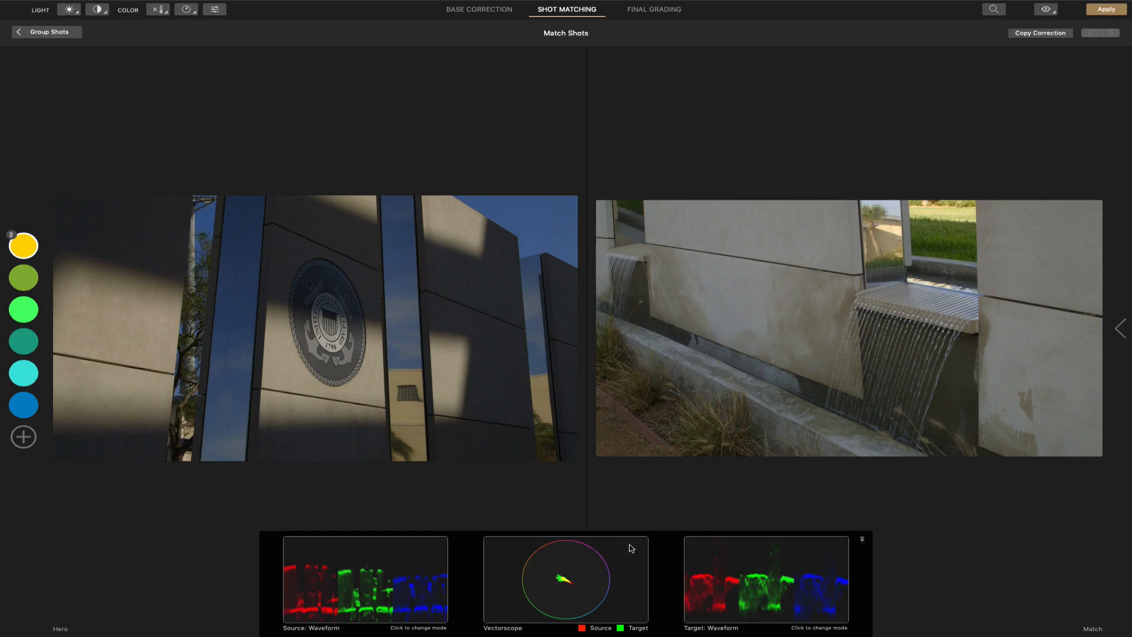
mouse_move(869, 549)
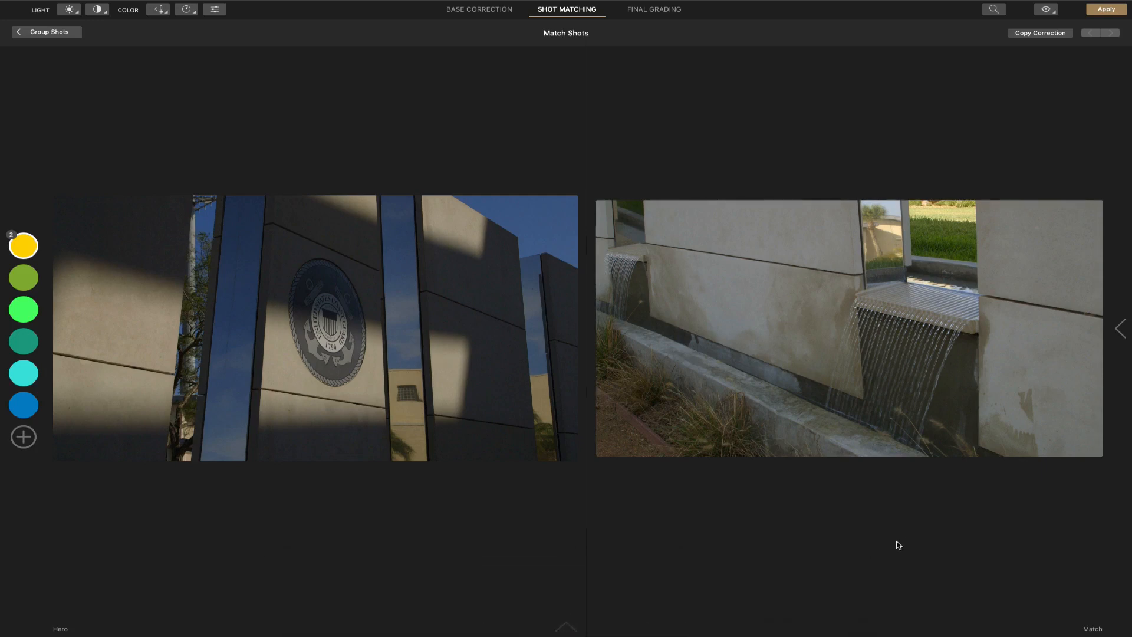
mouse_move(839, 349)
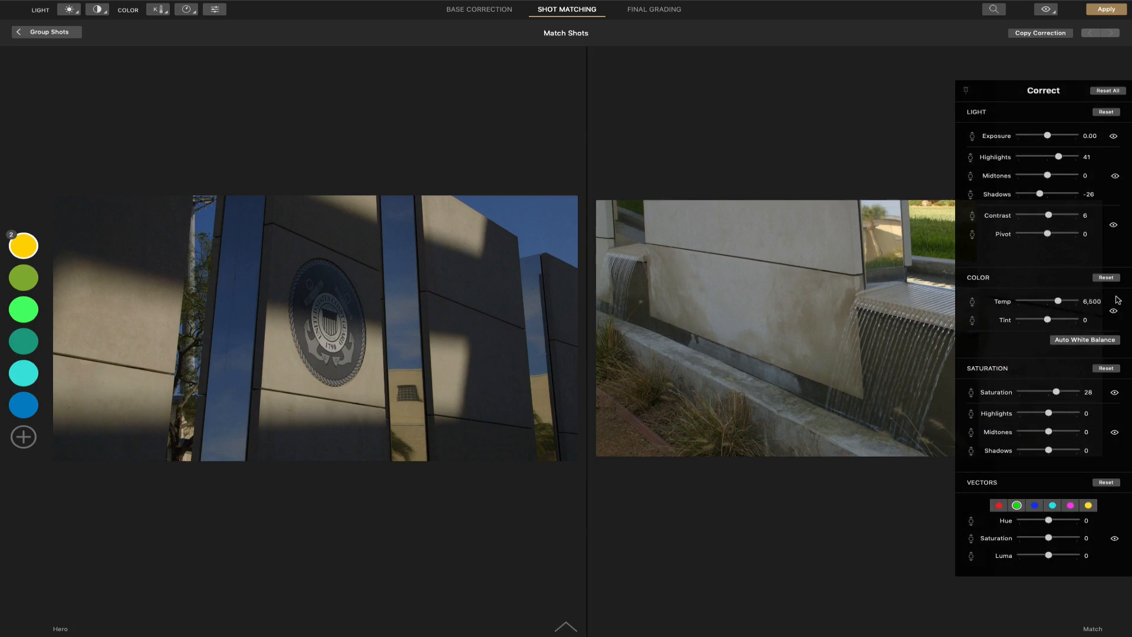
mouse_move(1081, 202)
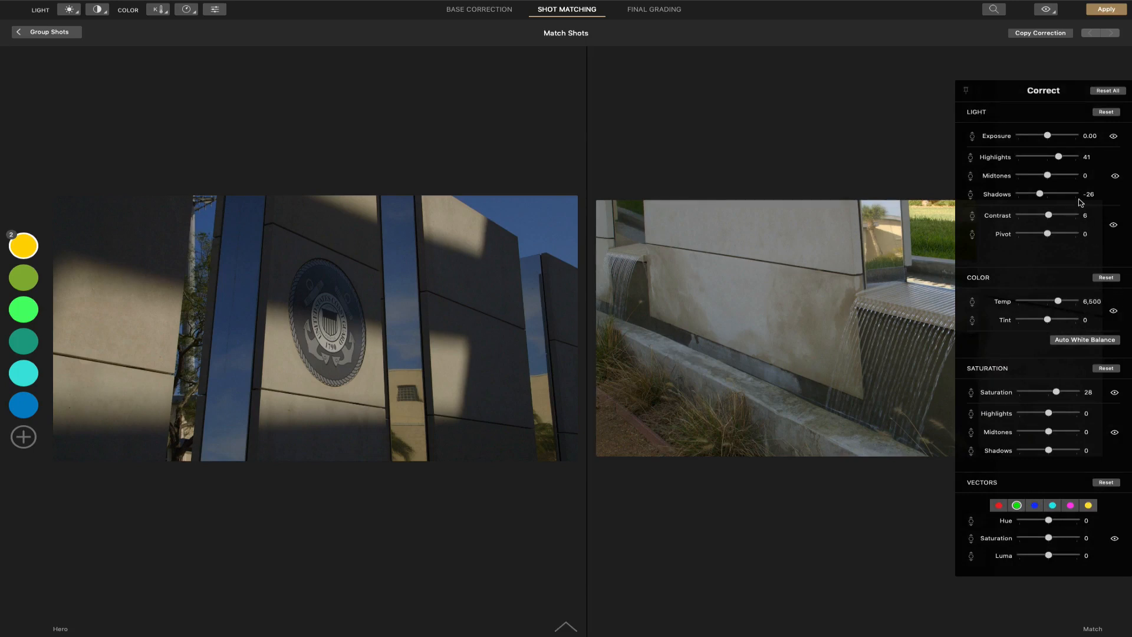
mouse_move(1072, 200)
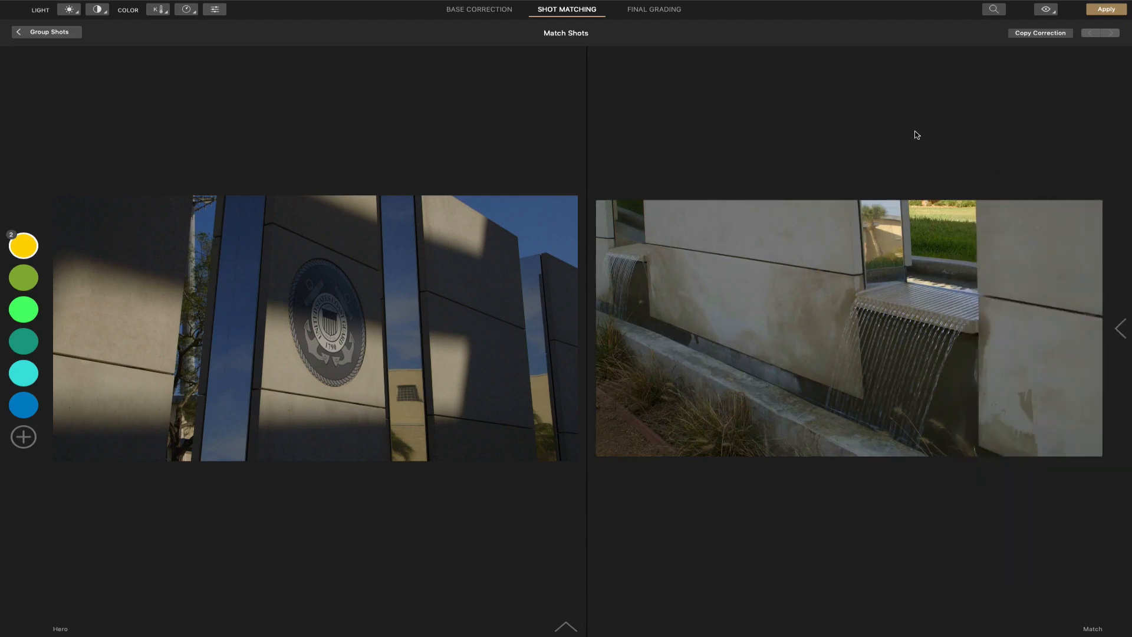
mouse_move(985, 148)
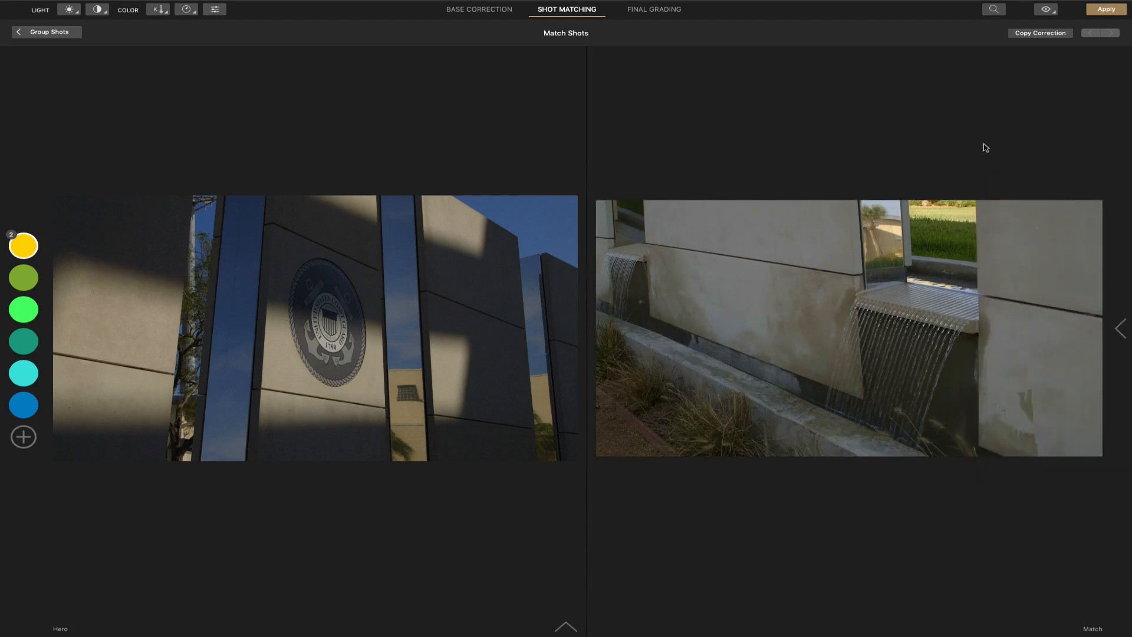
mouse_move(685, 82)
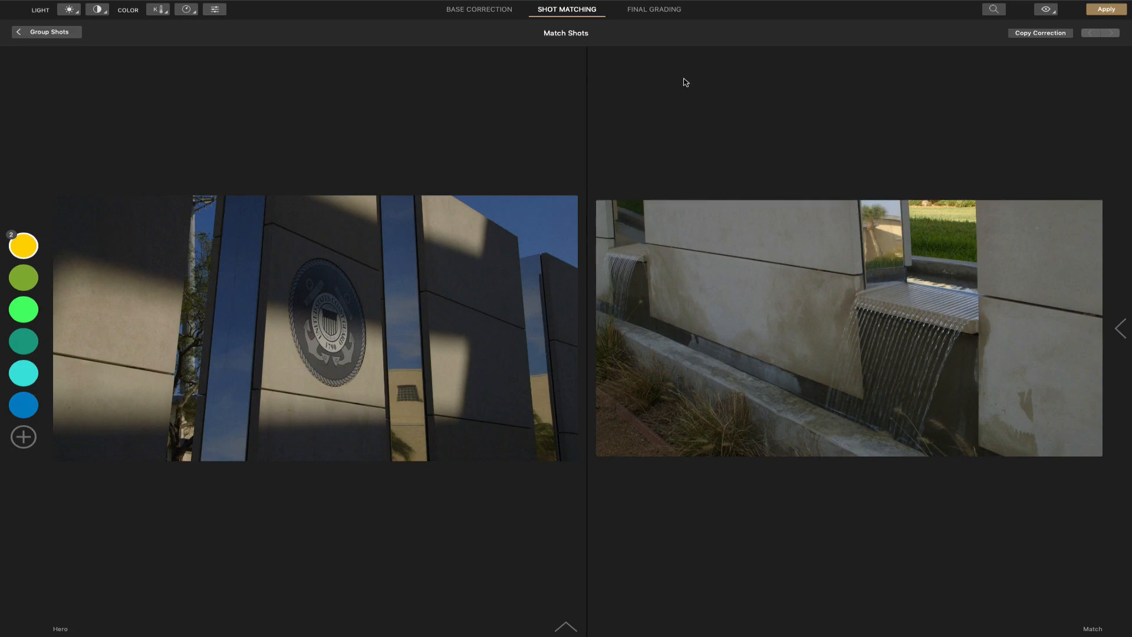
mouse_move(316, 30)
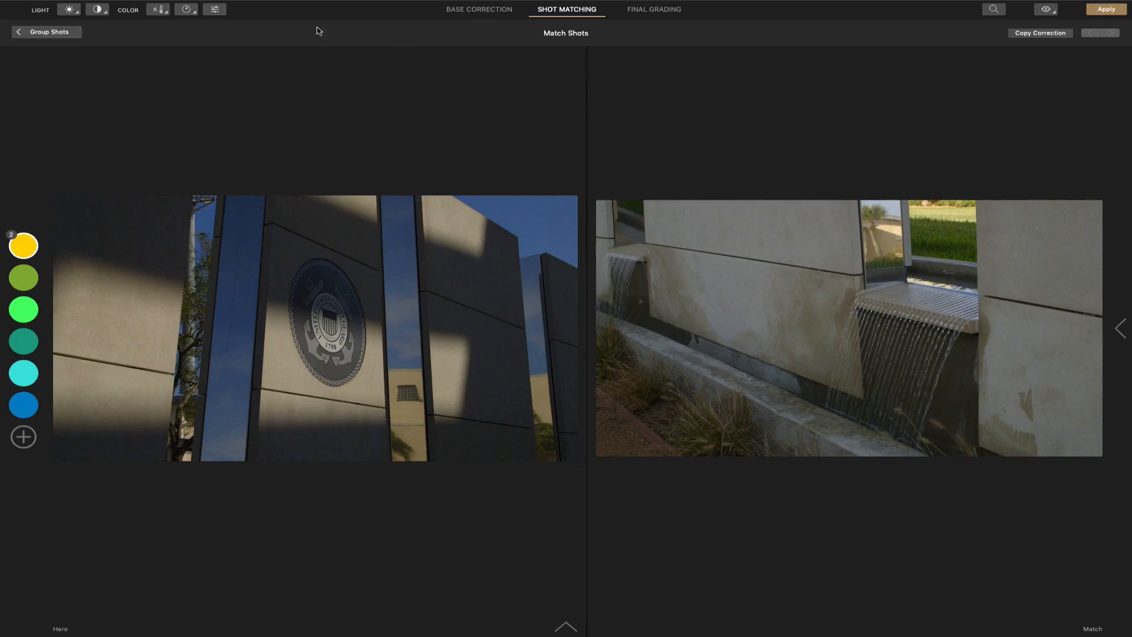
Go back to the Group Shots board showing the yellow group
click(46, 32)
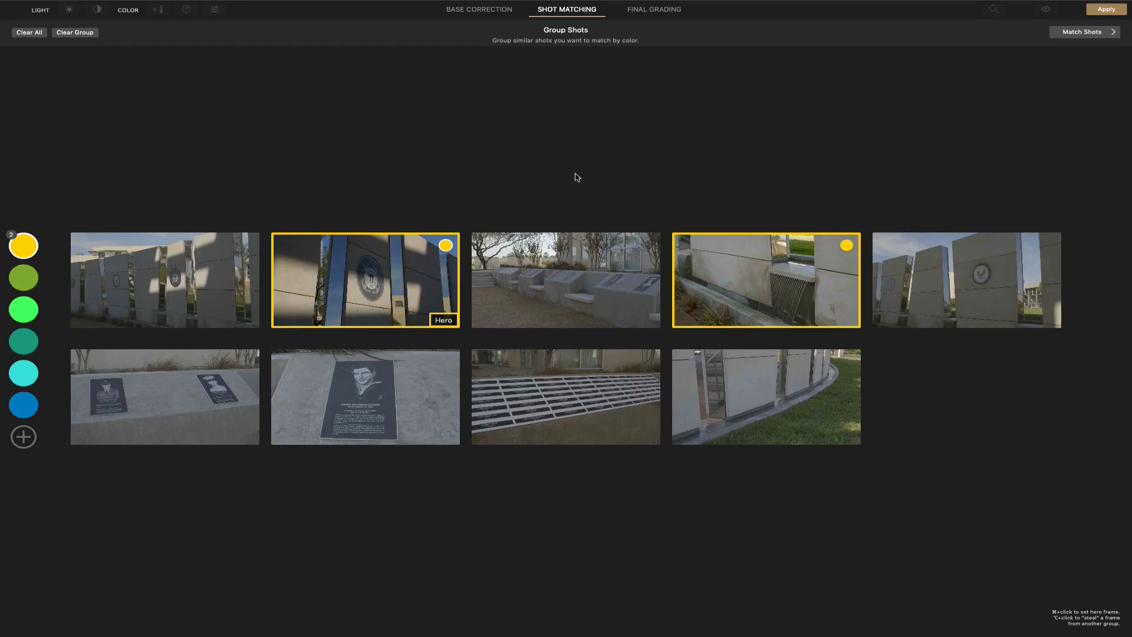
mouse_move(669, 55)
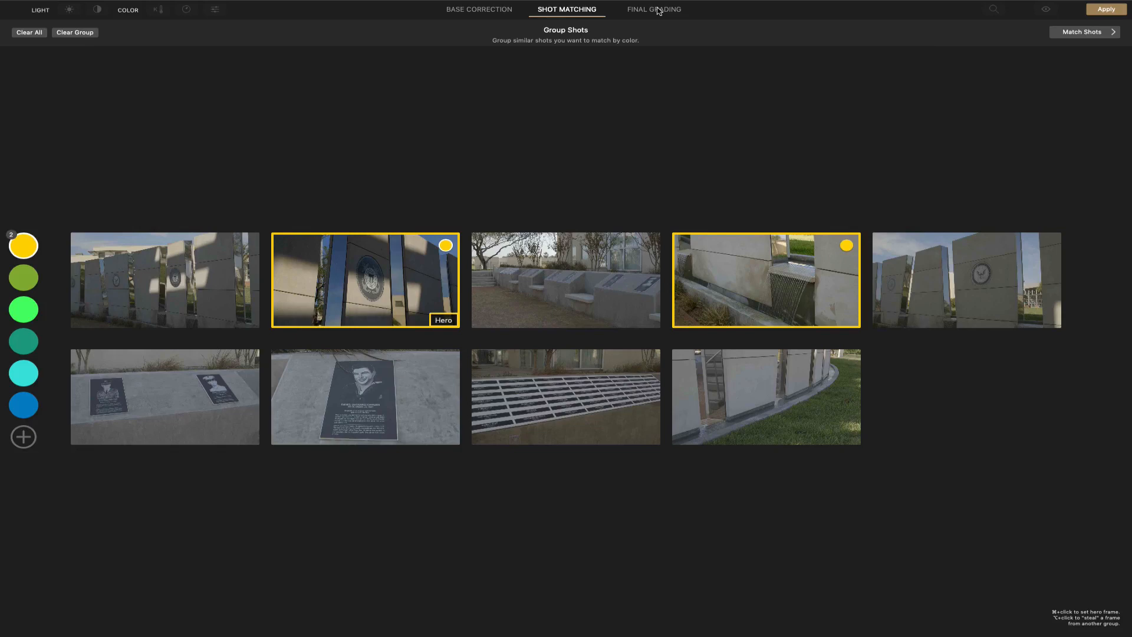
Switch the Coast Guard seal shot to final grading and glance at the LUT categories
click(654, 9)
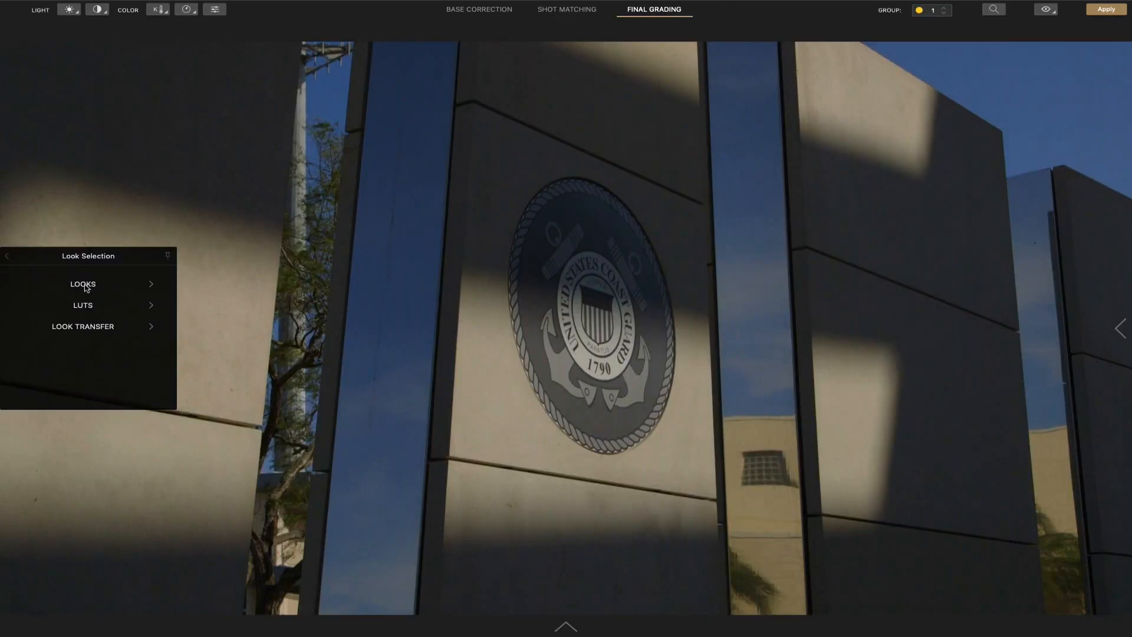
mouse_move(85, 310)
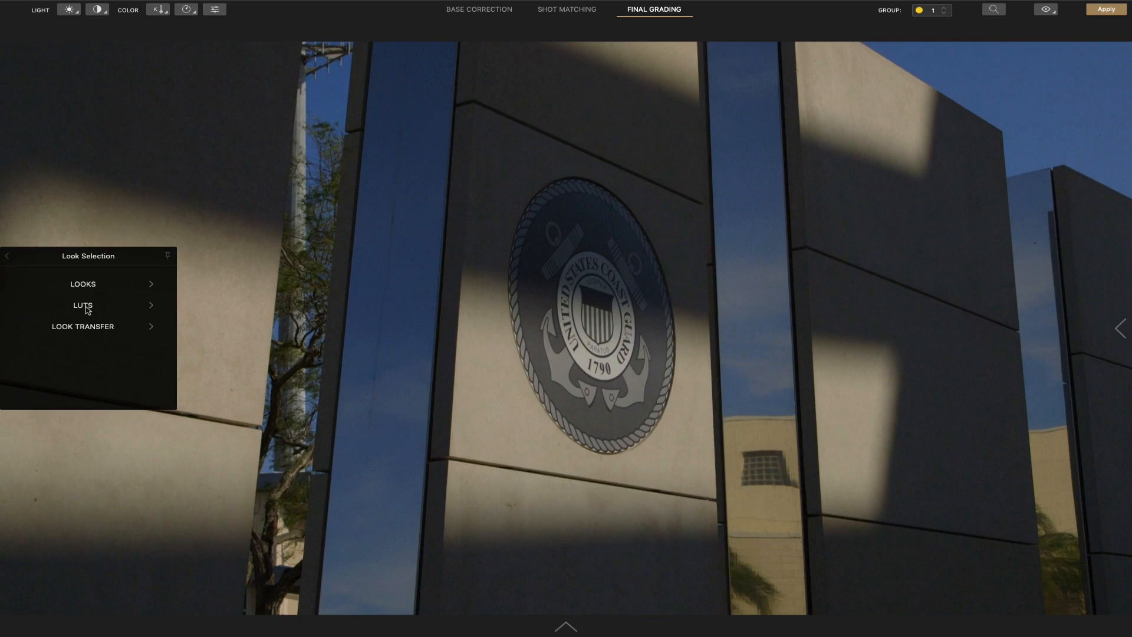
click(83, 305)
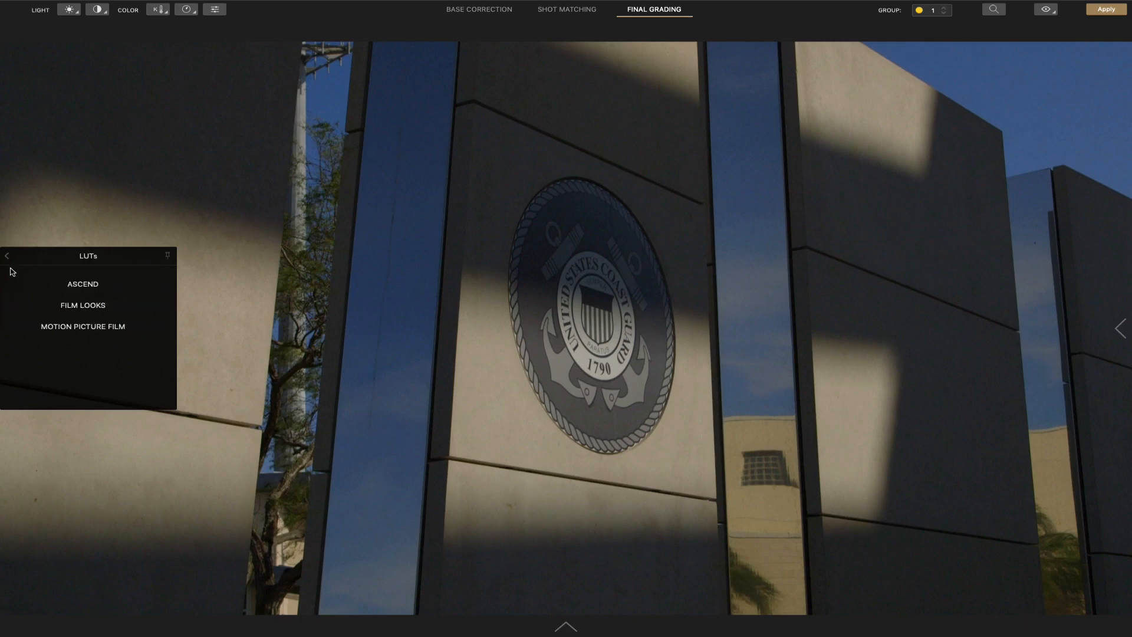
click(7, 255)
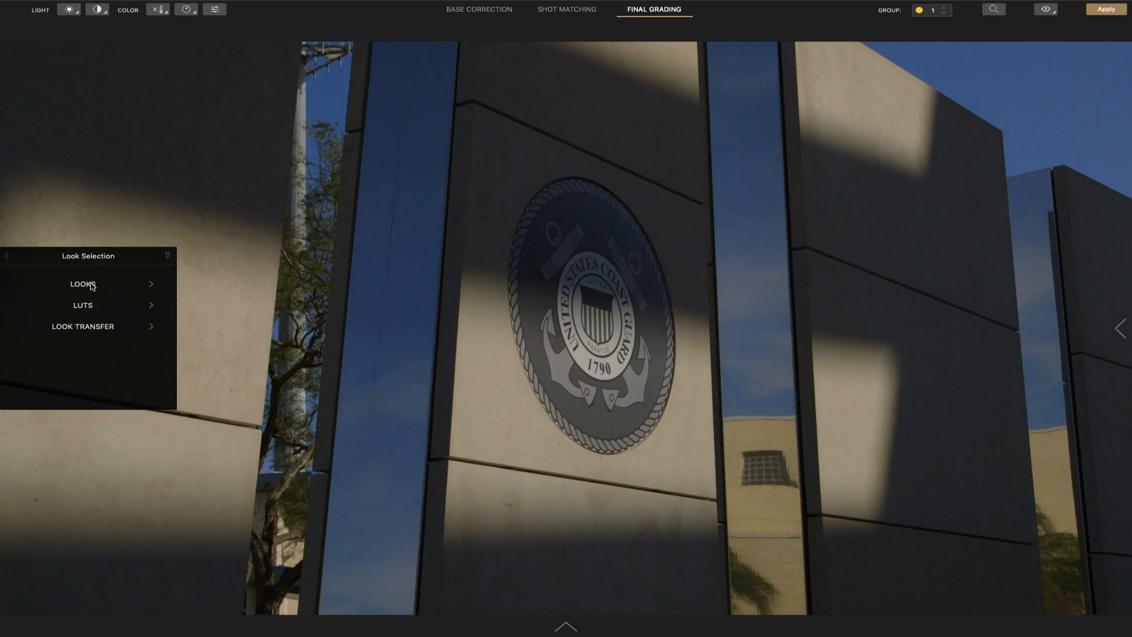
Preview the Color, Genre, Location and Mood preset looks without applying any
click(83, 283)
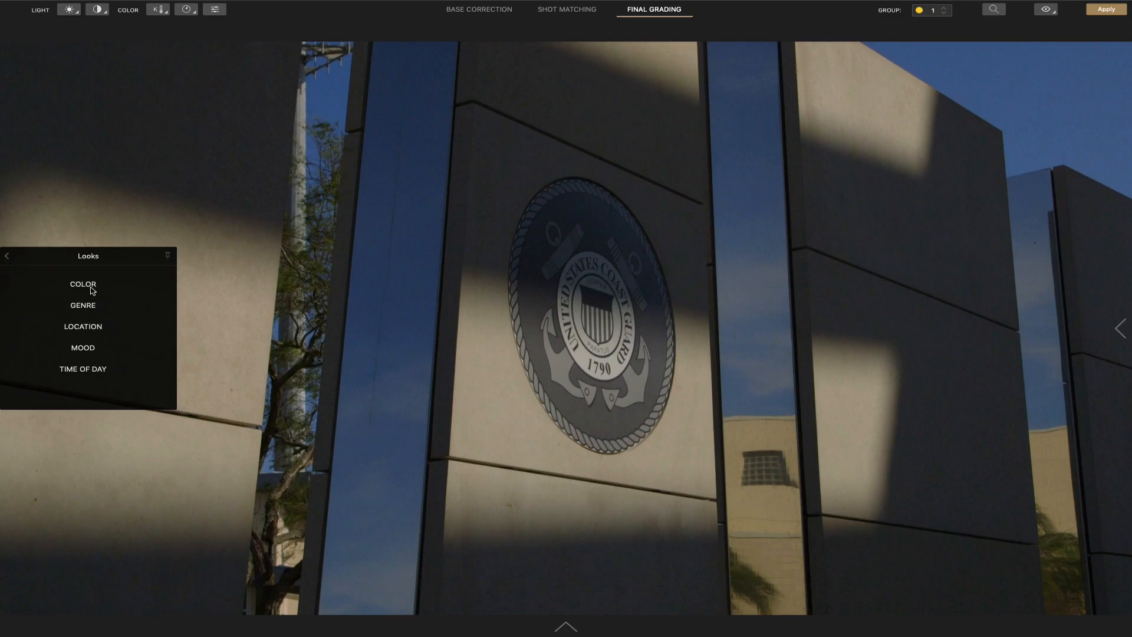
click(83, 284)
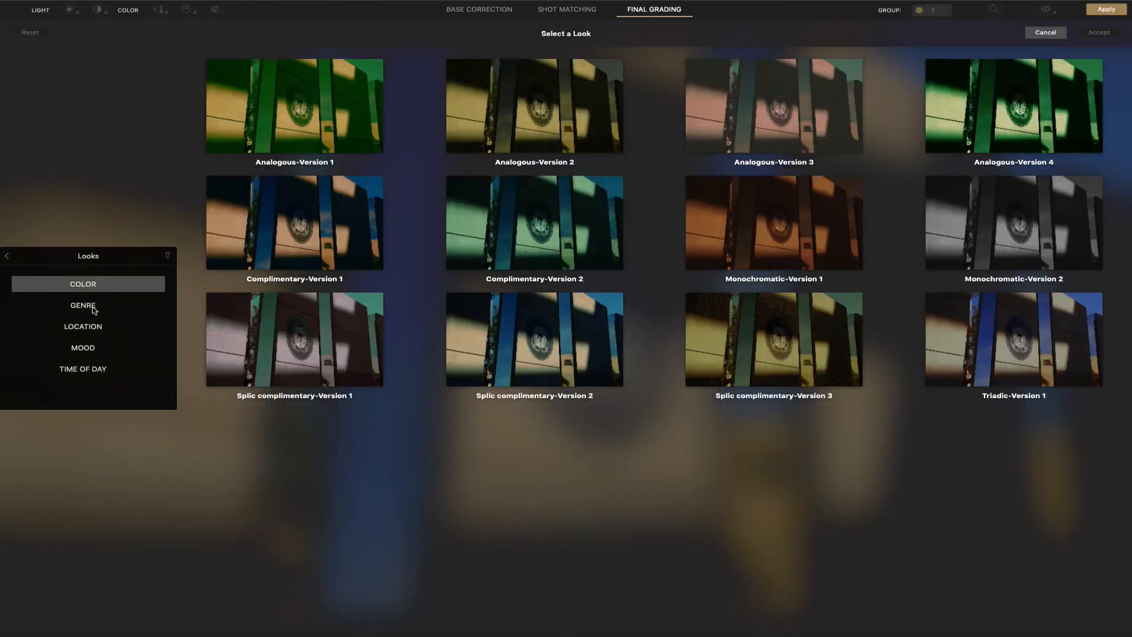
click(83, 305)
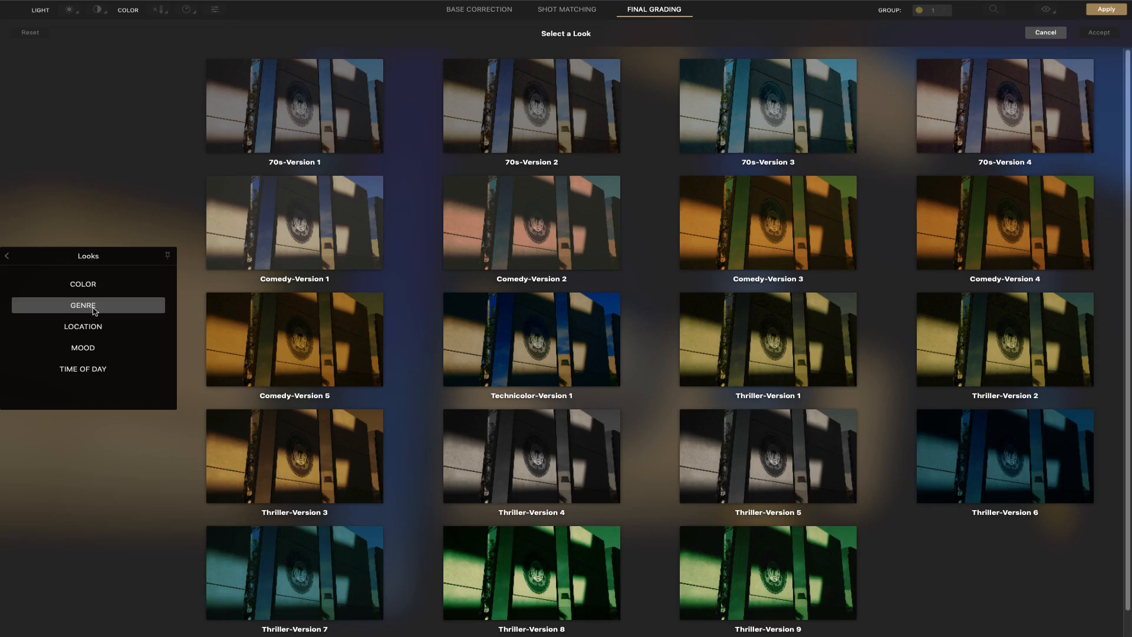
click(83, 326)
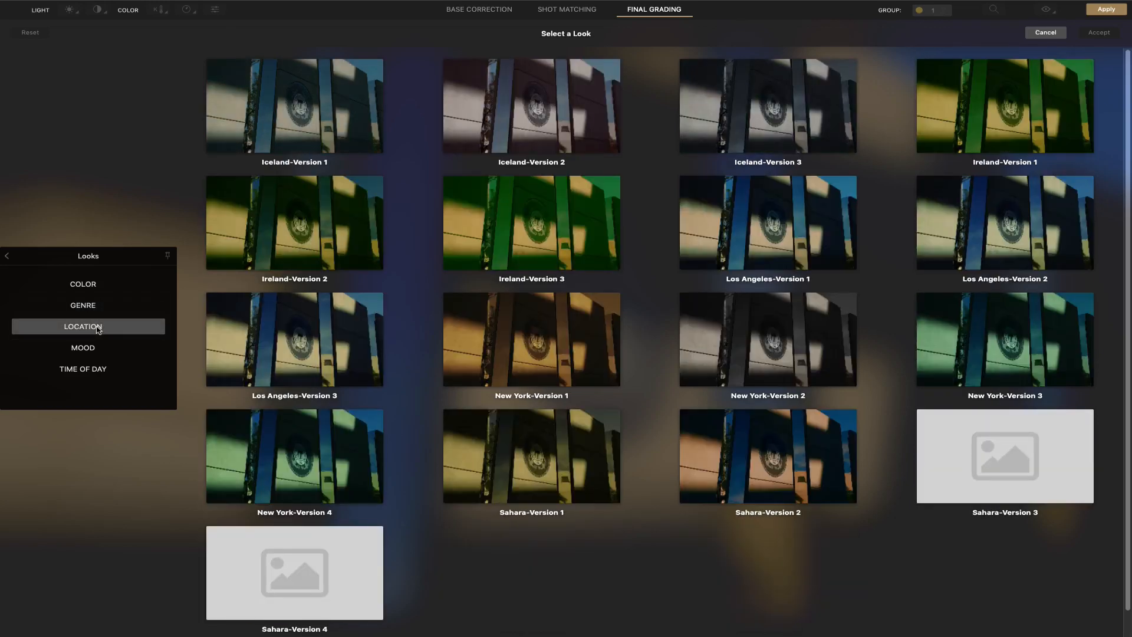
click(82, 347)
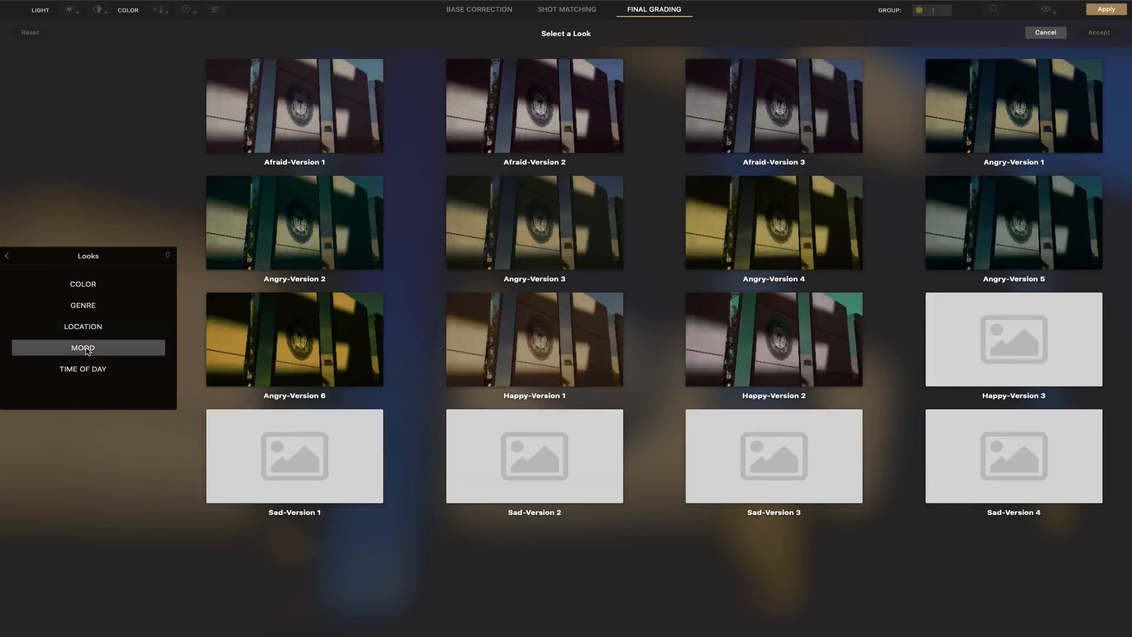
click(7, 256)
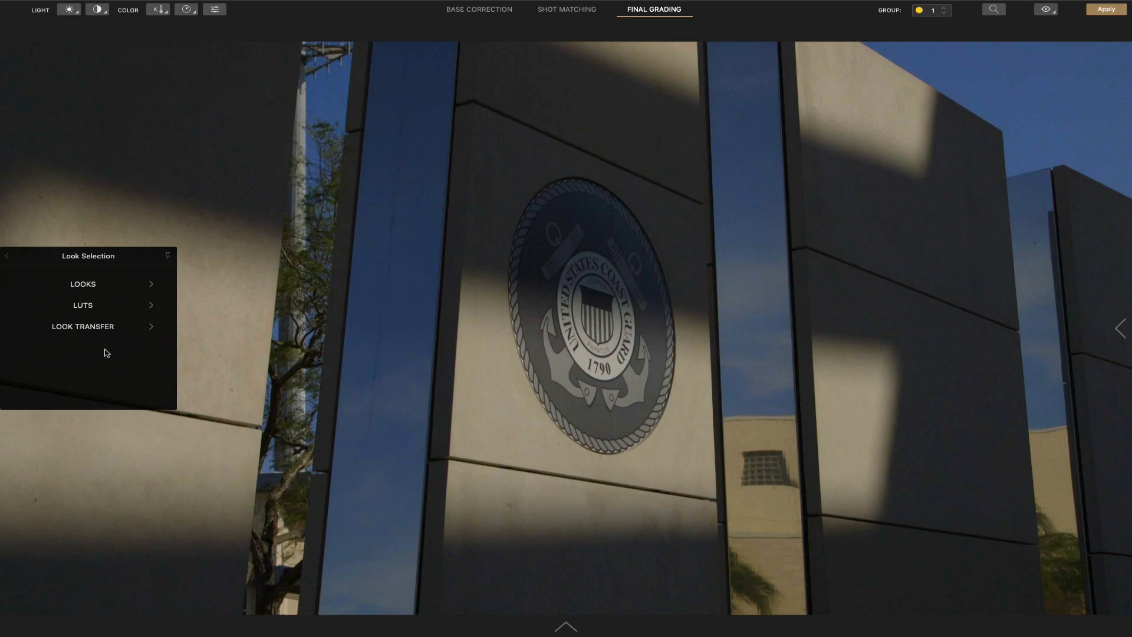
Bring up Look Transfer for the seal shot with a movie still as reference
click(83, 305)
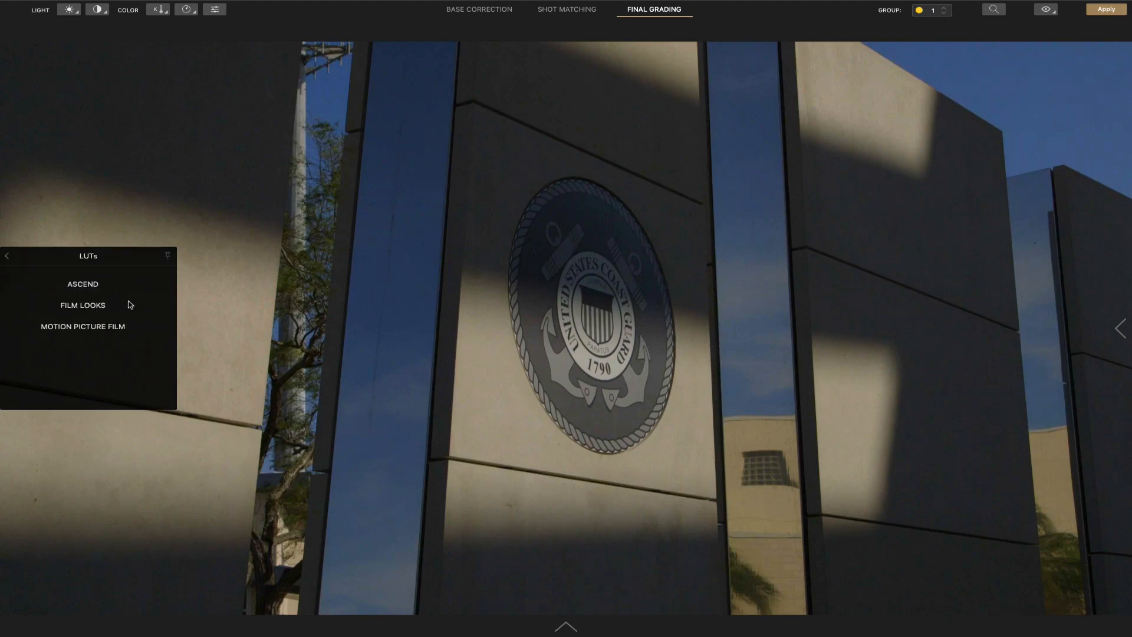
mouse_move(90, 326)
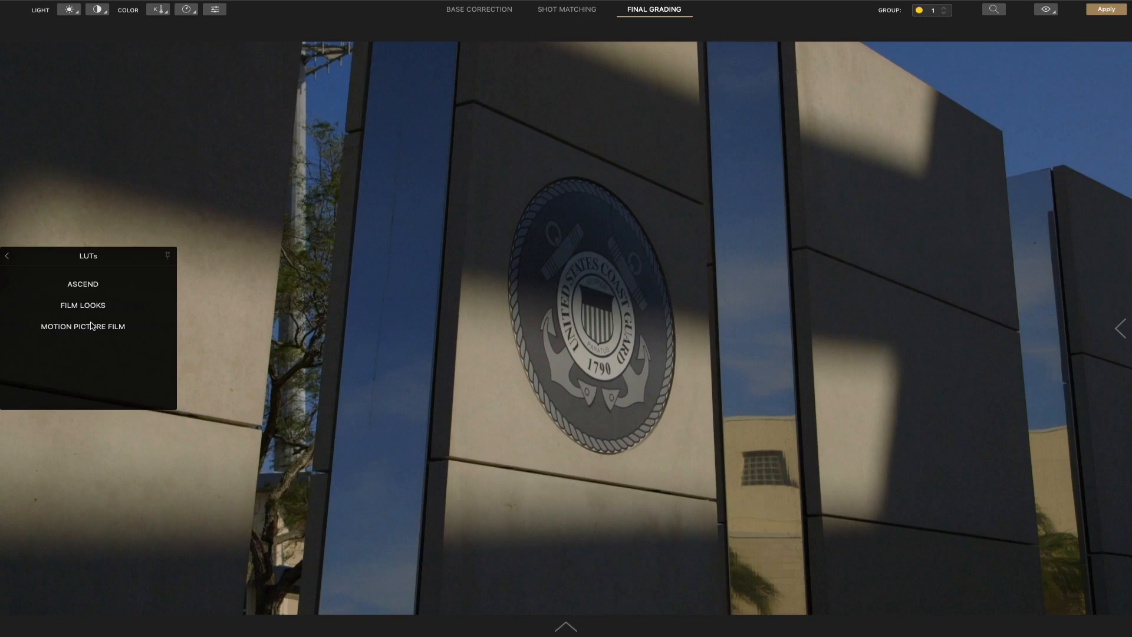
click(83, 326)
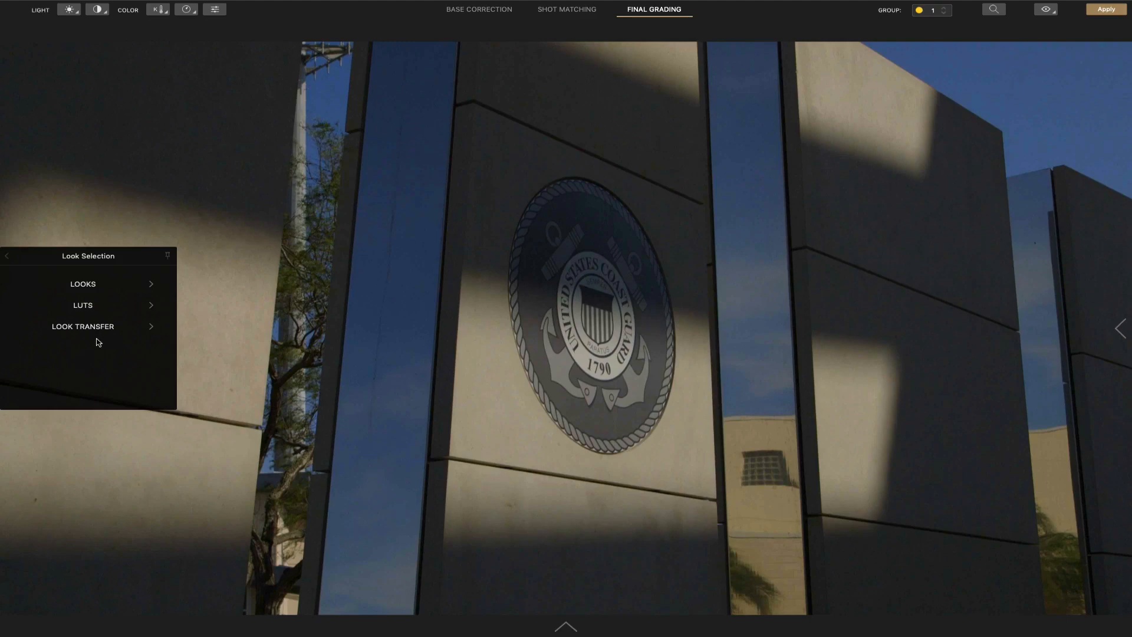
mouse_move(99, 346)
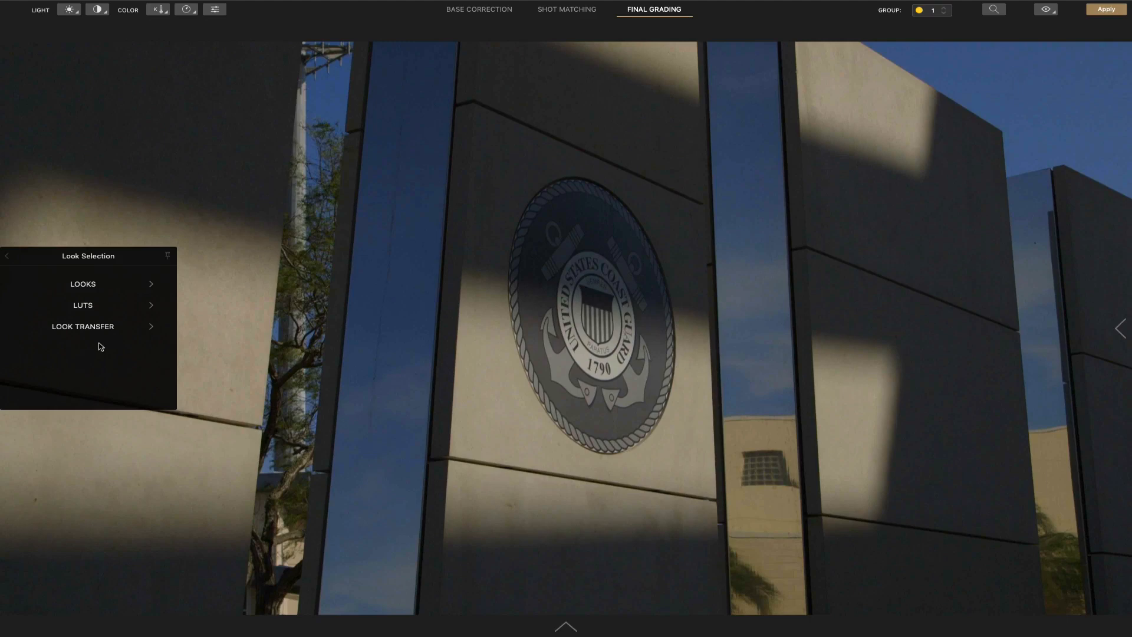
click(83, 326)
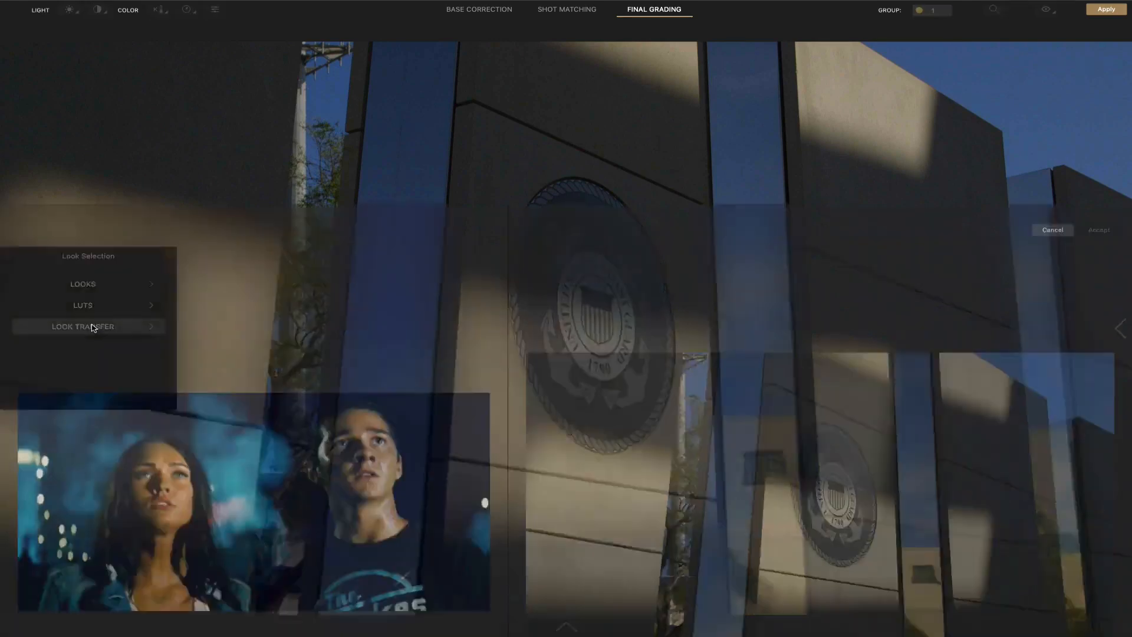
Match the movie still's look onto the seal shot at a low mix and accept
click(83, 325)
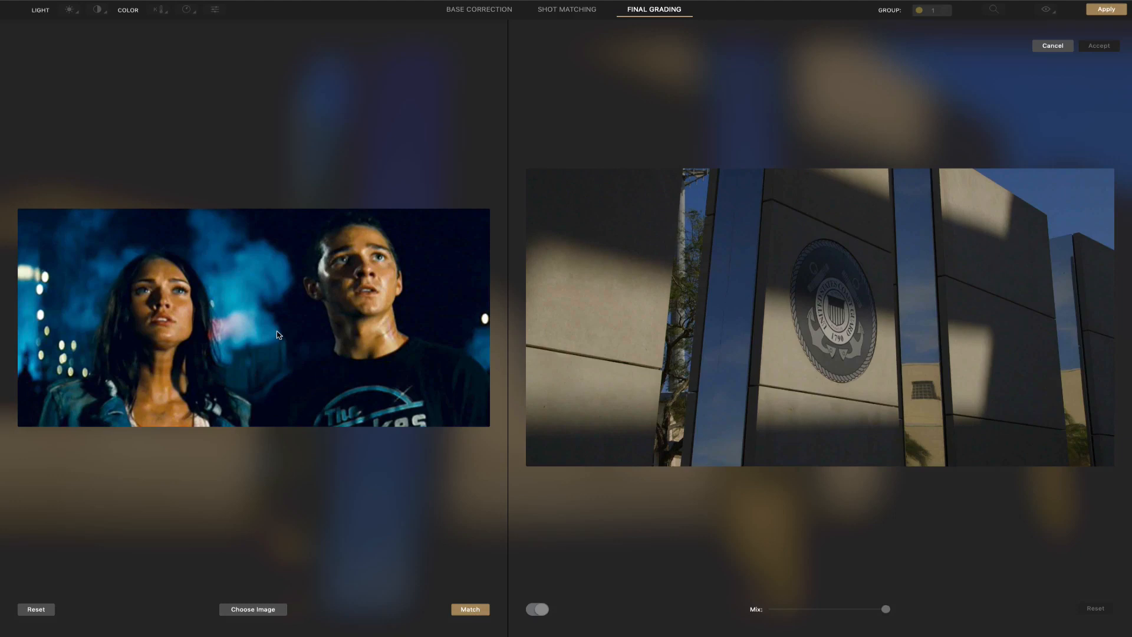
mouse_move(677, 337)
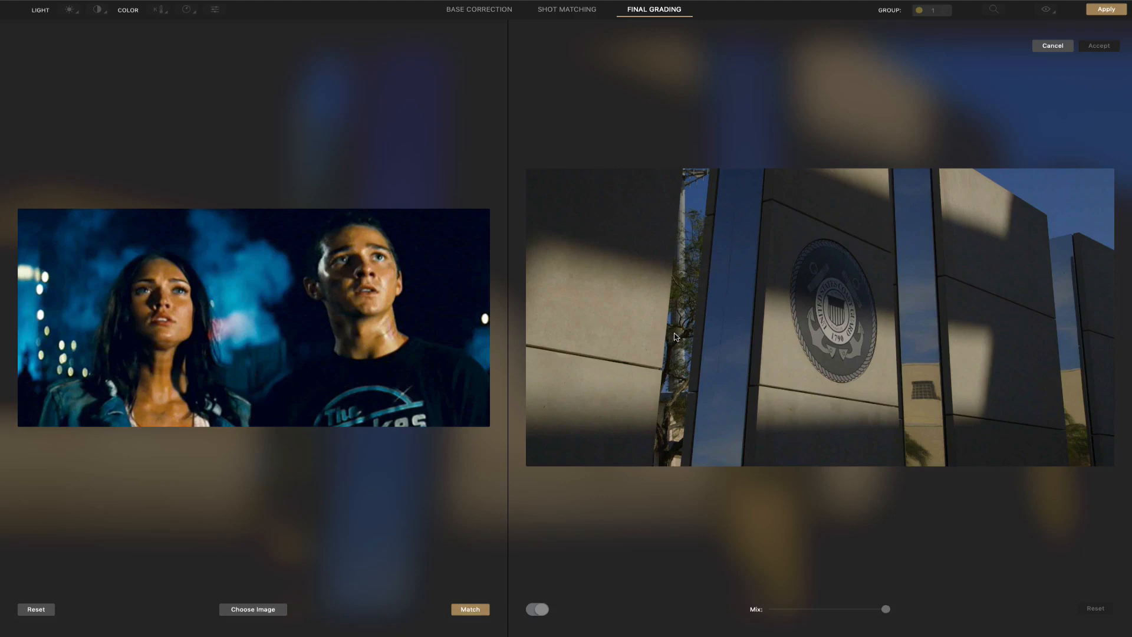
mouse_move(468, 540)
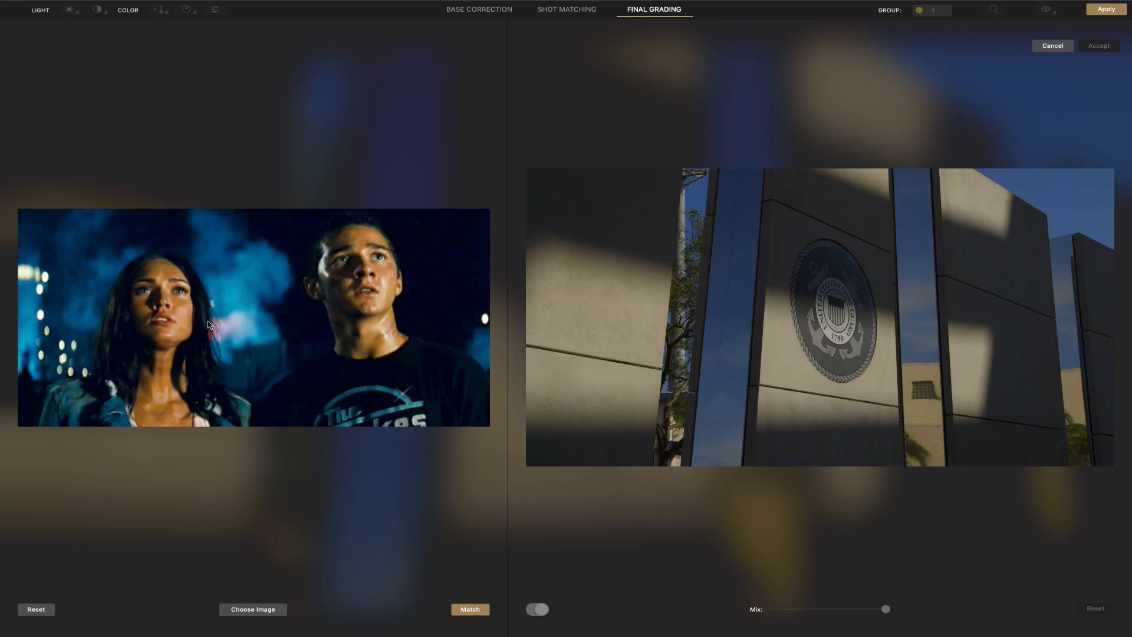
mouse_move(357, 327)
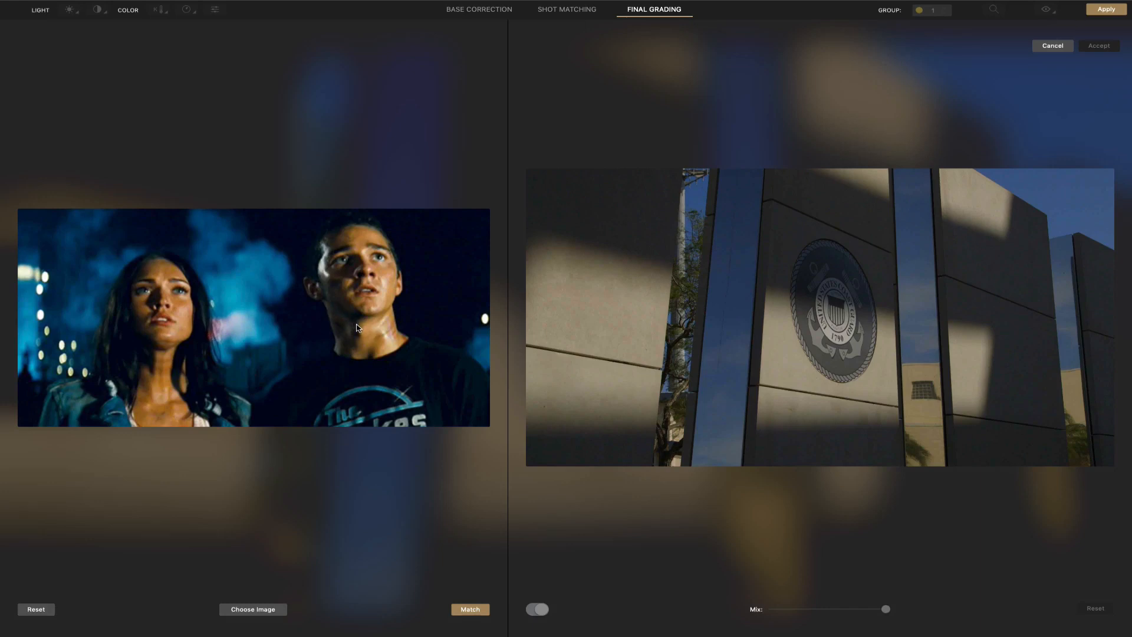
mouse_move(415, 424)
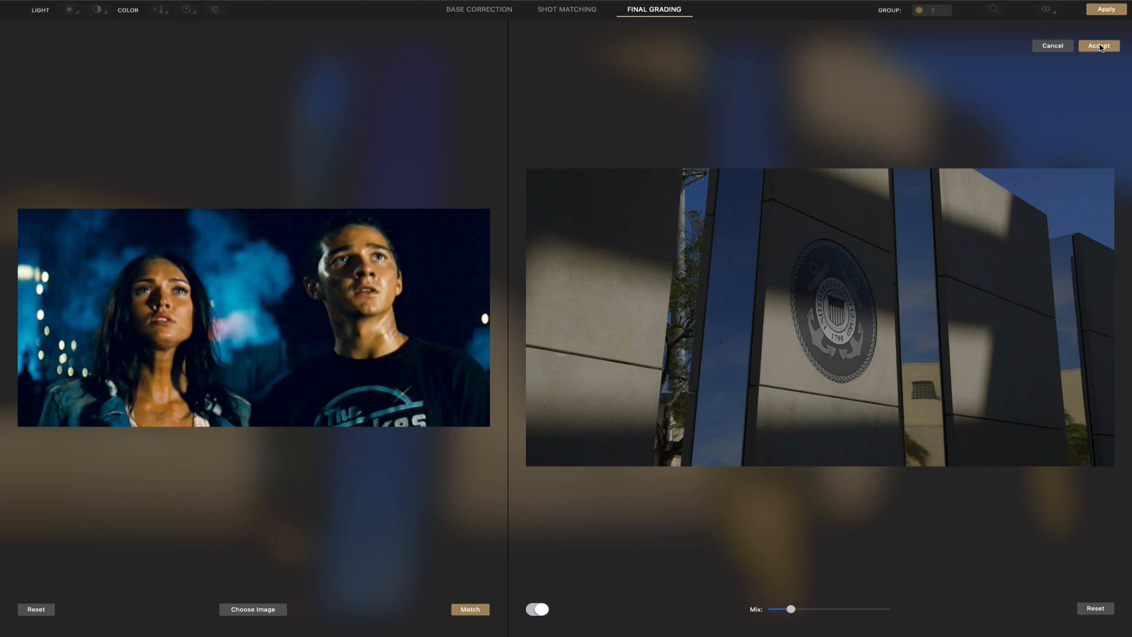
click(1097, 45)
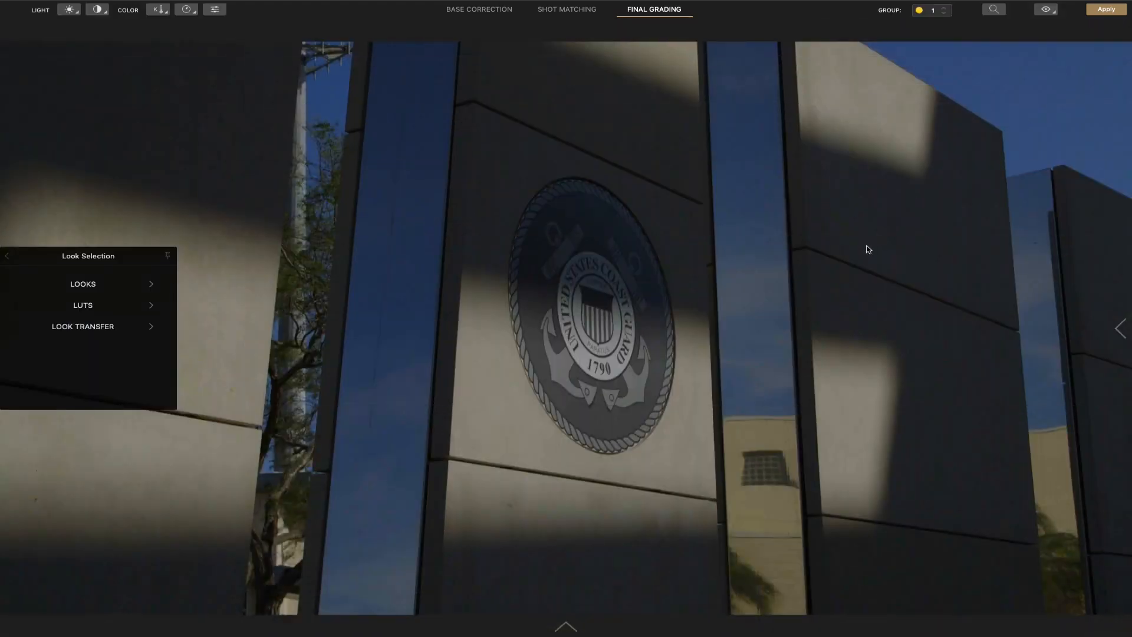
mouse_move(865, 250)
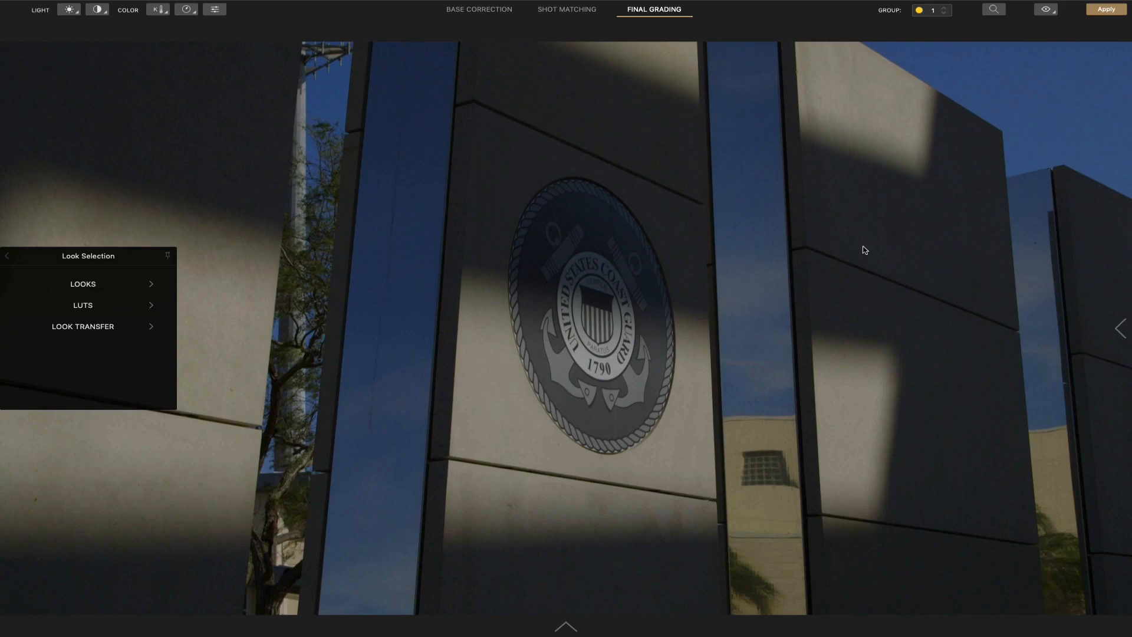
mouse_move(860, 235)
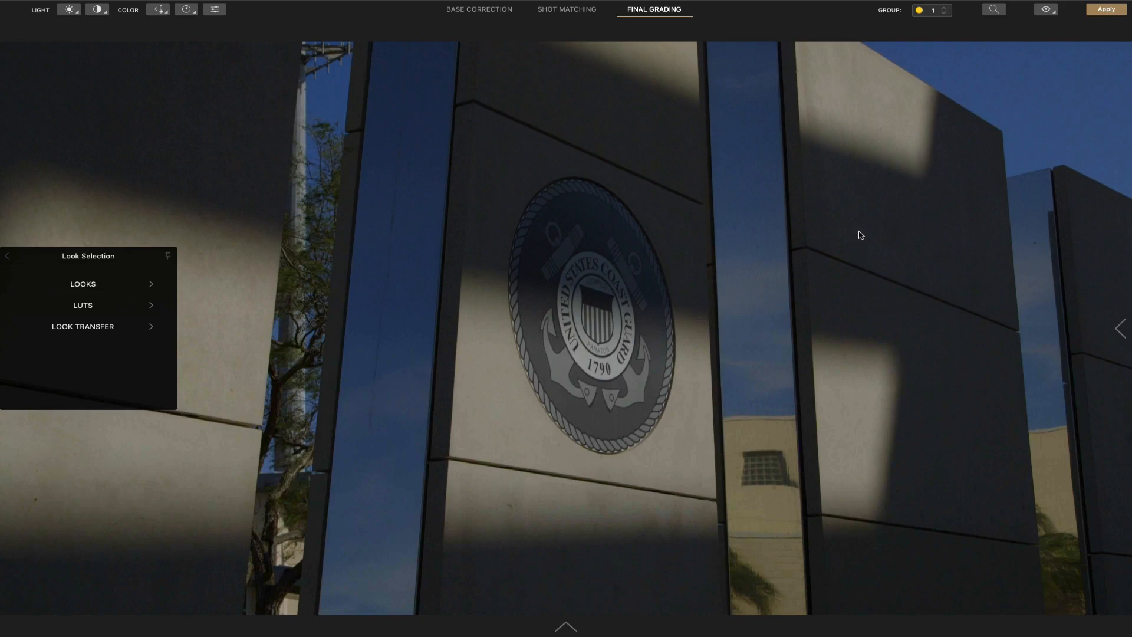
mouse_move(496, 263)
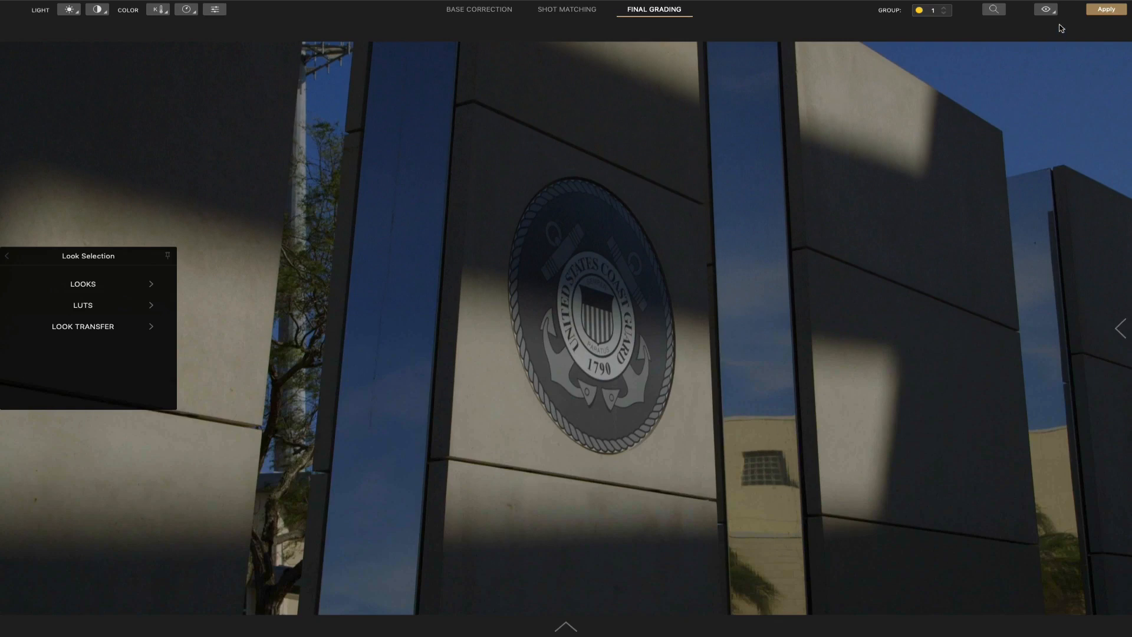
mouse_move(1048, 9)
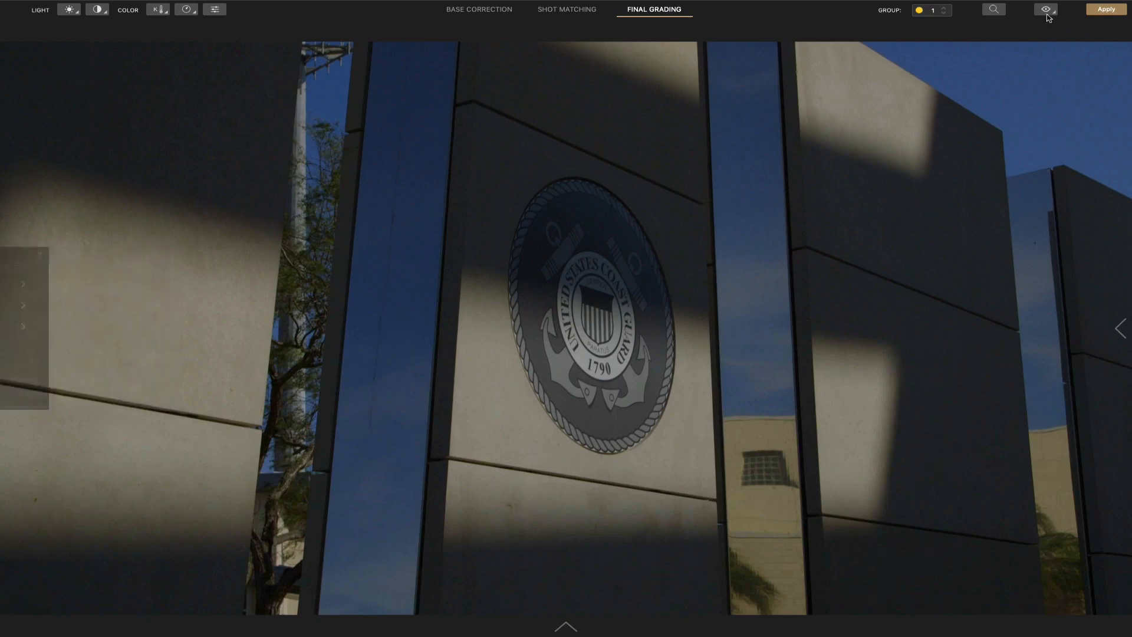
Hide the Look Selection panel and return the seal shot to Base Correction
click(1045, 10)
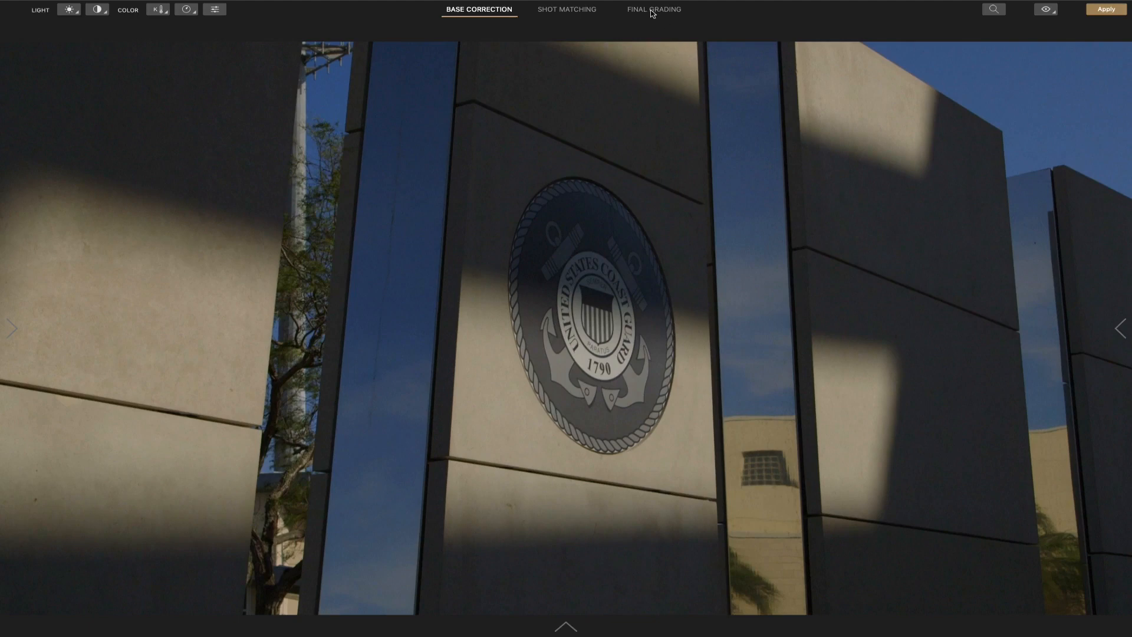
mouse_move(806, 135)
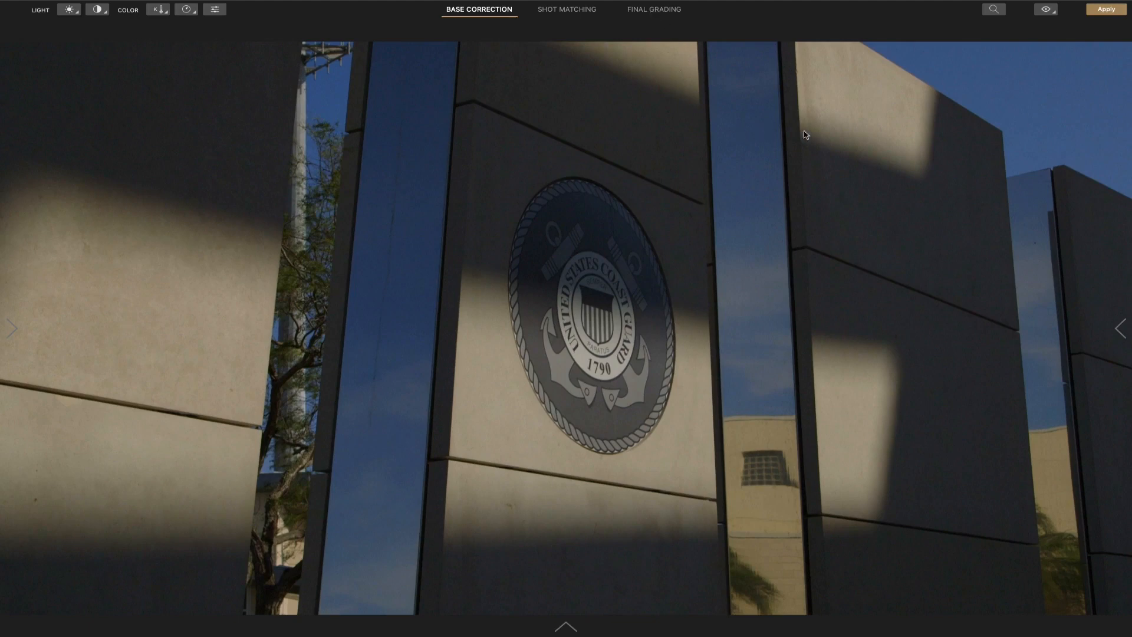
mouse_move(872, 148)
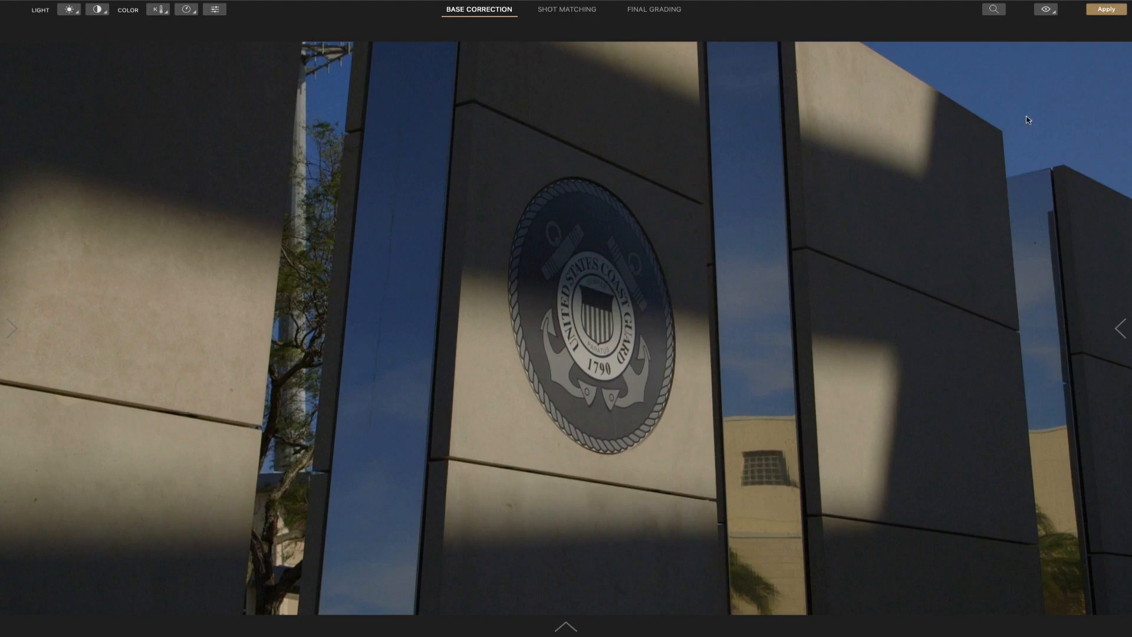
mouse_move(1046, 10)
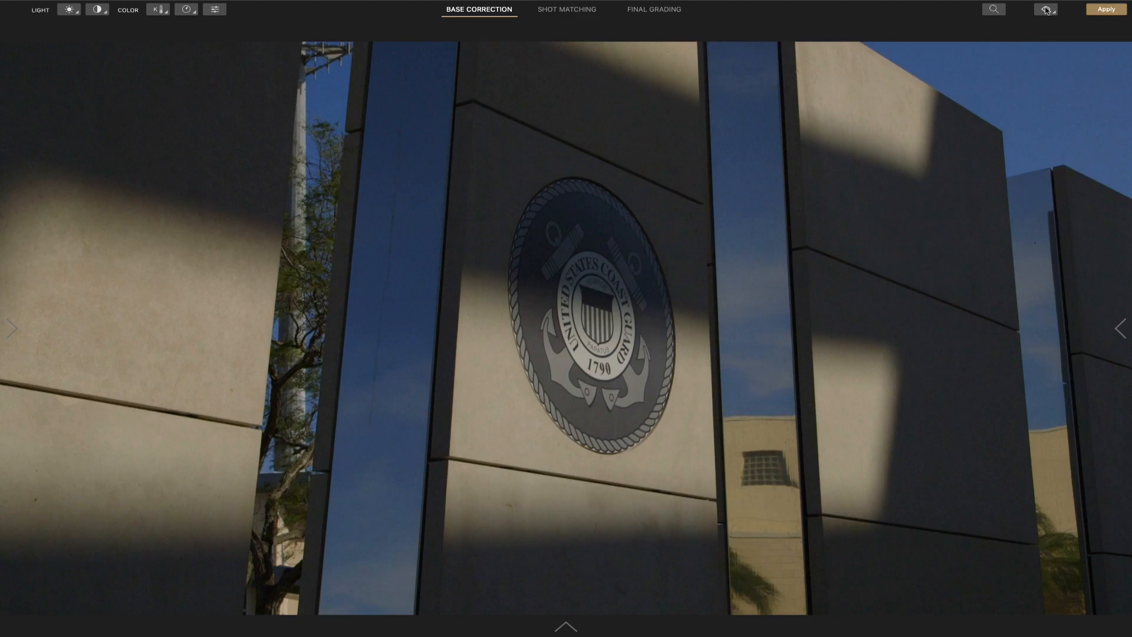
Send only the seal shot's selected grade to Final Cut Pro, overwriting its grade
click(1046, 9)
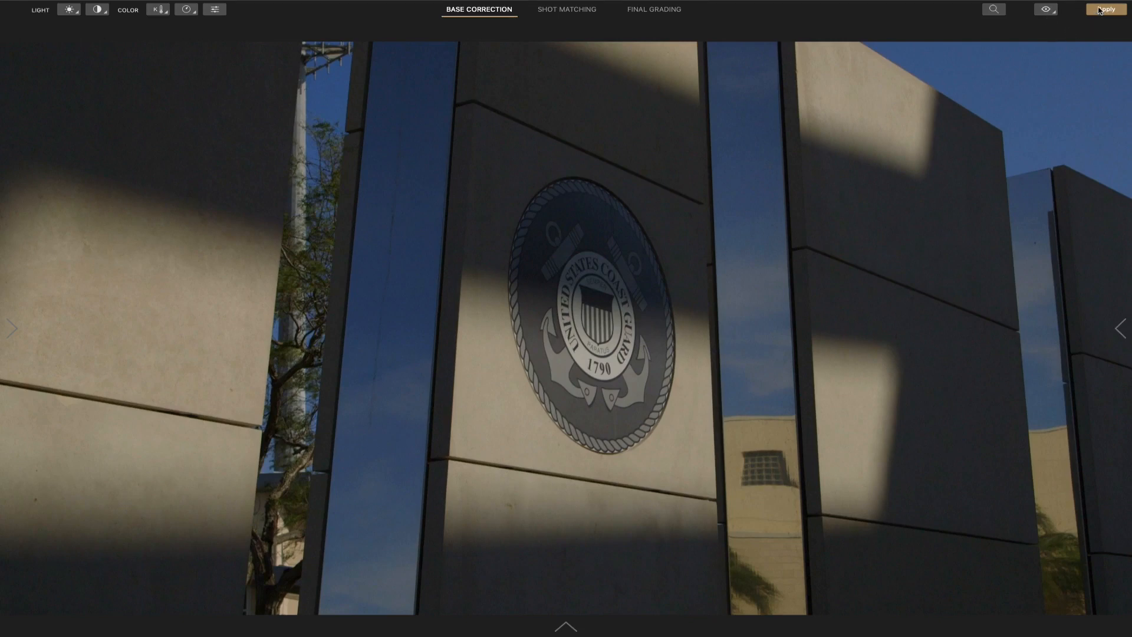
click(1105, 8)
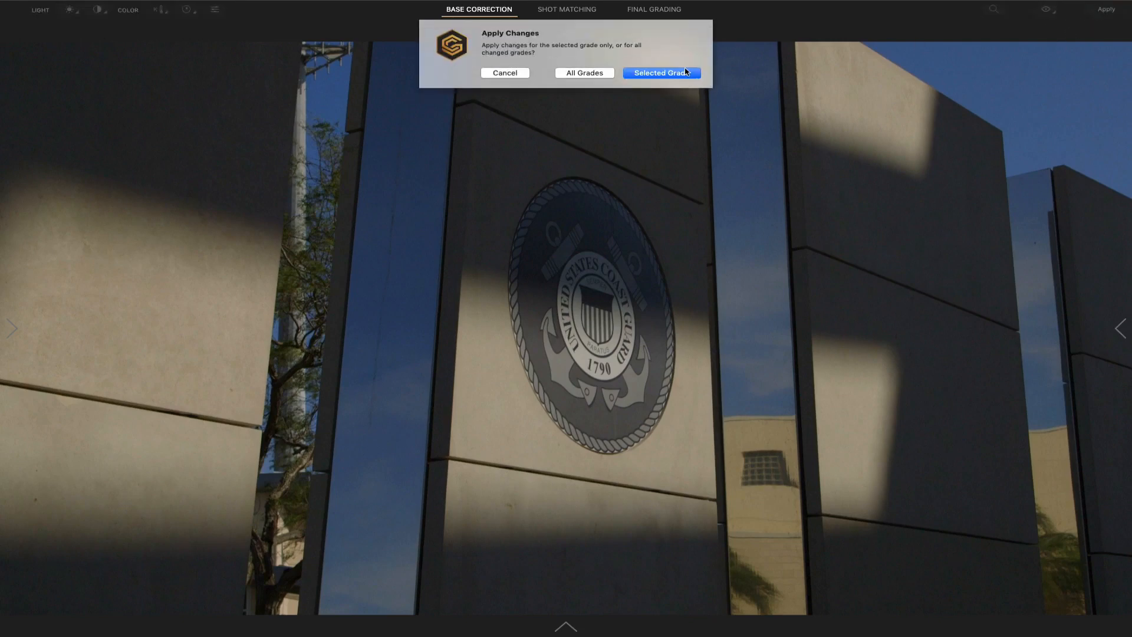
click(660, 72)
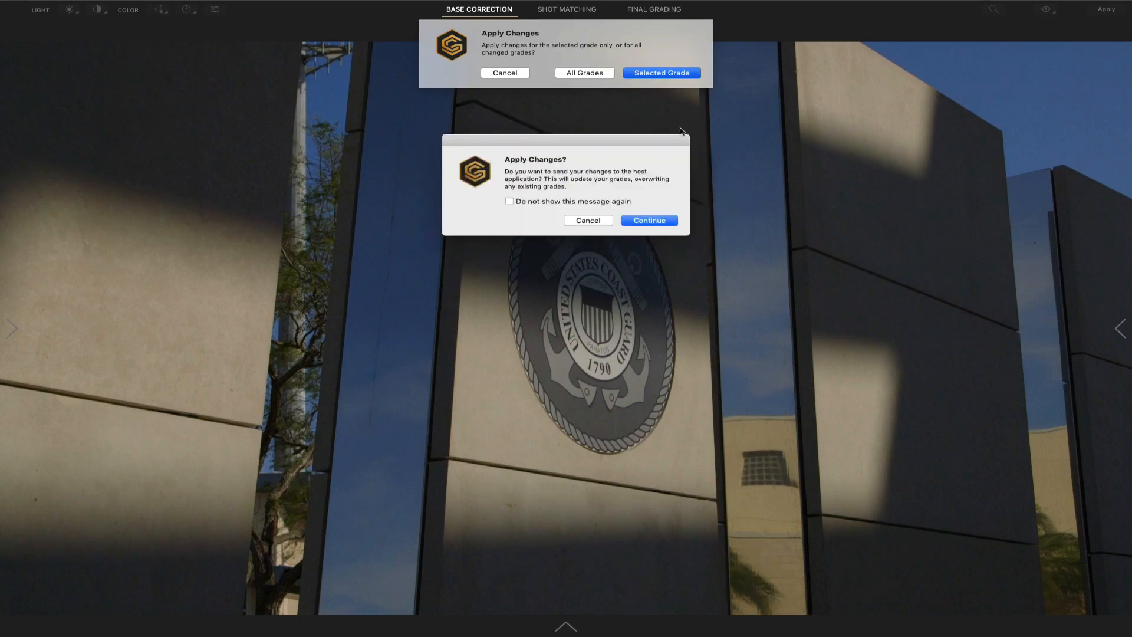
click(647, 220)
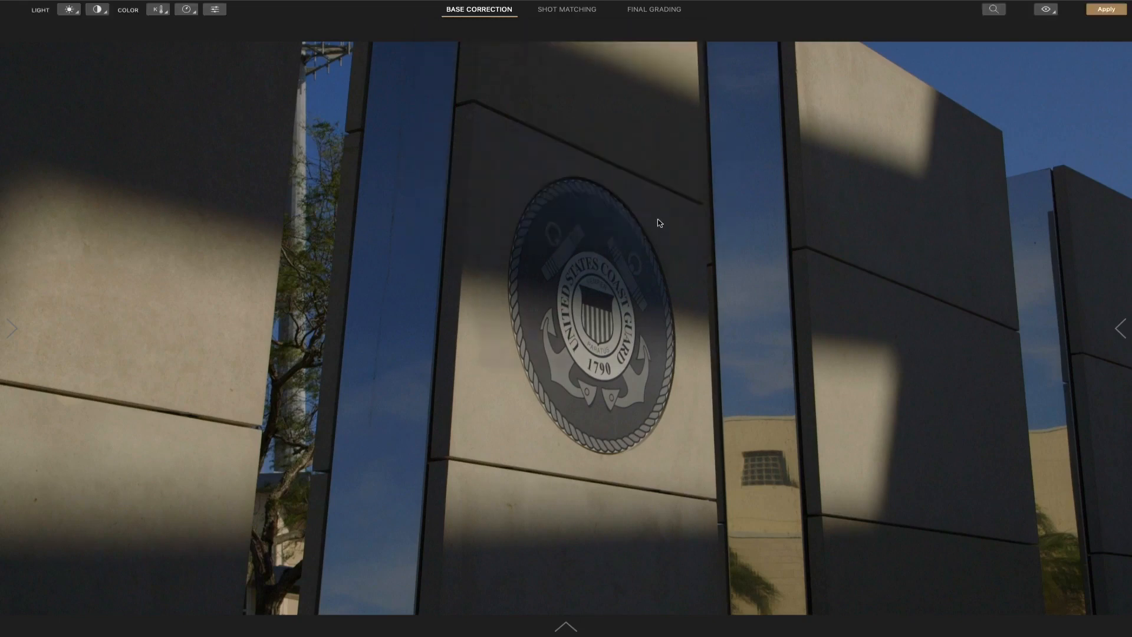
mouse_move(1093, 54)
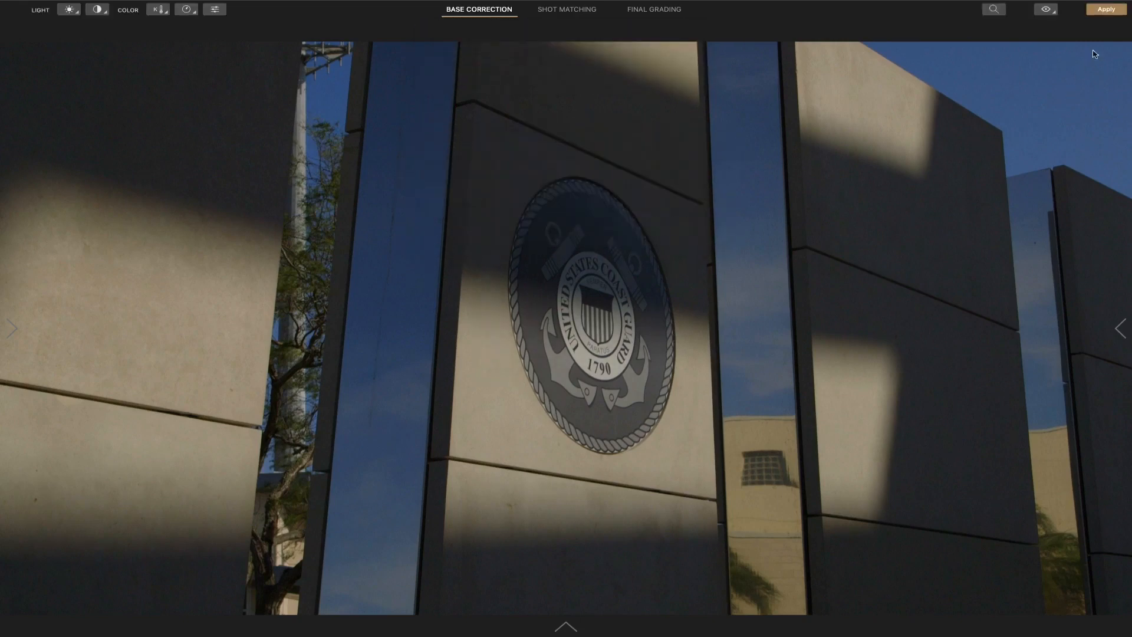
Resend the selected grade to Final Cut Pro, then switch to final grading
click(1106, 9)
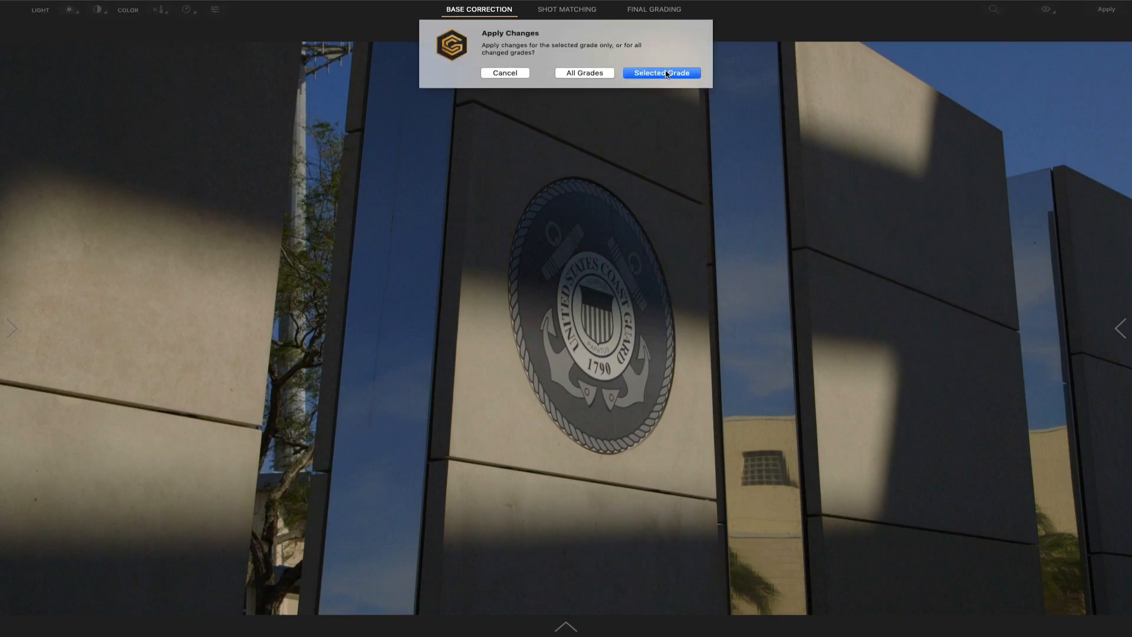
click(660, 74)
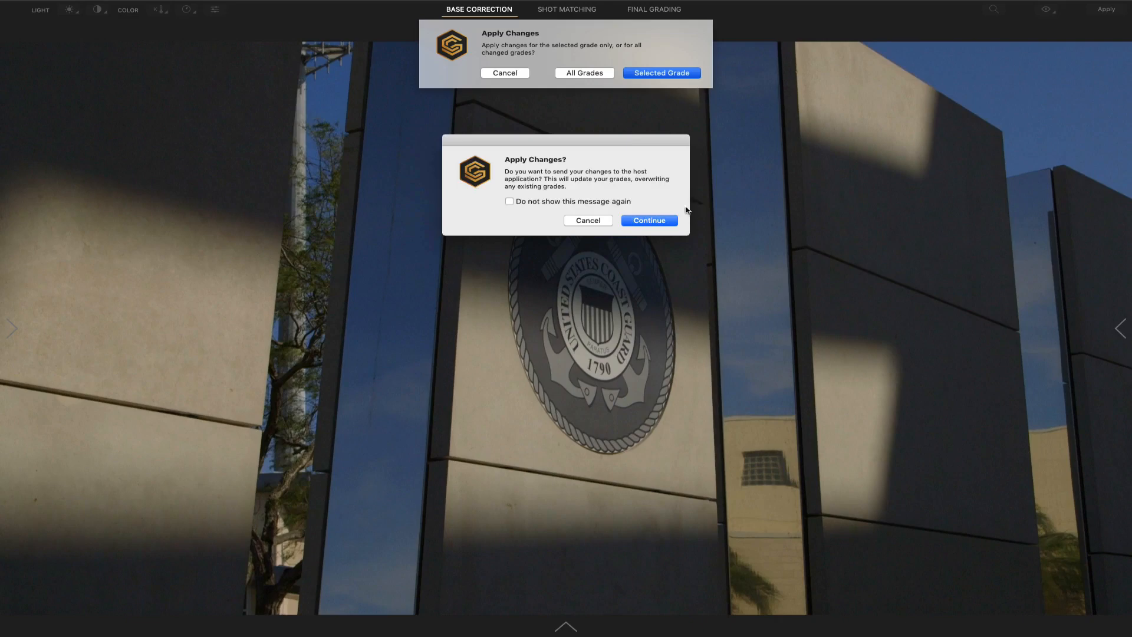
click(647, 220)
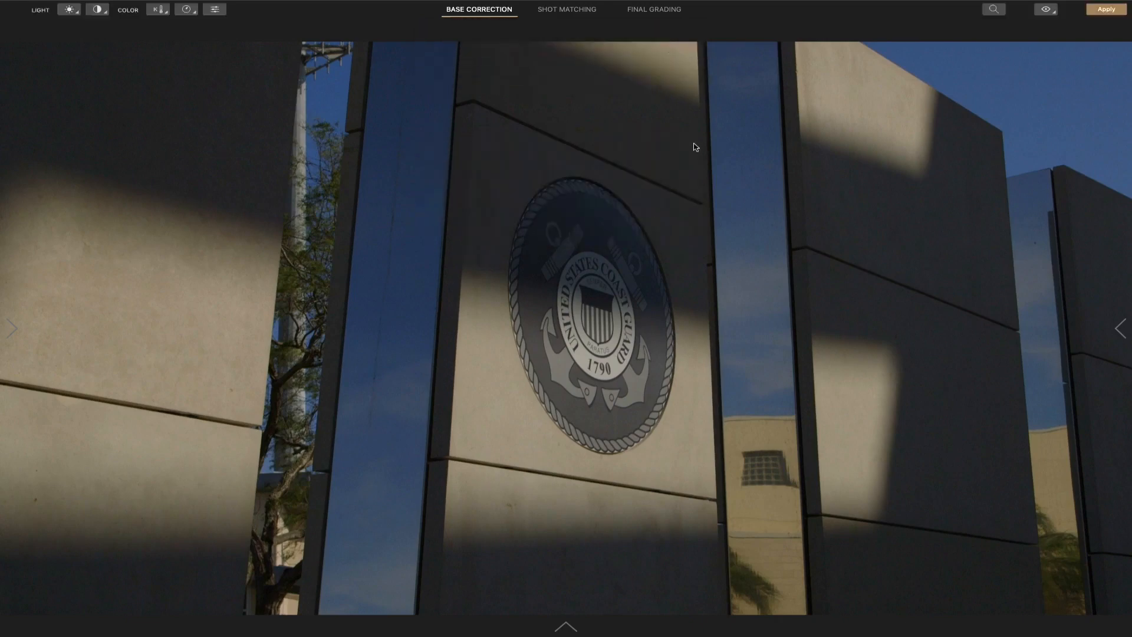
click(652, 9)
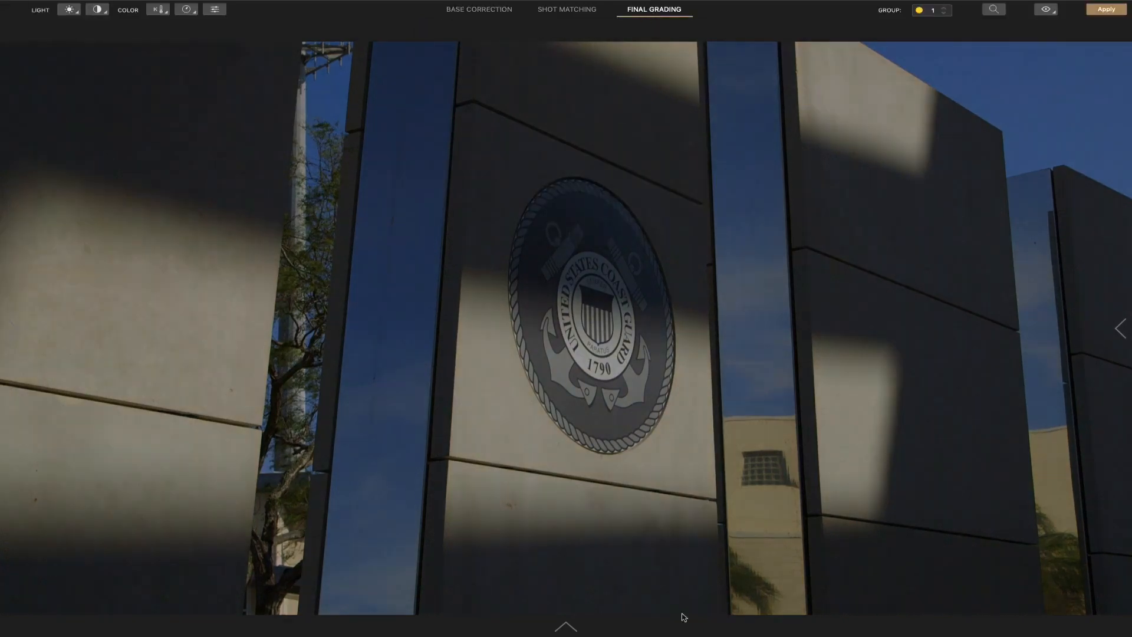
Browse the clip strip past the waterfall clip and select the wide memorial panels shot
click(566, 626)
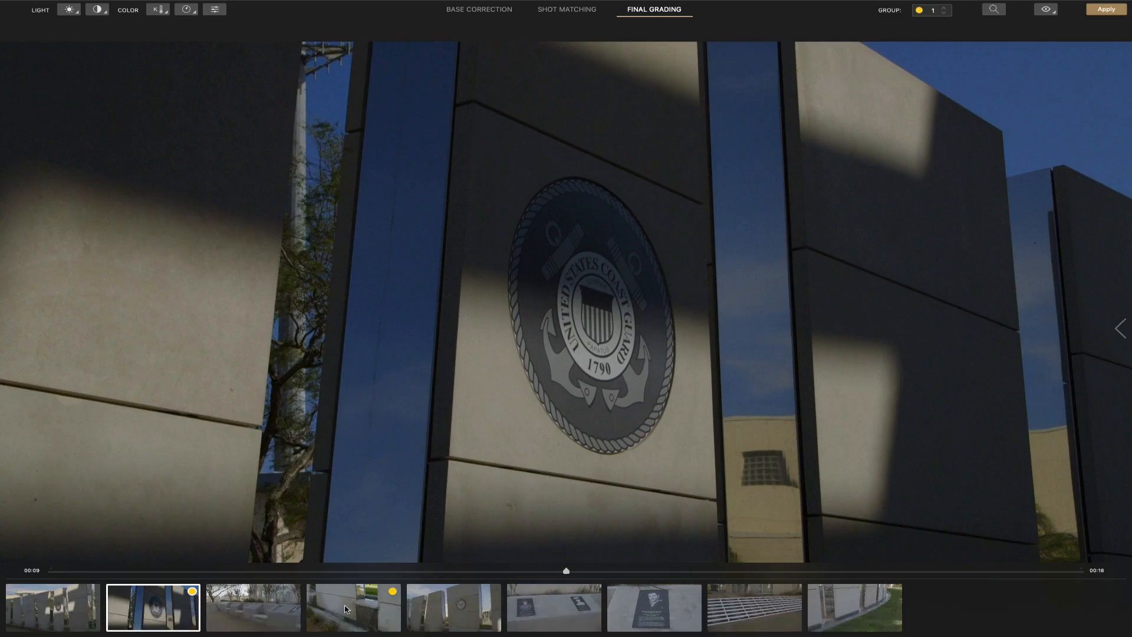
click(353, 607)
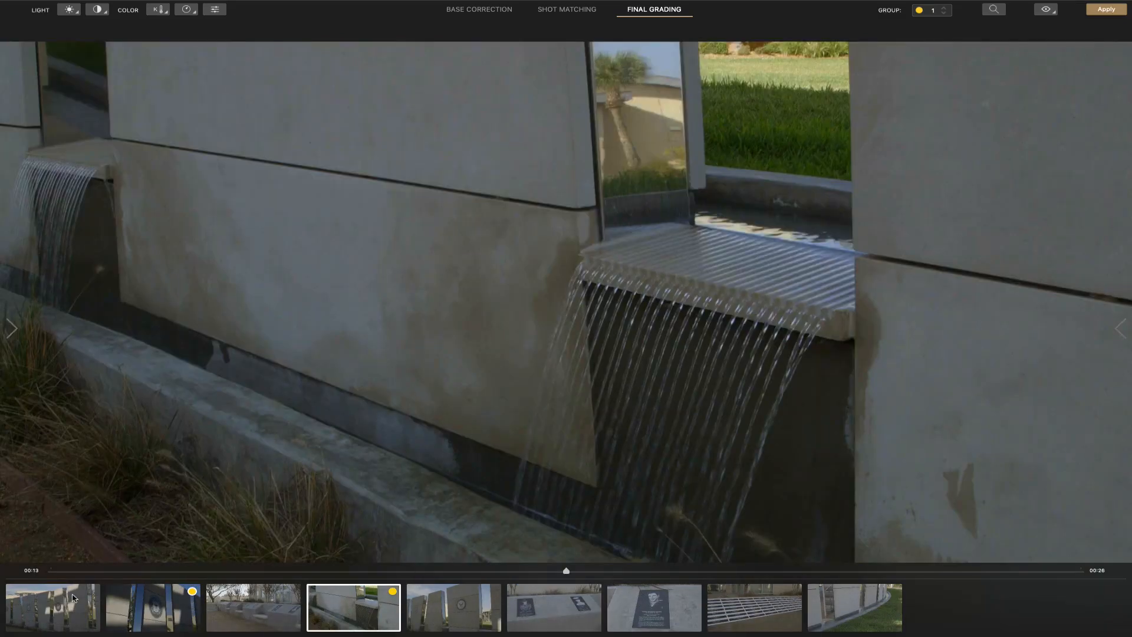
click(52, 607)
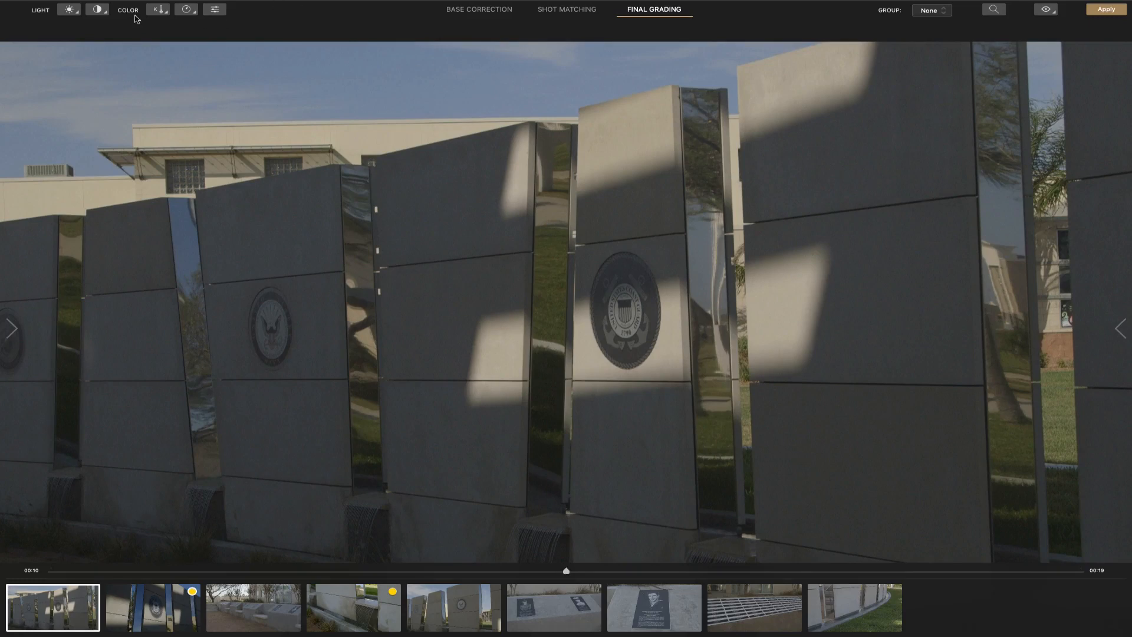
mouse_move(19, 3)
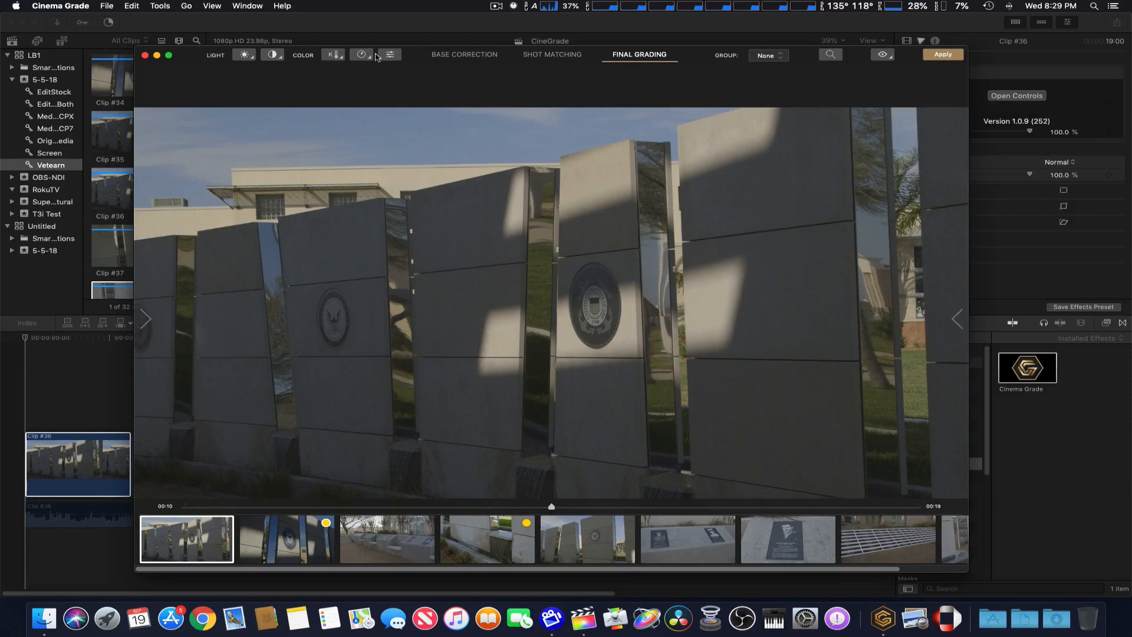
mouse_move(814, 299)
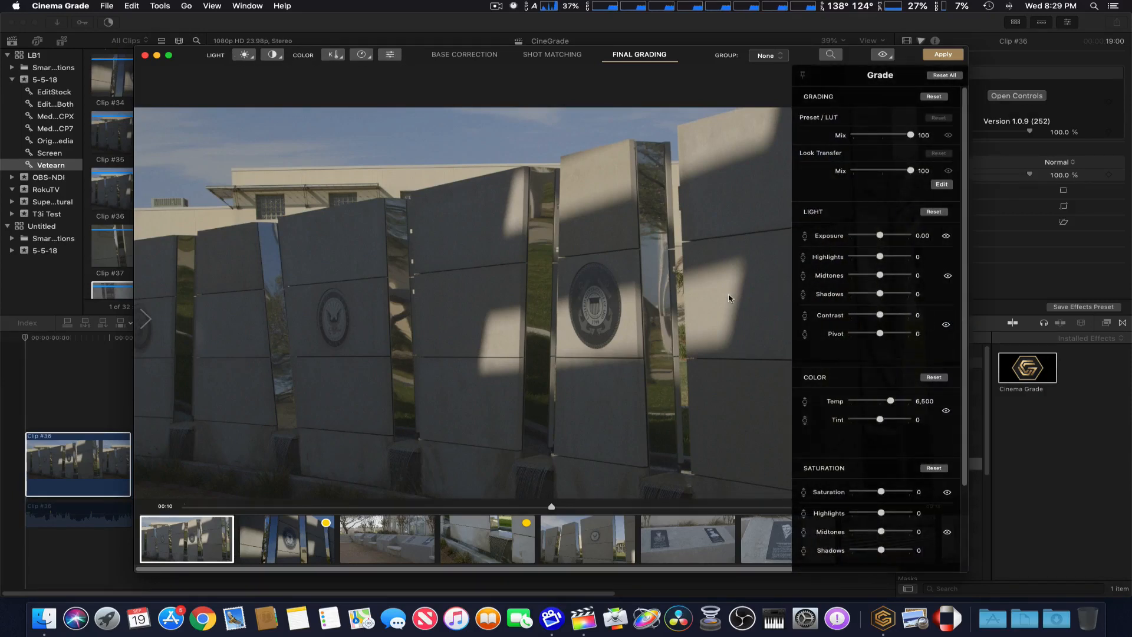
click(802, 74)
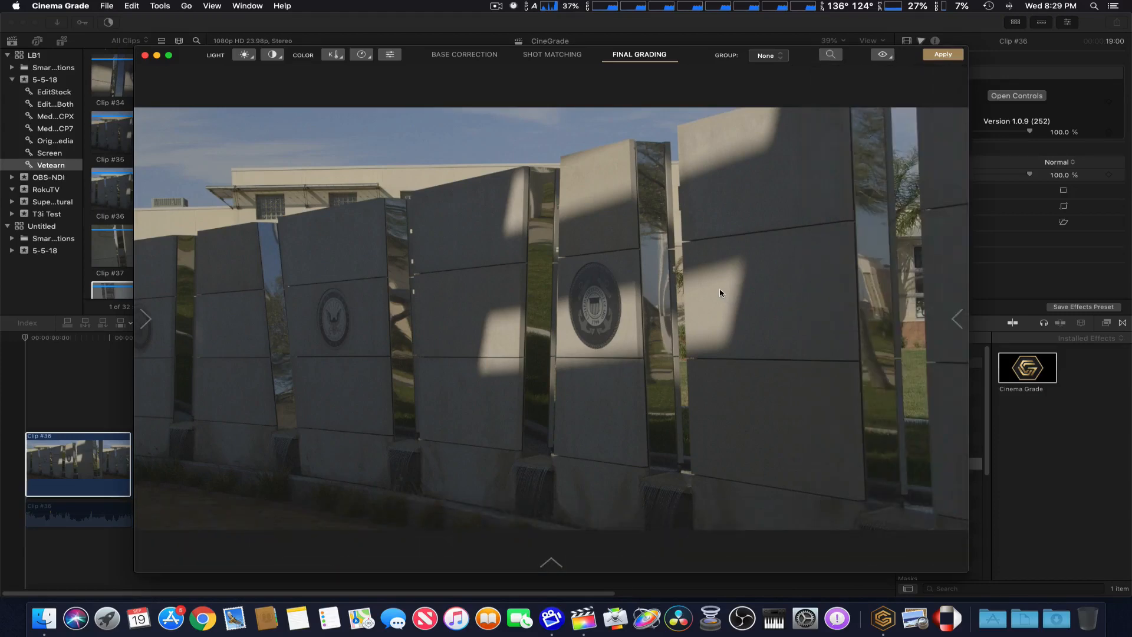
mouse_move(667, 325)
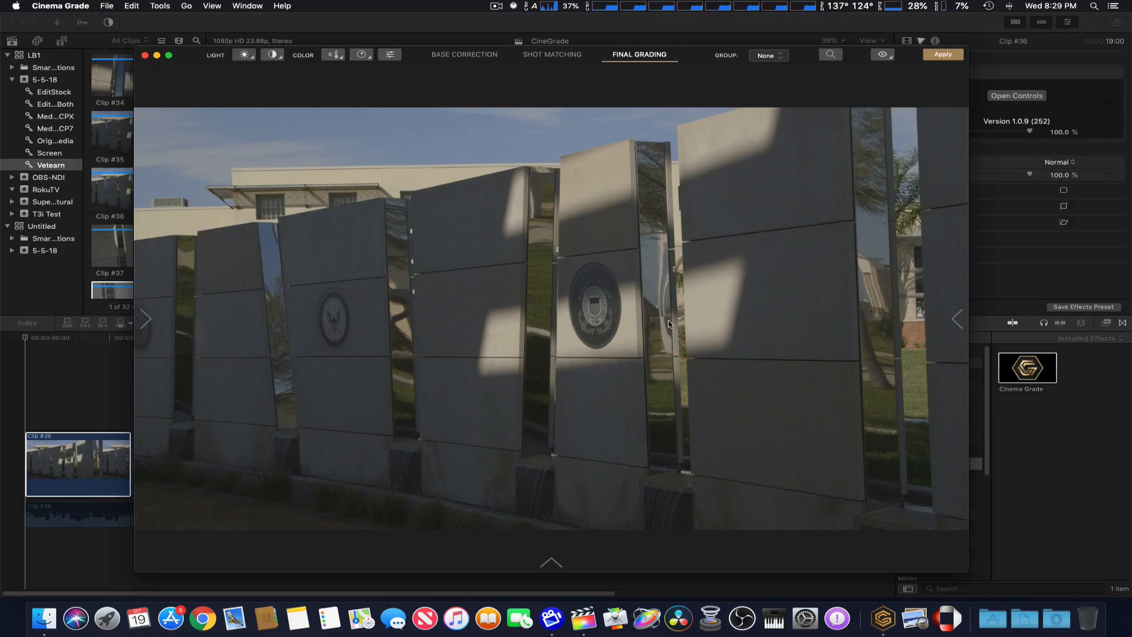
mouse_move(594, 315)
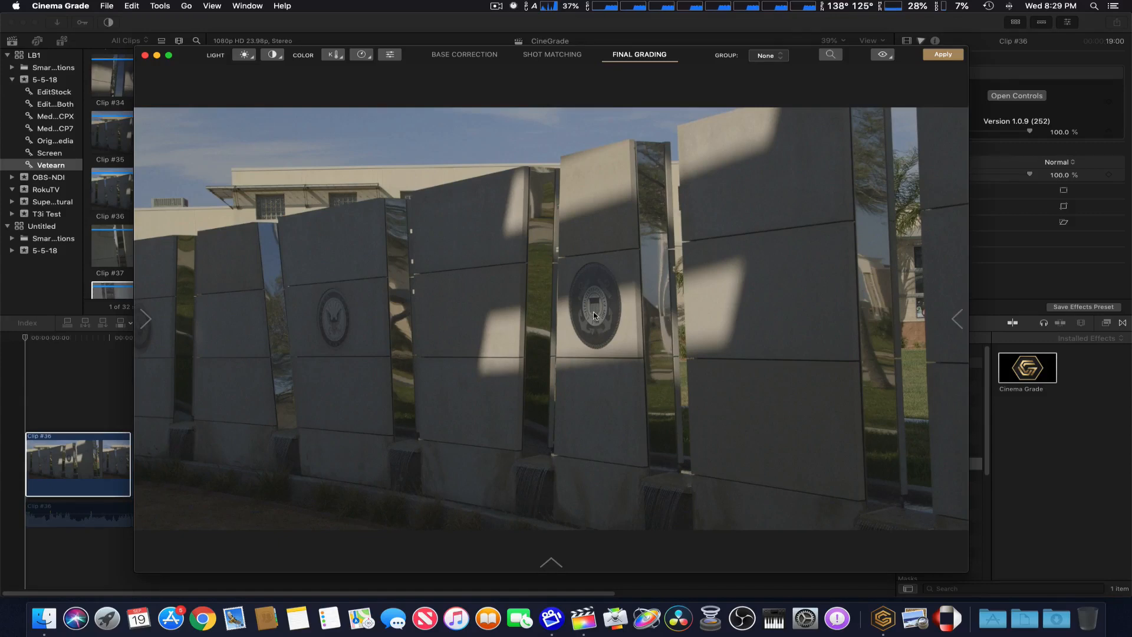